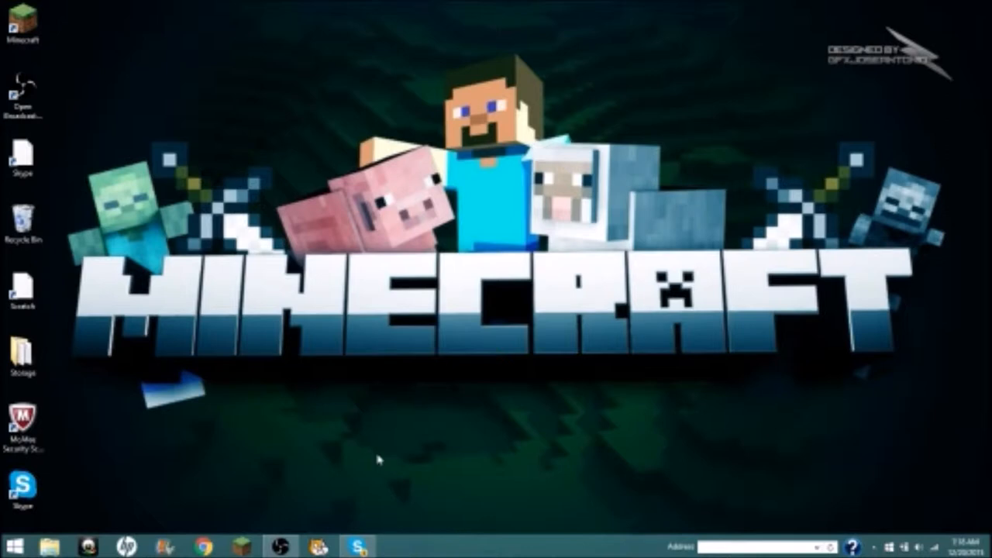
mouse_move(585, 21)
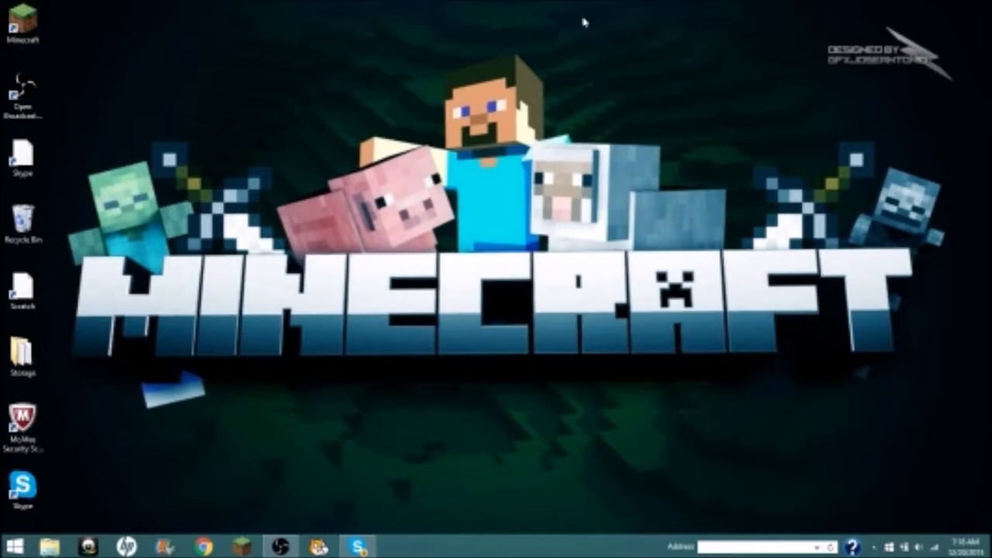
mouse_move(111, 373)
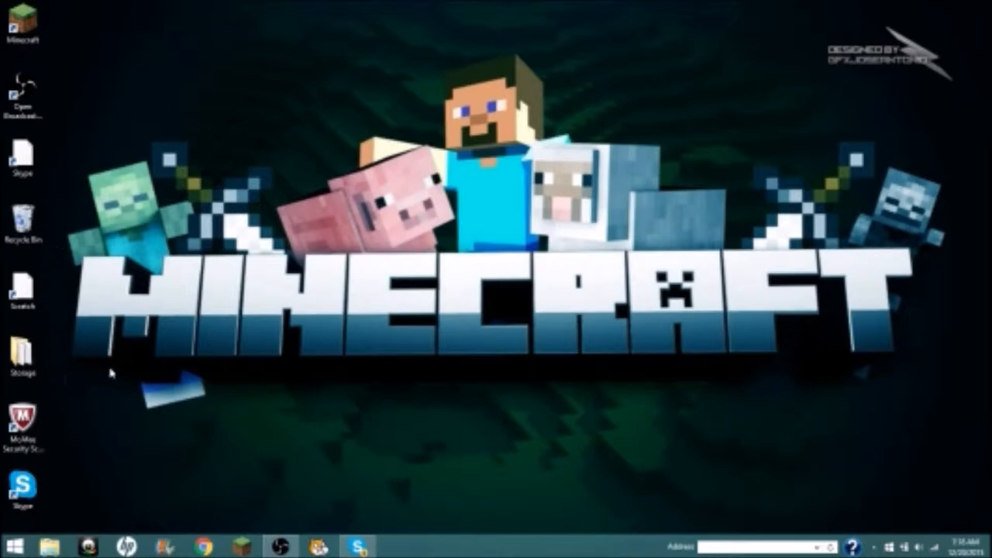
mouse_move(696, 125)
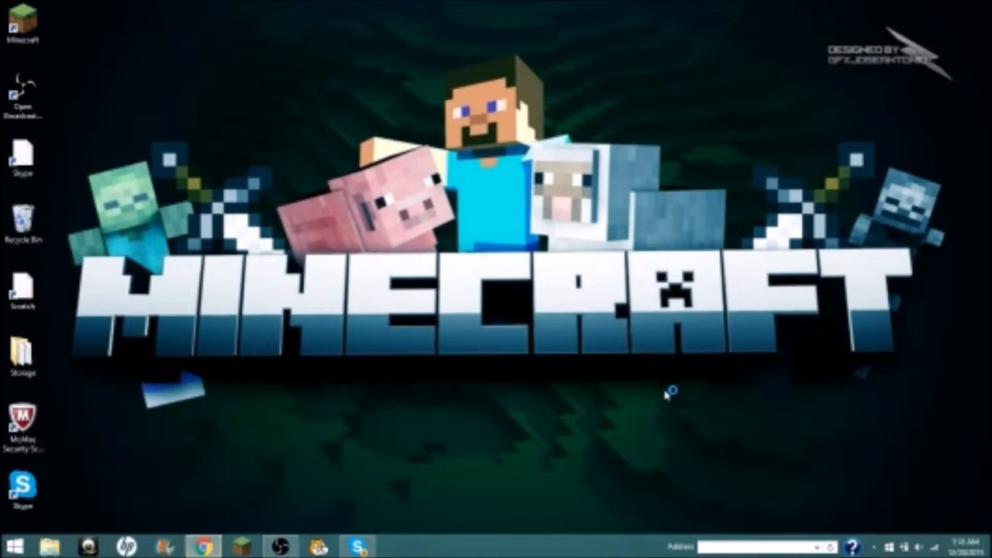
mouse_move(341, 524)
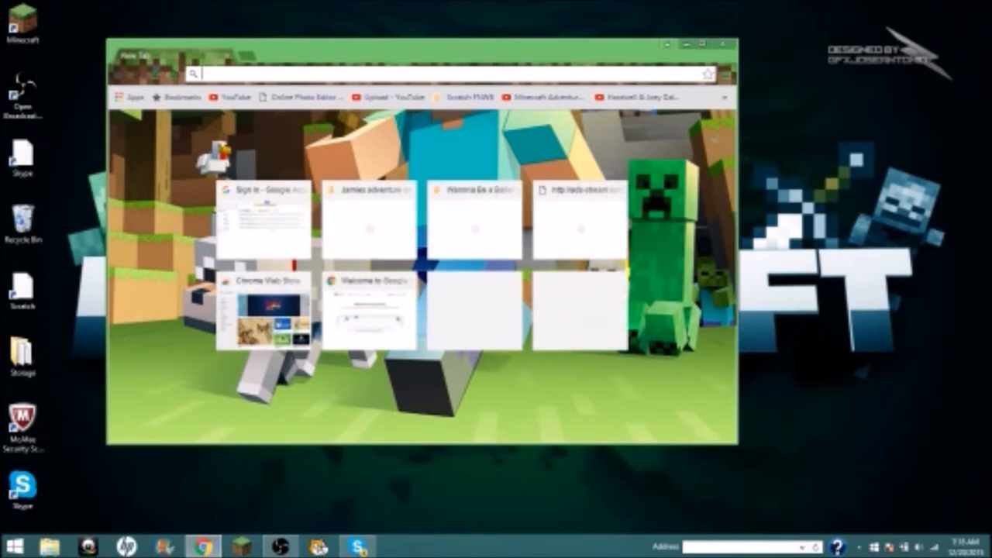
type("www.youtube.com")
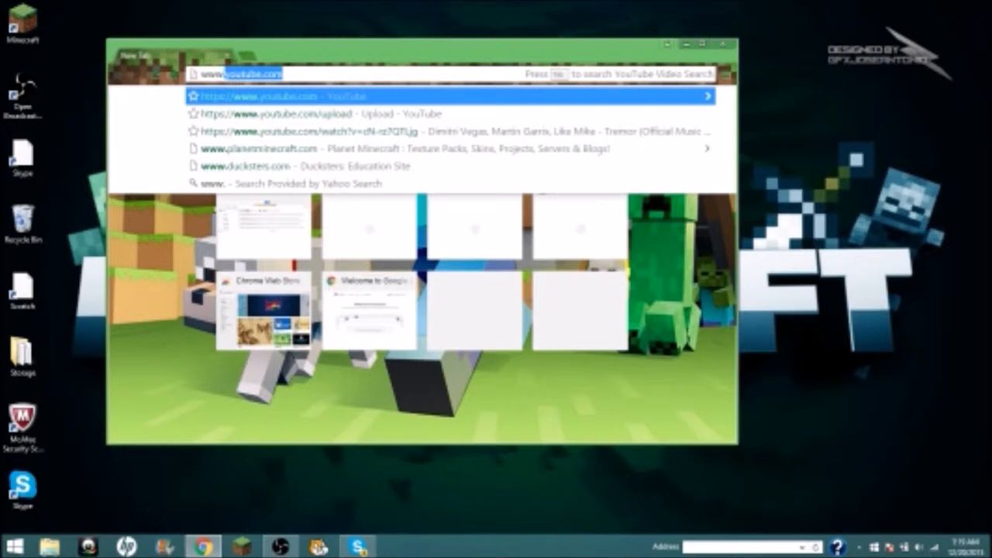
type("www.scra")
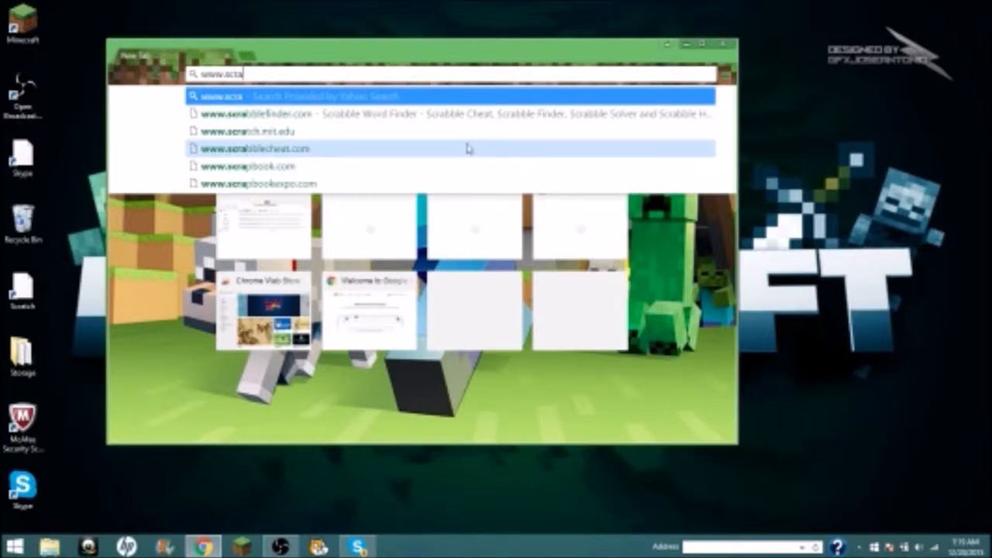
mouse_move(469, 131)
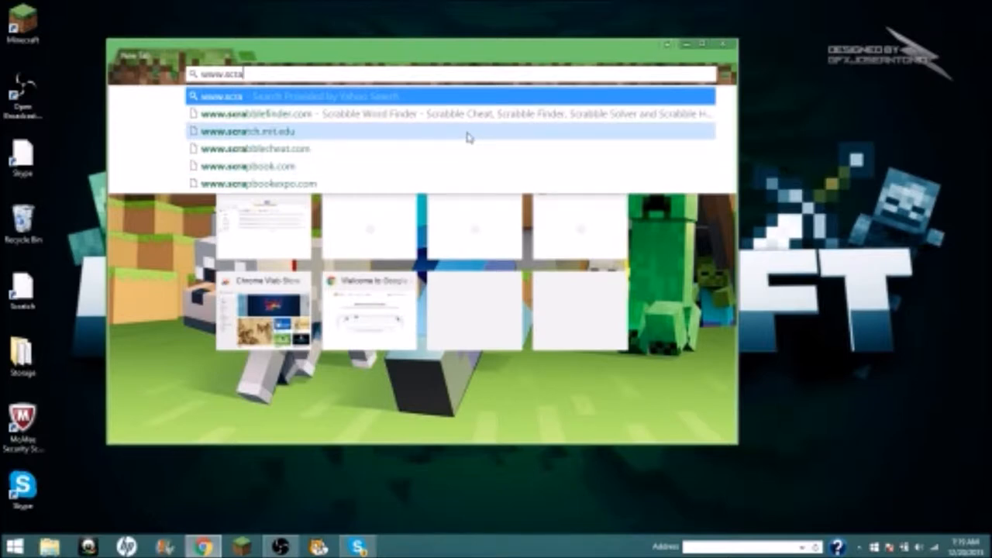
left_click(252, 131)
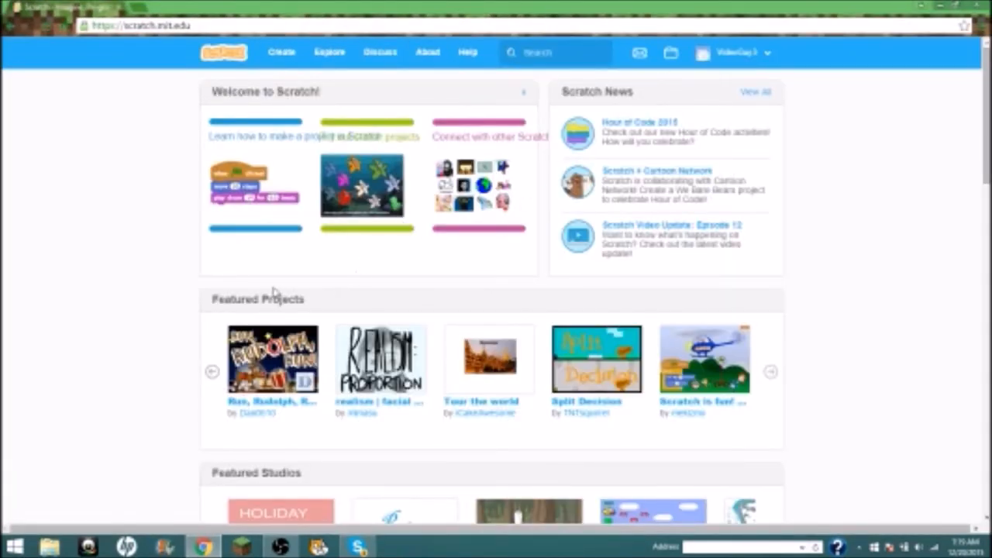
scroll("down", 3)
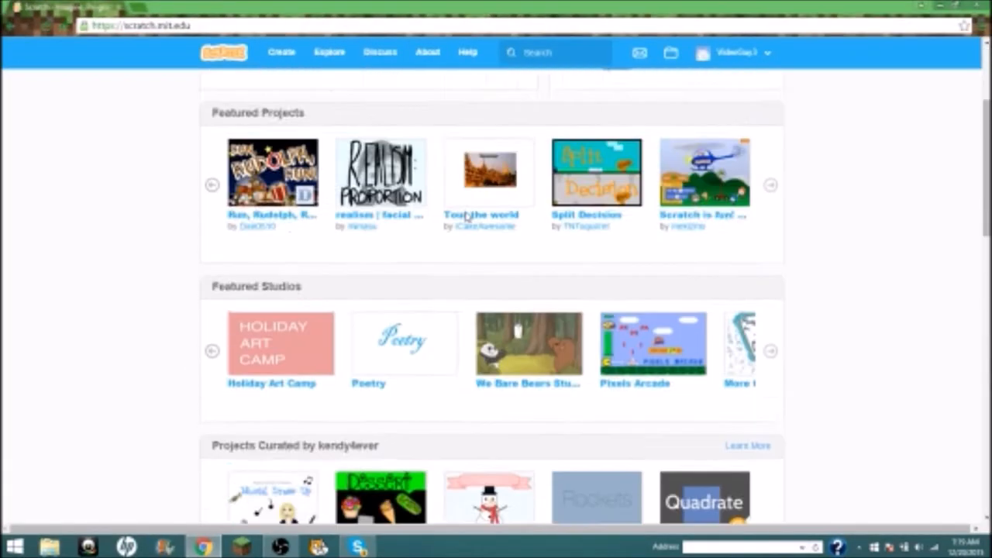
scroll("down", 3)
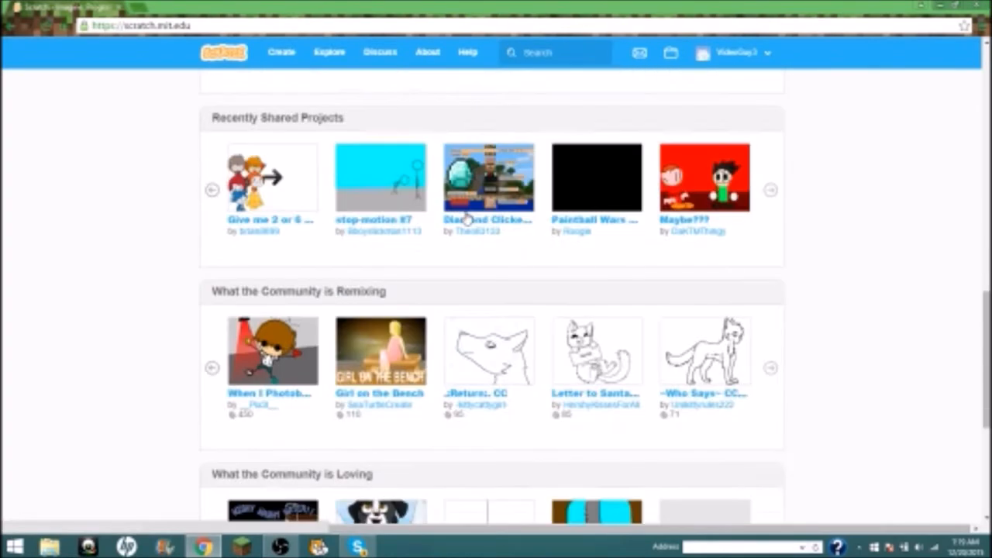
scroll("up", 3)
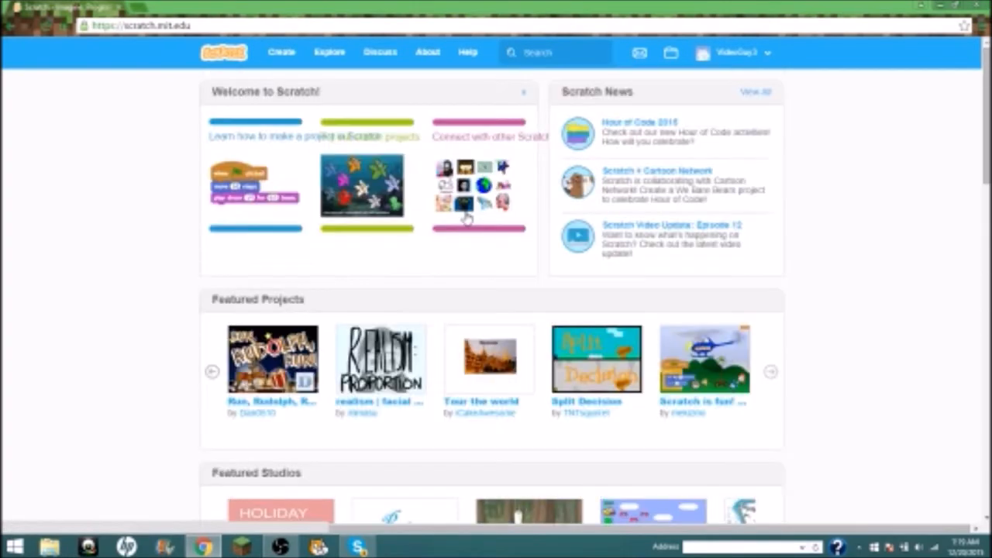
mouse_move(458, 97)
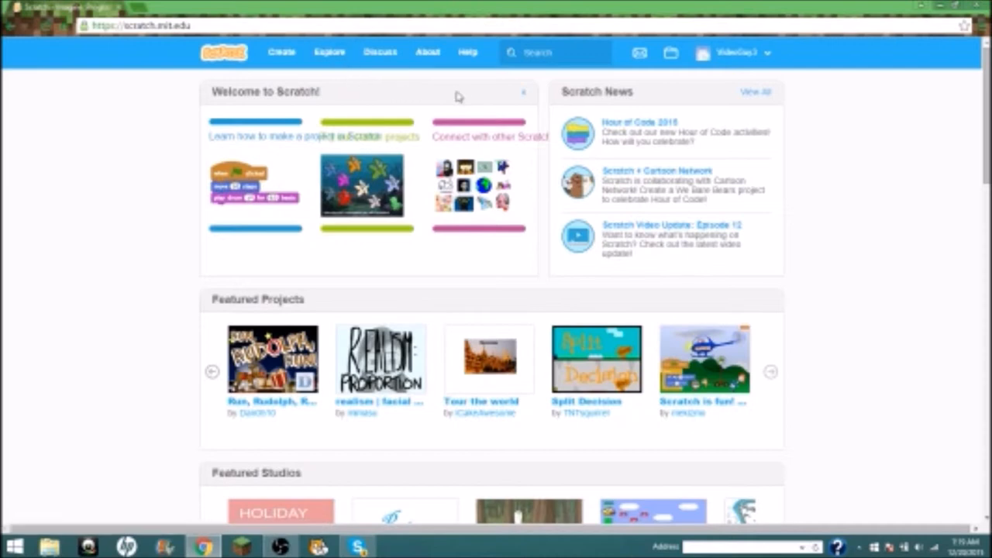
mouse_move(277, 84)
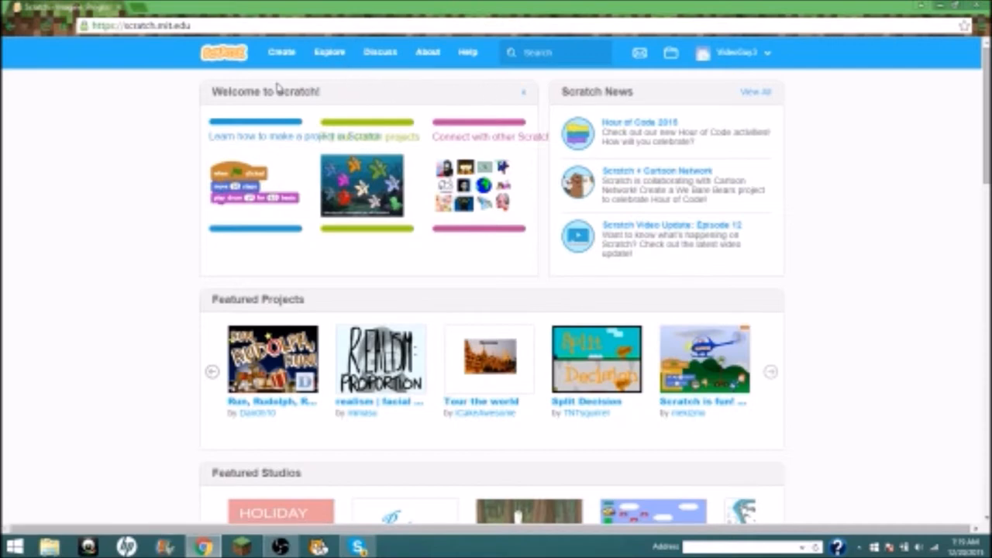
mouse_move(600, 114)
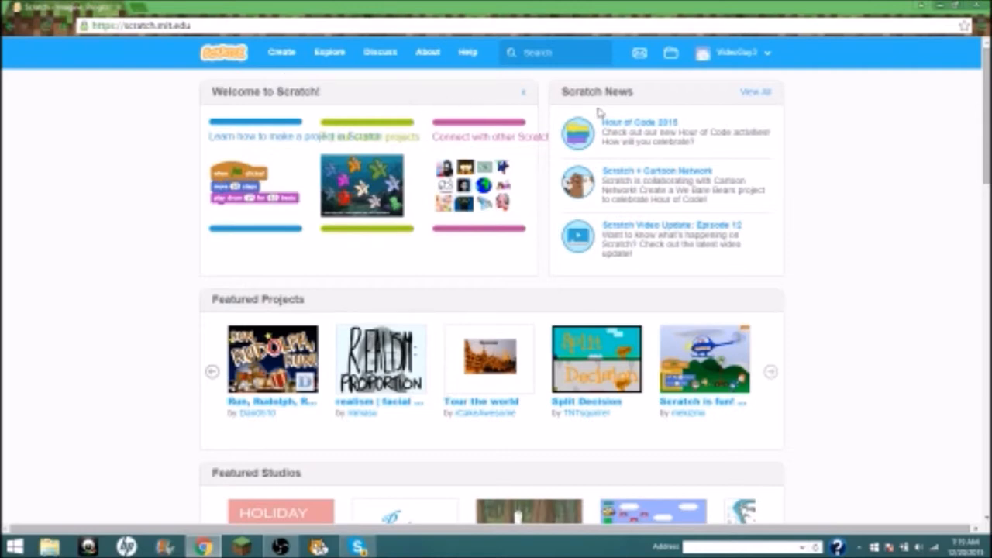
mouse_move(874, 242)
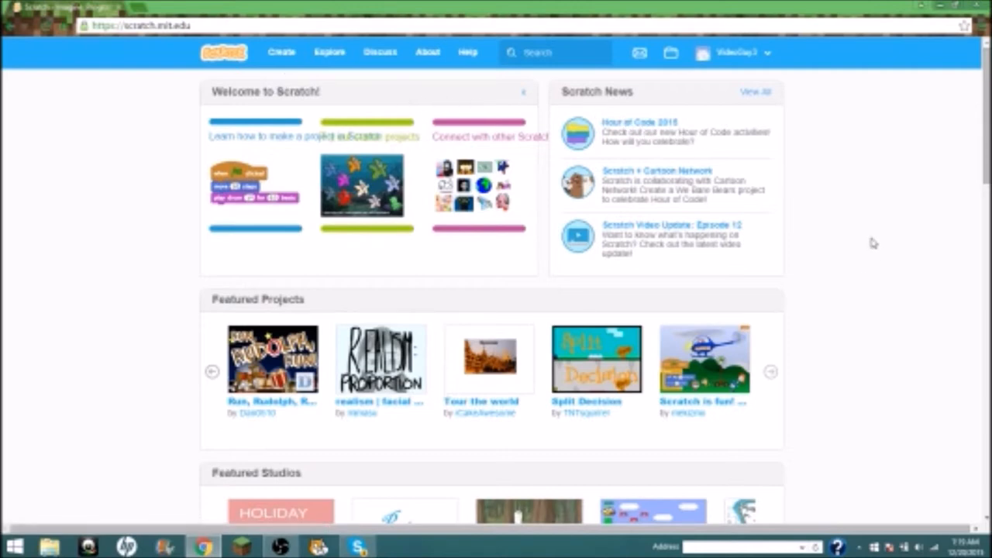
mouse_move(549, 302)
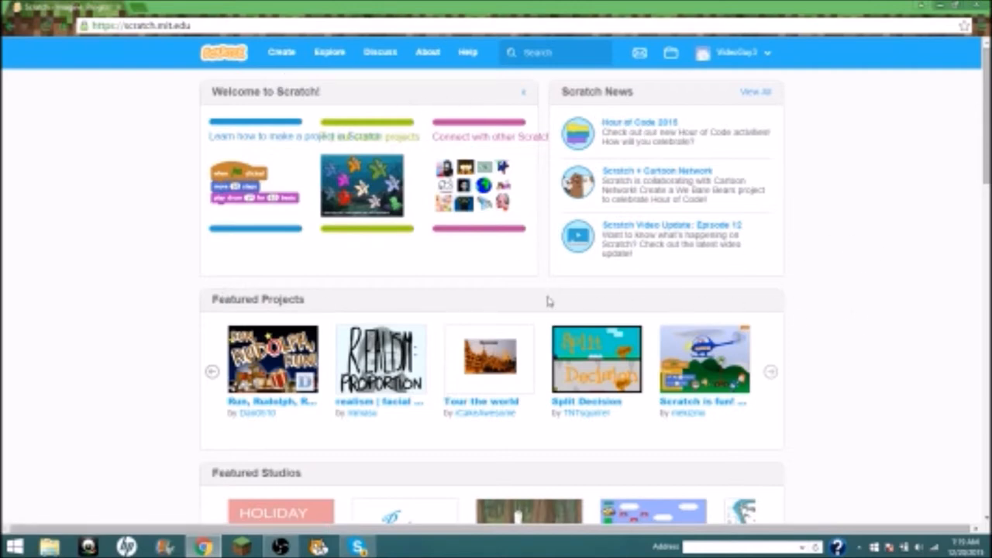
mouse_move(545, 306)
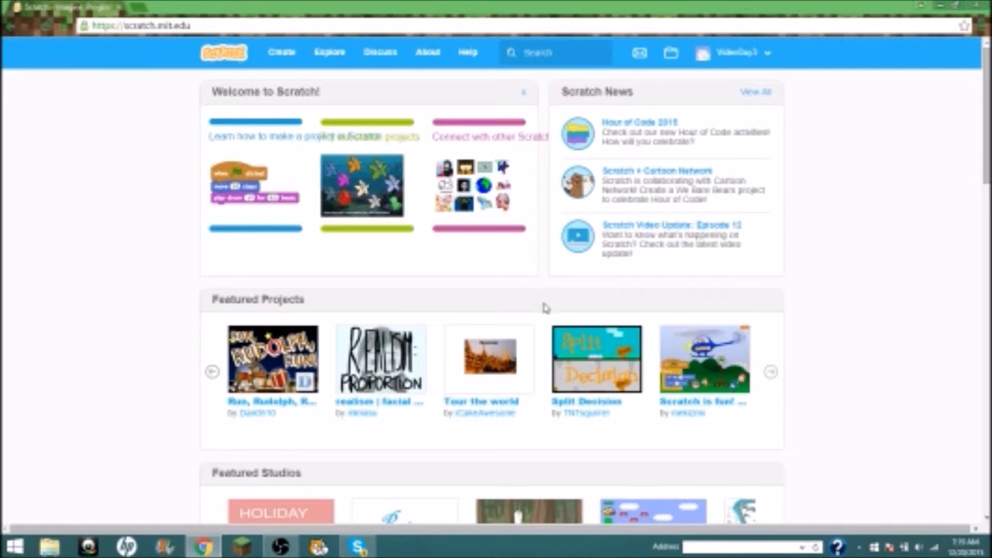
mouse_move(180, 225)
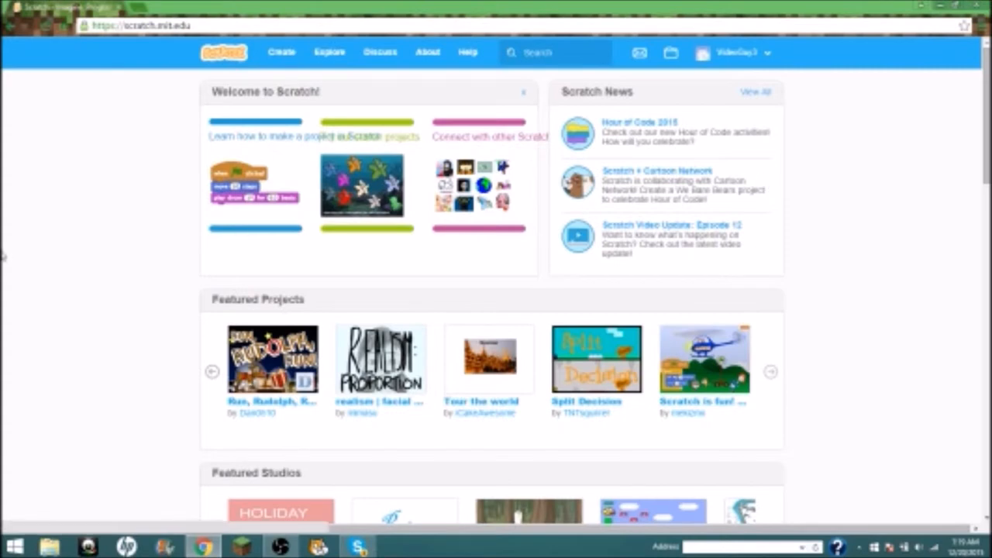
mouse_move(62, 451)
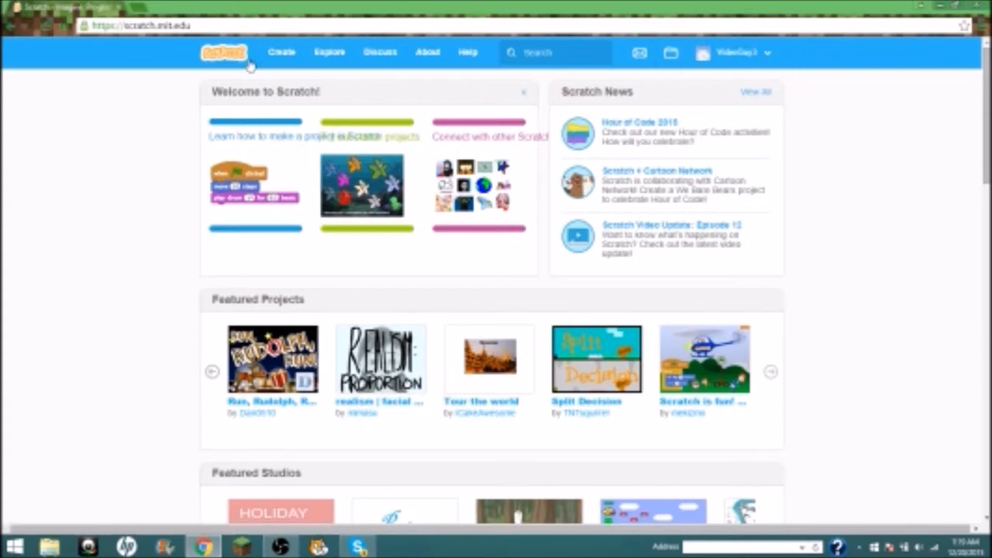
mouse_move(670, 53)
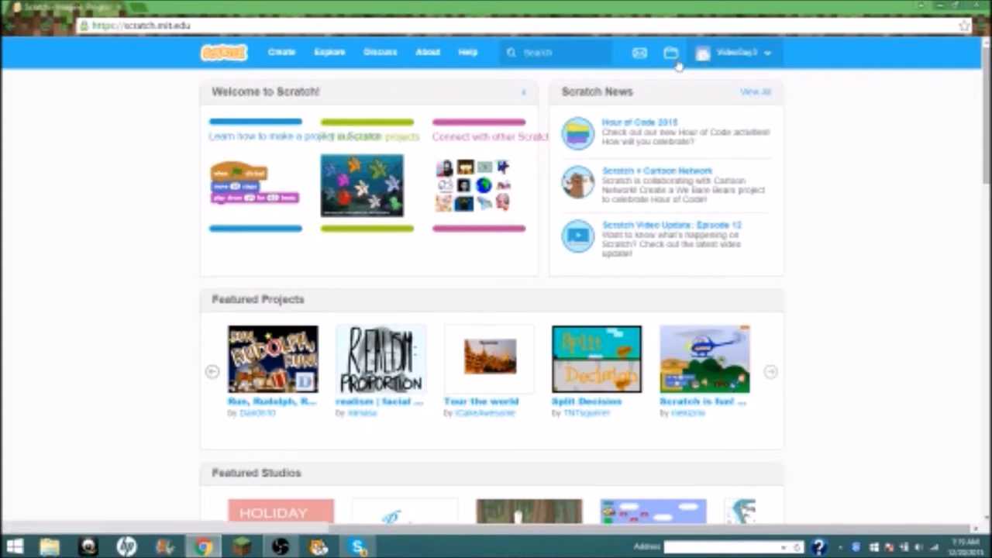
mouse_move(758, 71)
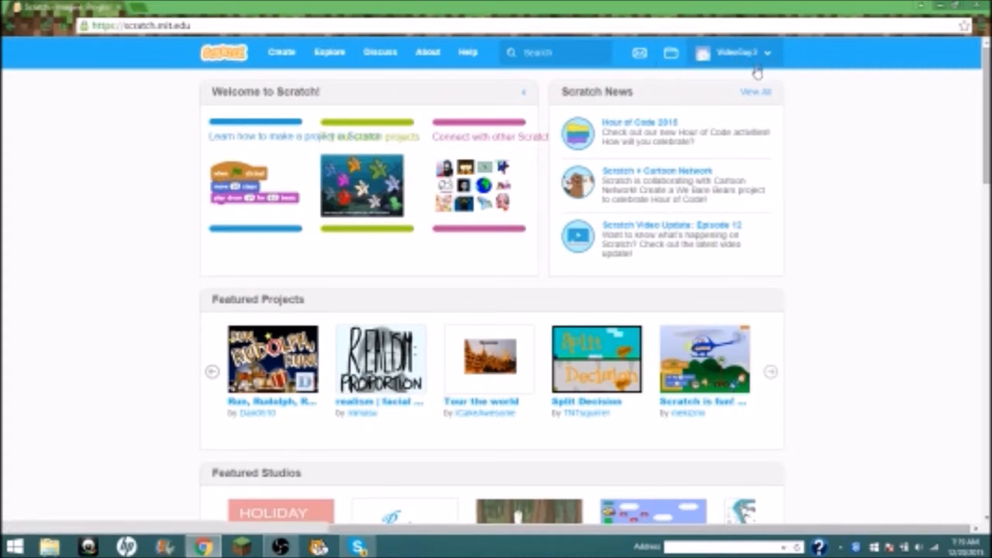
mouse_move(238, 75)
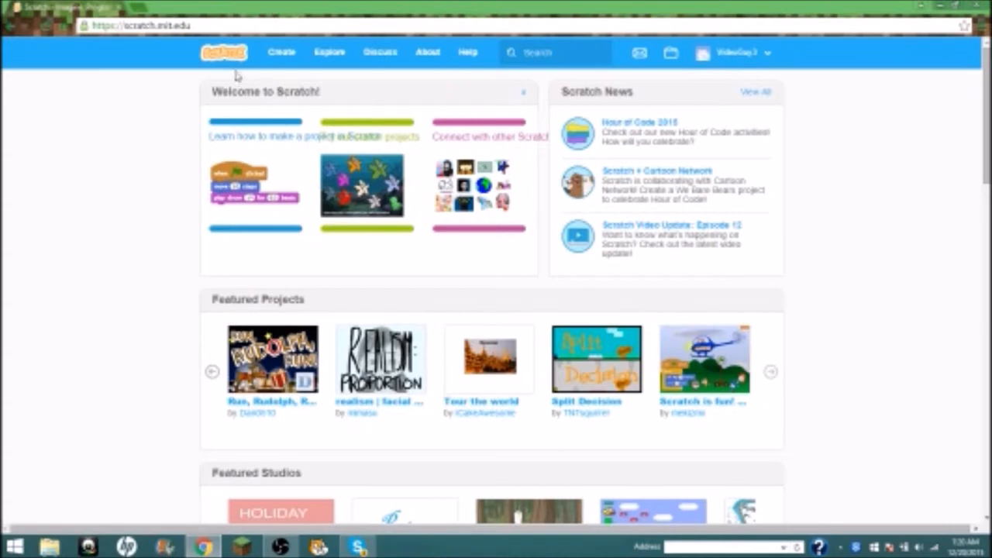
- Start a new Scratch project and delete the default cat sprite
left_click(281, 51)
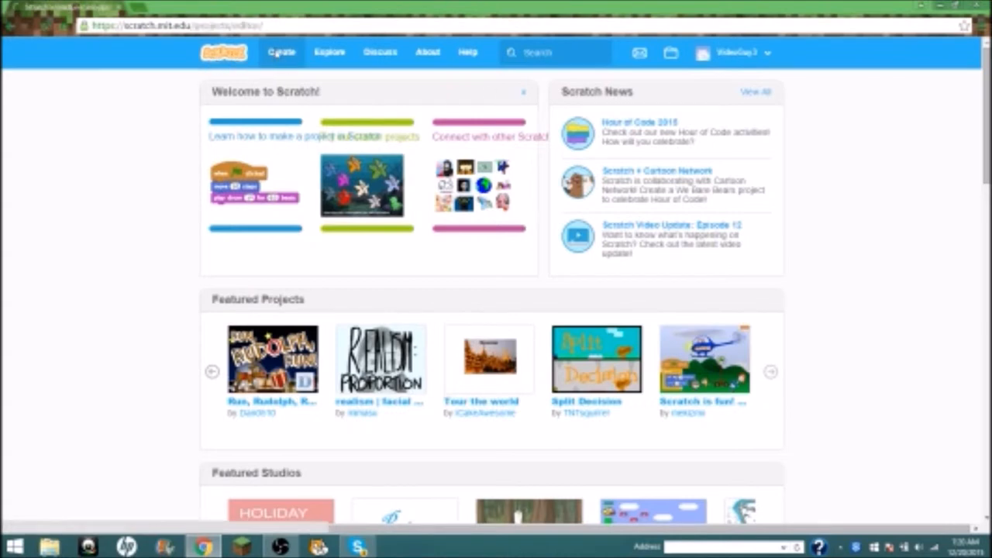
left_click(282, 52)
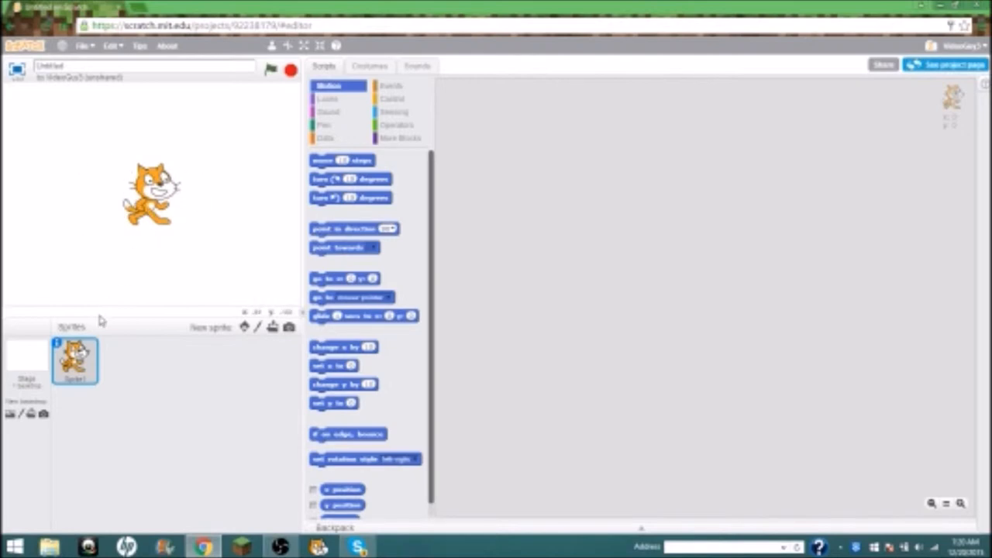
right_click(74, 360)
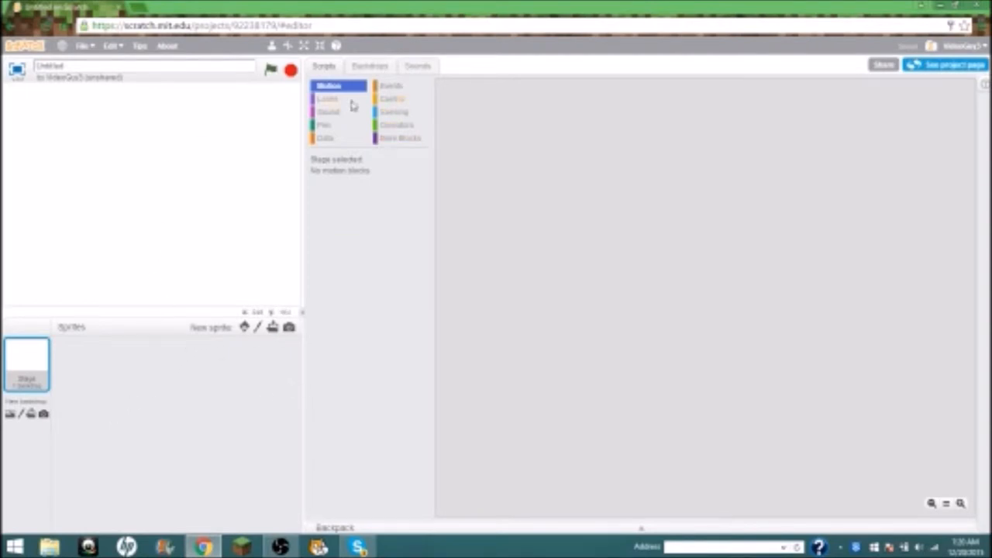
mouse_move(258, 339)
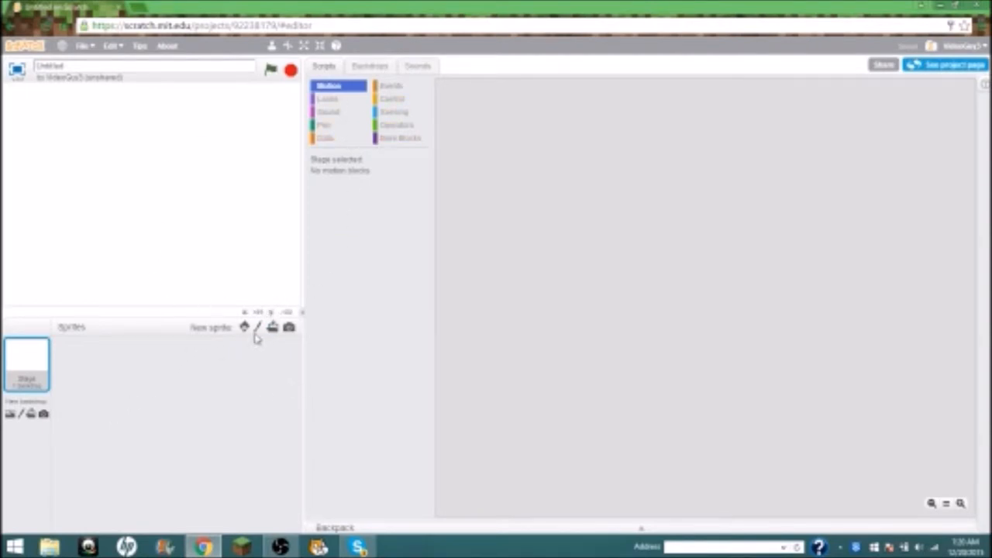
mouse_move(258, 327)
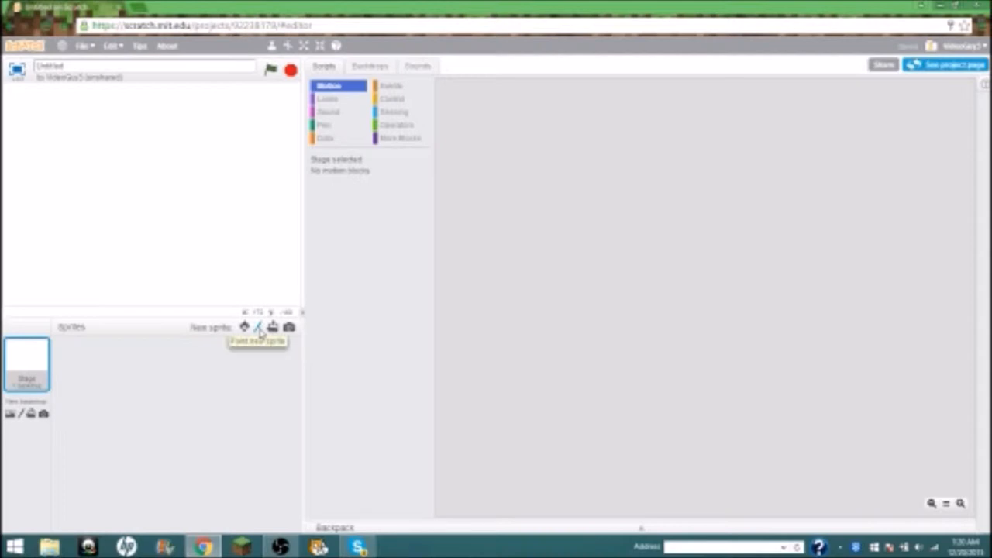
mouse_move(192, 311)
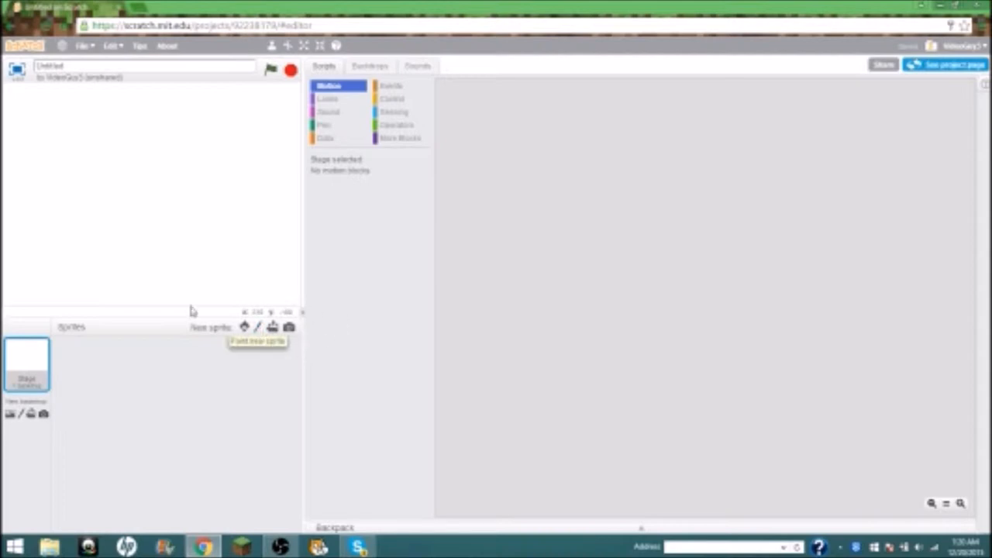
mouse_move(570, 83)
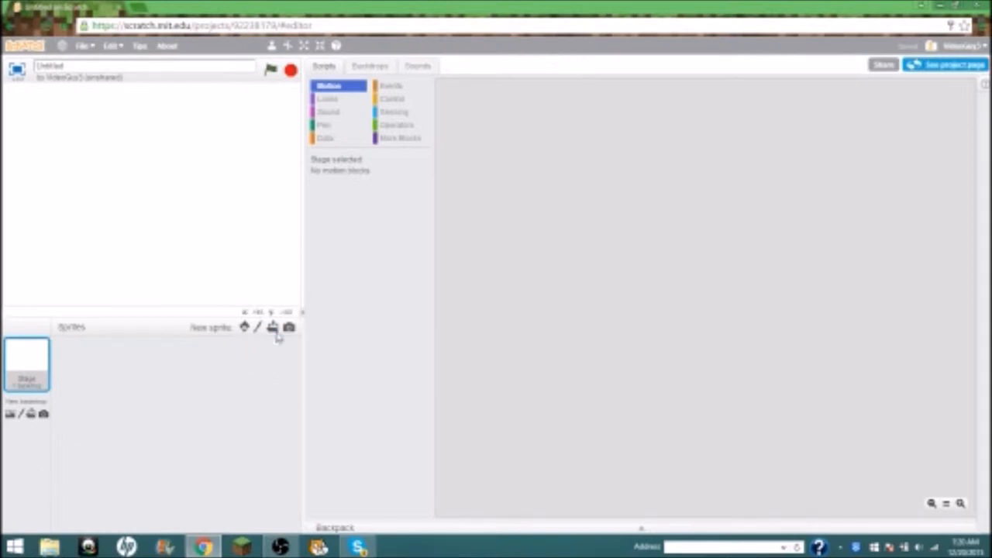
left_click(259, 326)
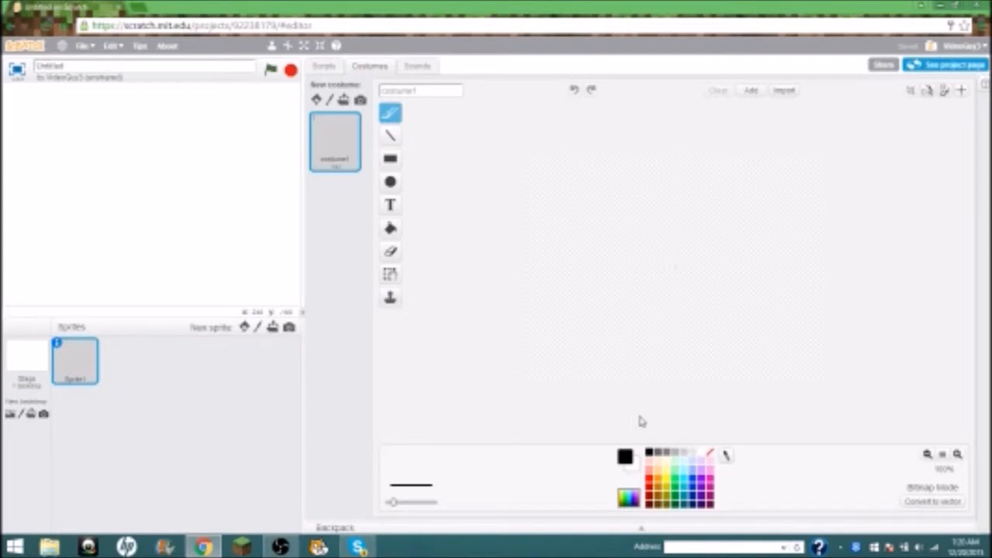
- Delete the empty Sprite1 from the sprite list
right_click(76, 362)
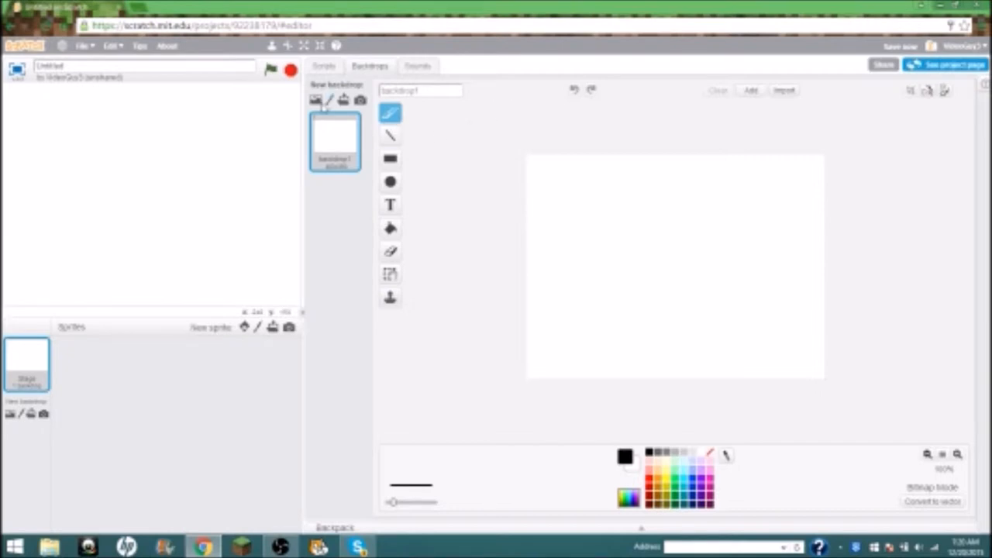
- Pick underwater1 from the backdrop library and add it to the stage
left_click(315, 101)
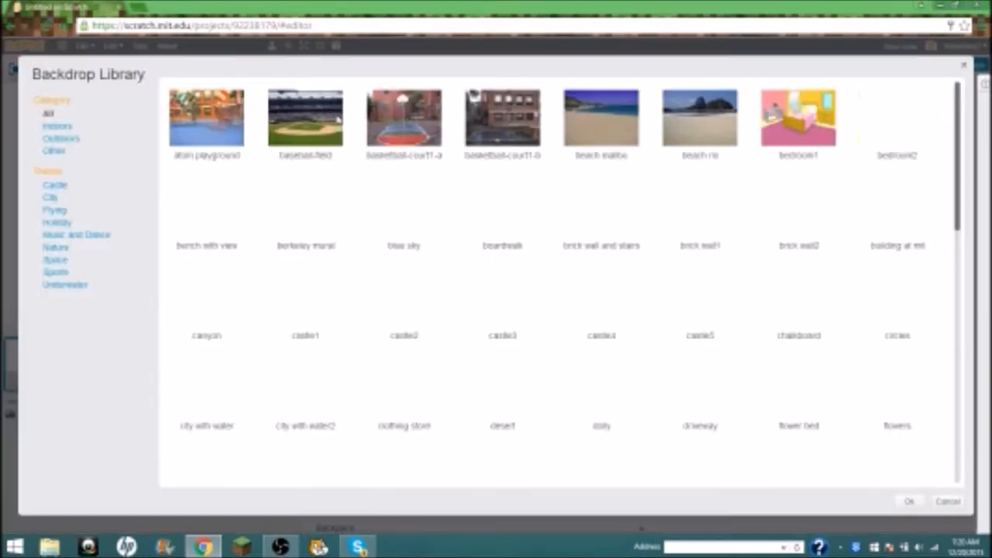
scroll("down", 3)
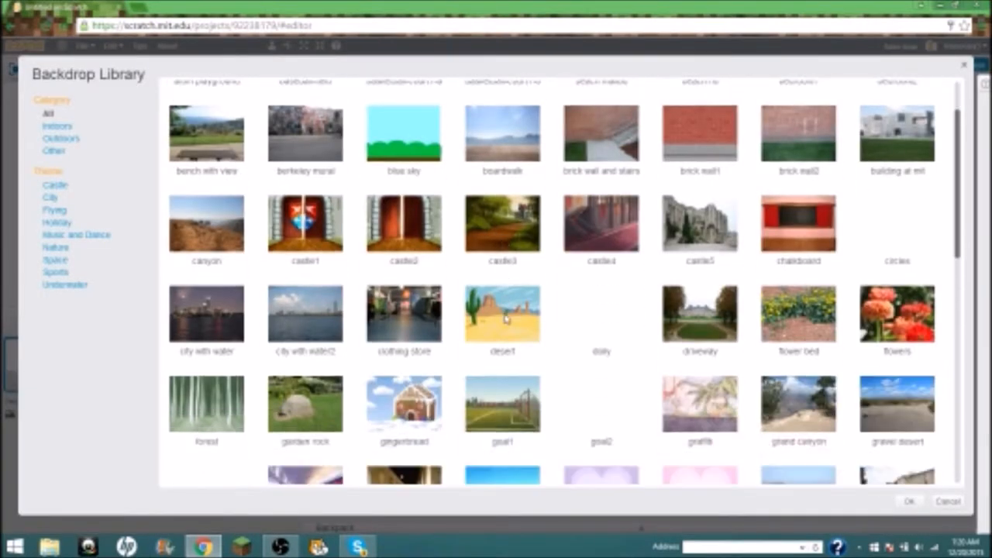
scroll("down", 3)
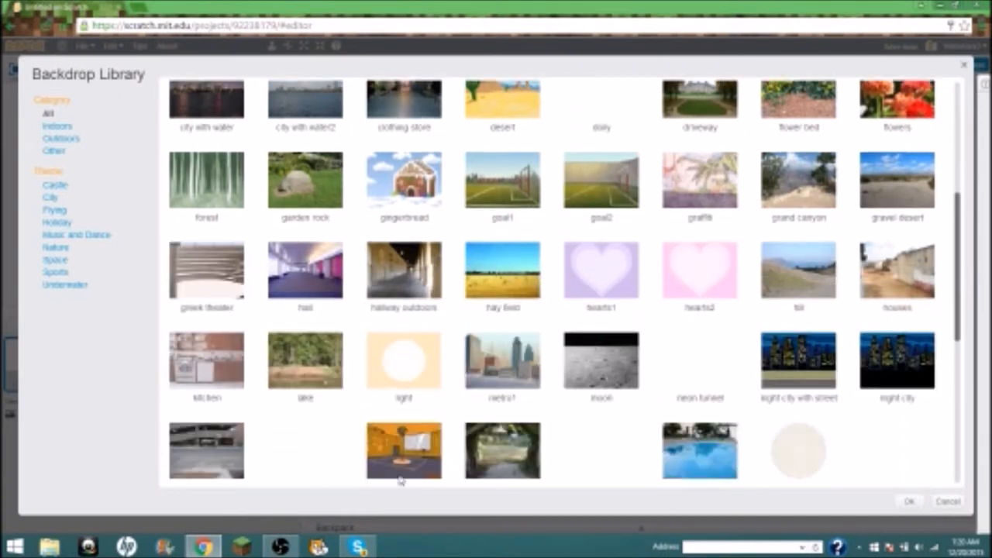
scroll("down", 3)
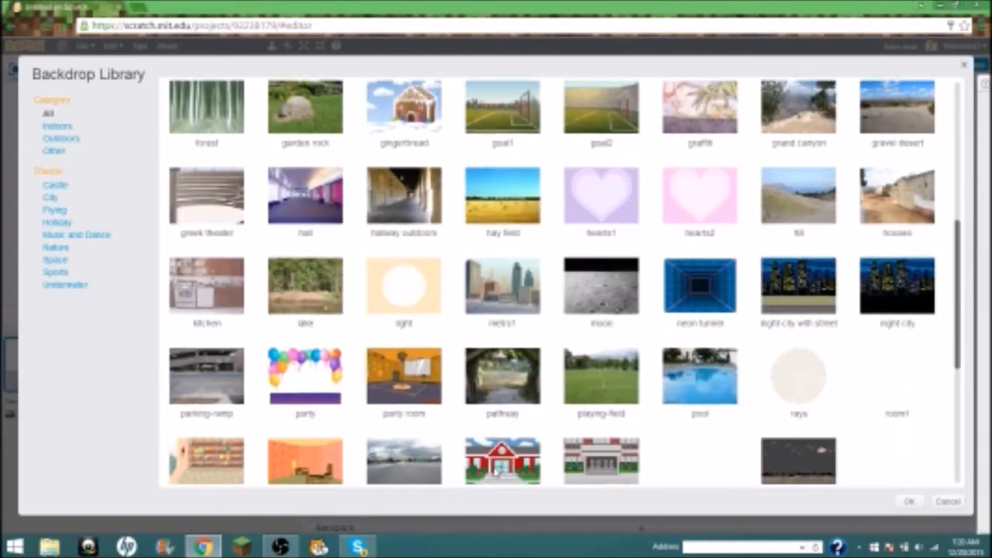
scroll("down", 3)
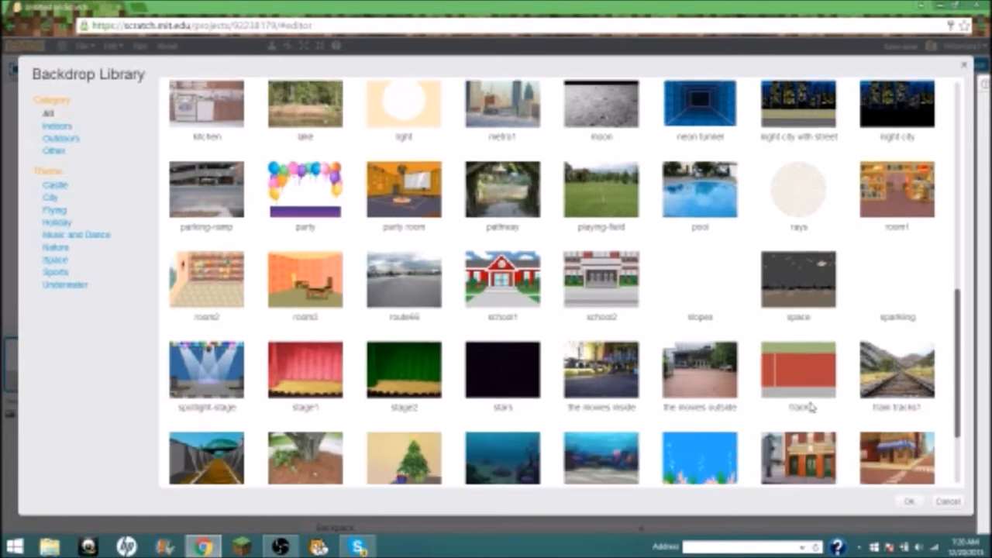
scroll("down", 3)
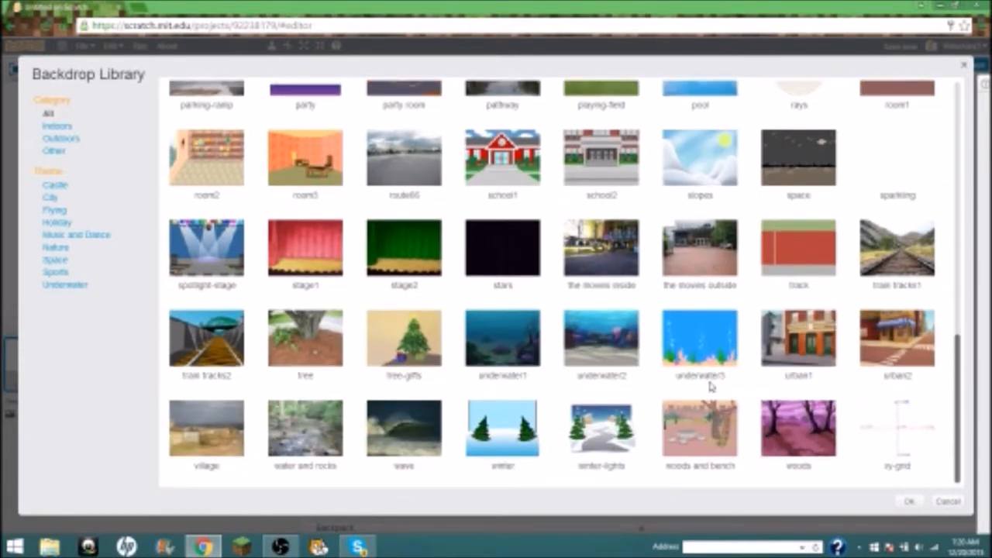
mouse_move(647, 373)
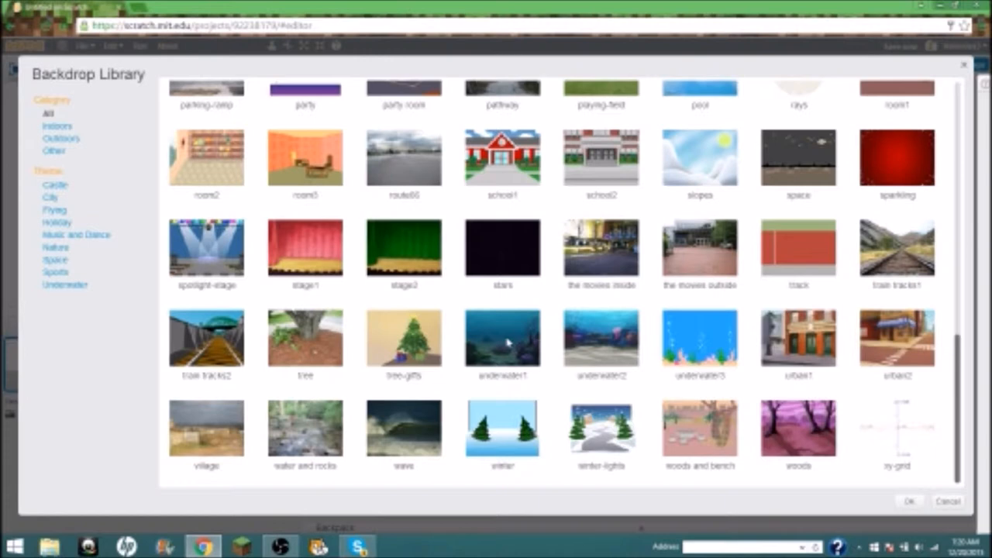
left_click(503, 339)
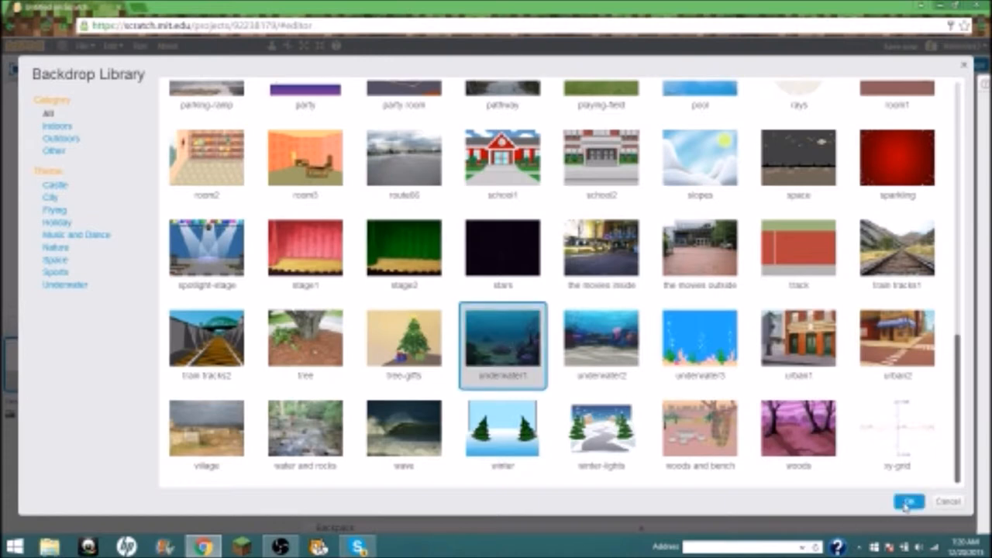
left_click(907, 501)
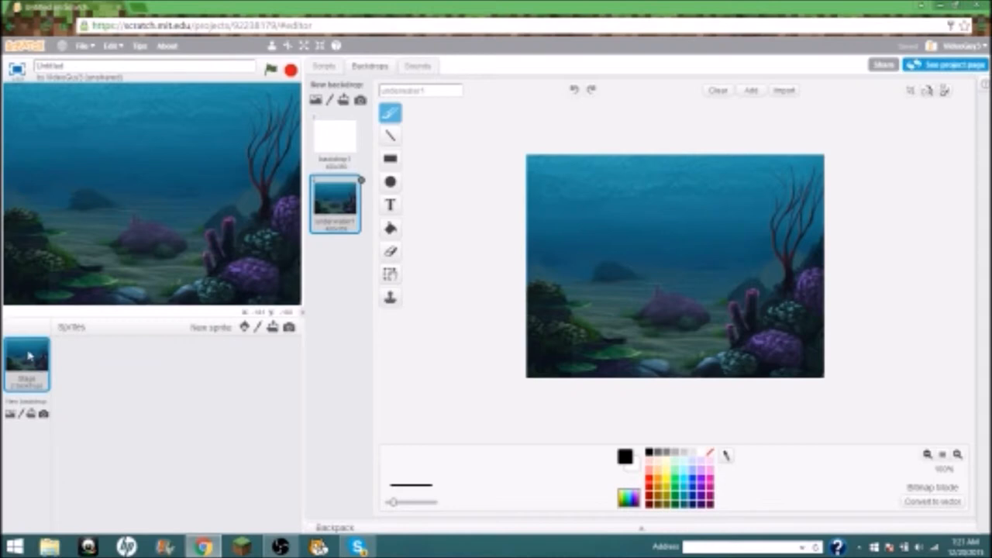
mouse_move(176, 345)
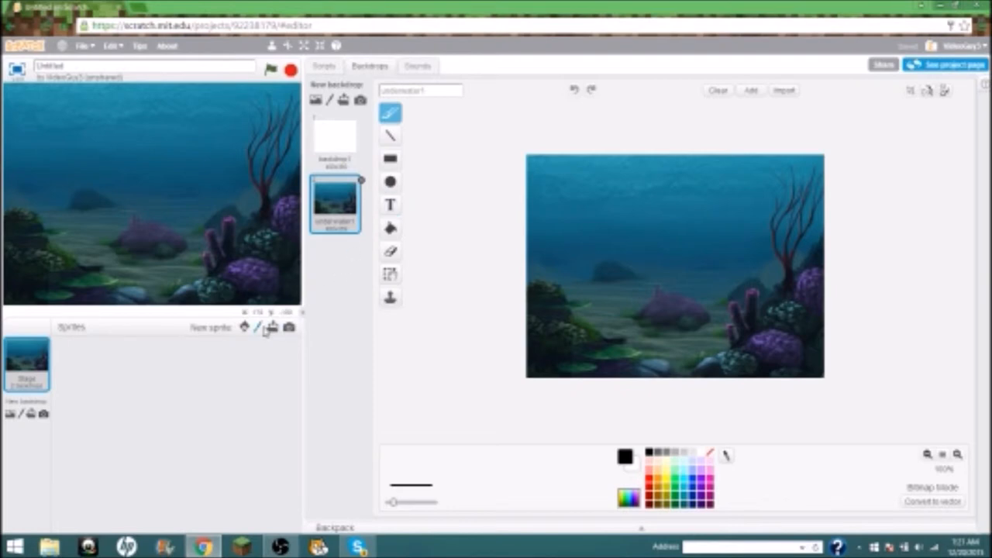
mouse_move(260, 326)
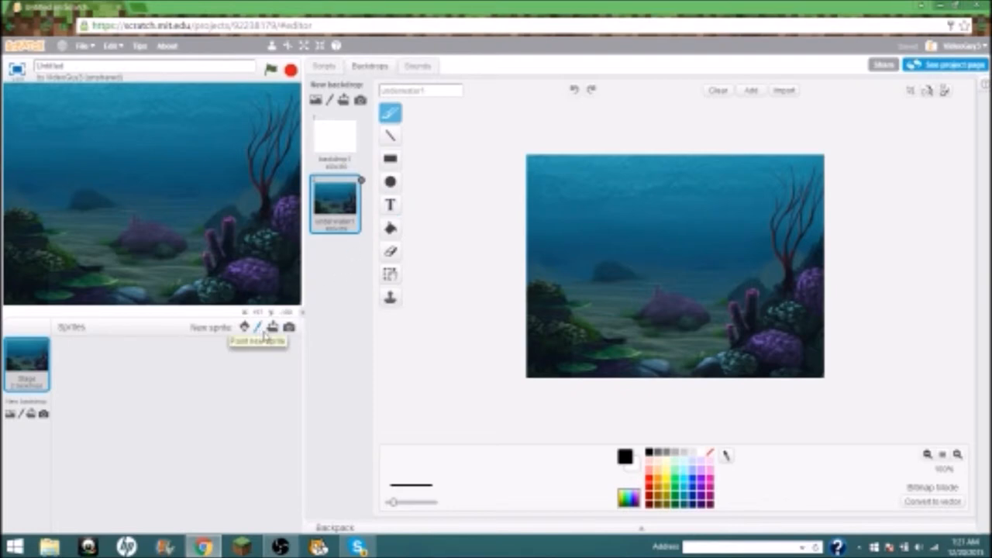
- Paint a new sprite and write 'Fish' and 'Food' on its costume
left_click(257, 326)
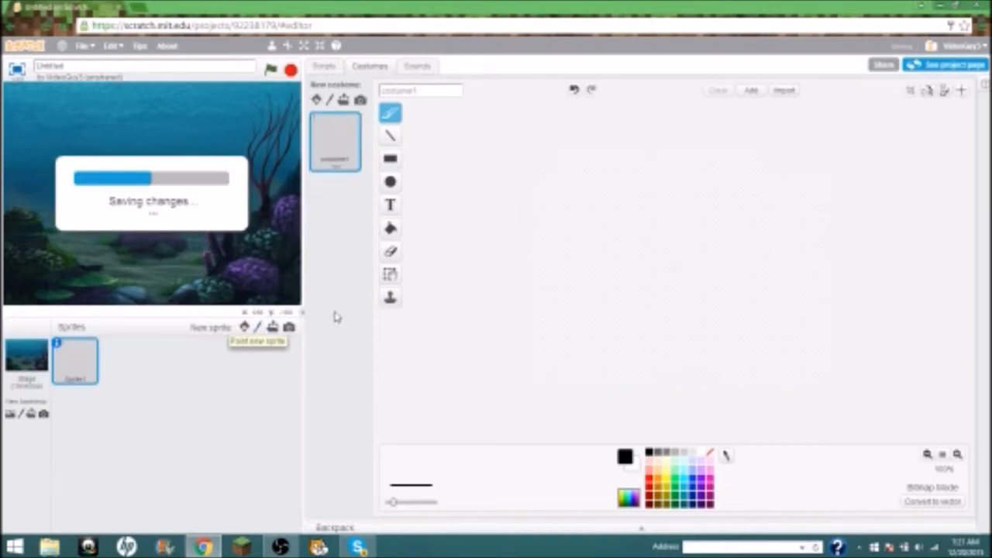
left_click(390, 204)
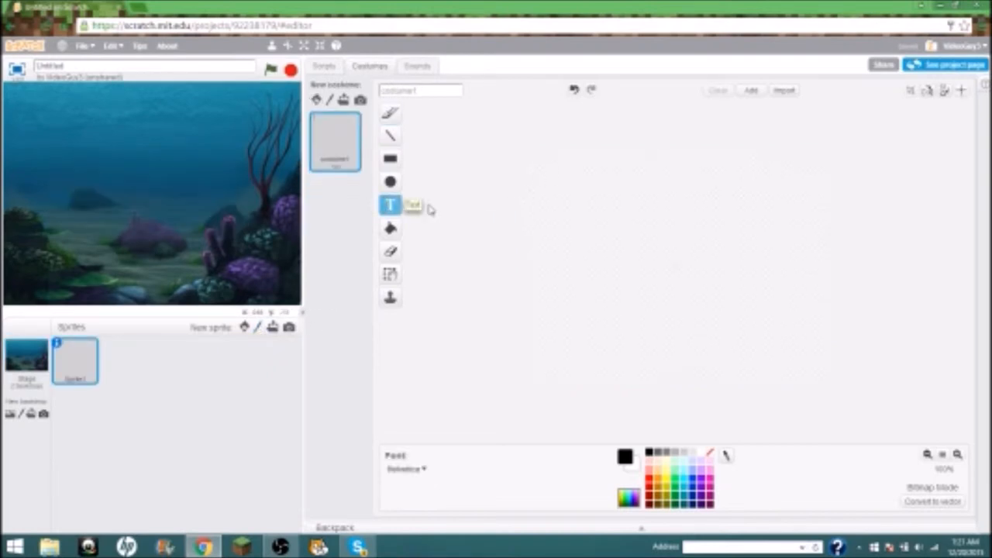
mouse_move(806, 345)
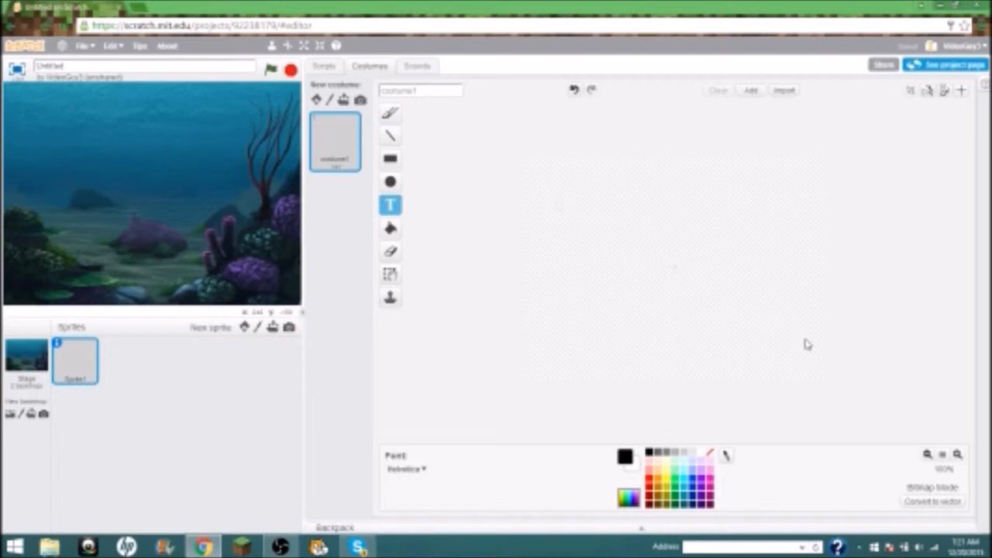
left_click(555, 201)
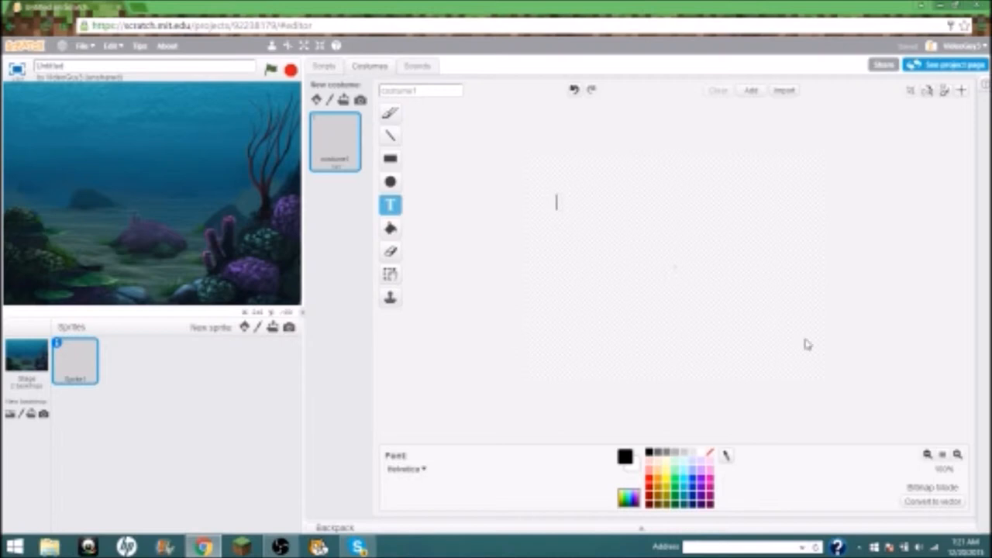
type("F")
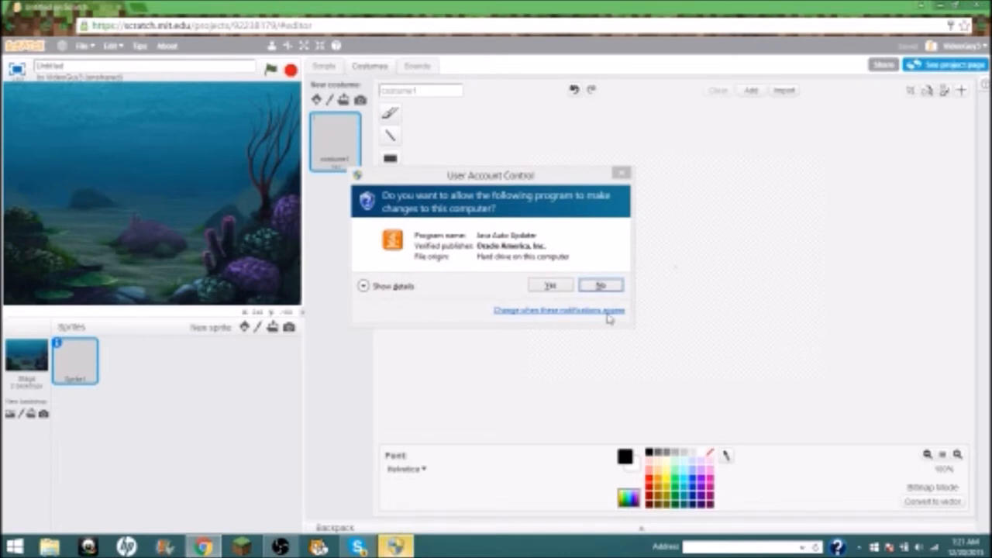
left_click(601, 285)
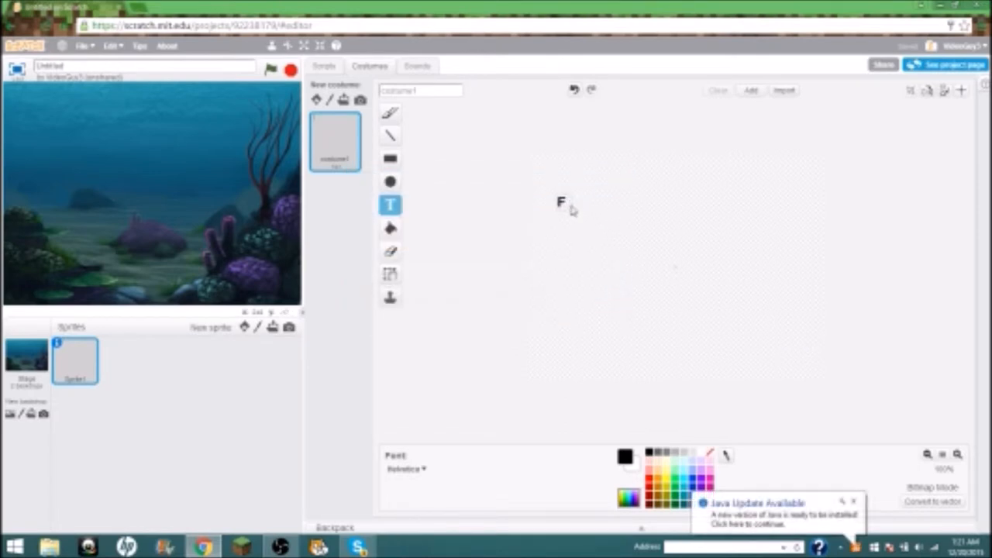
type("i")
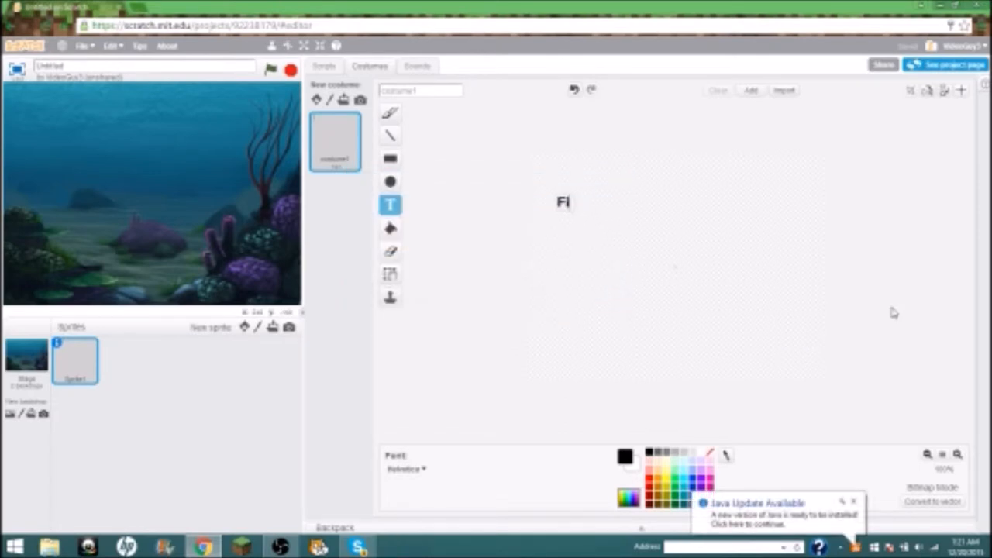
type("sh")
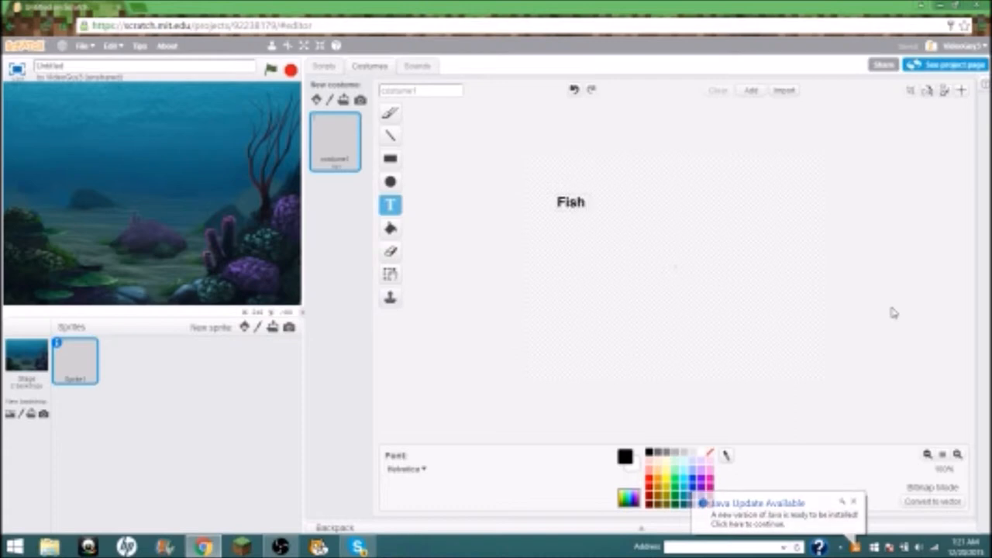
type("Food")
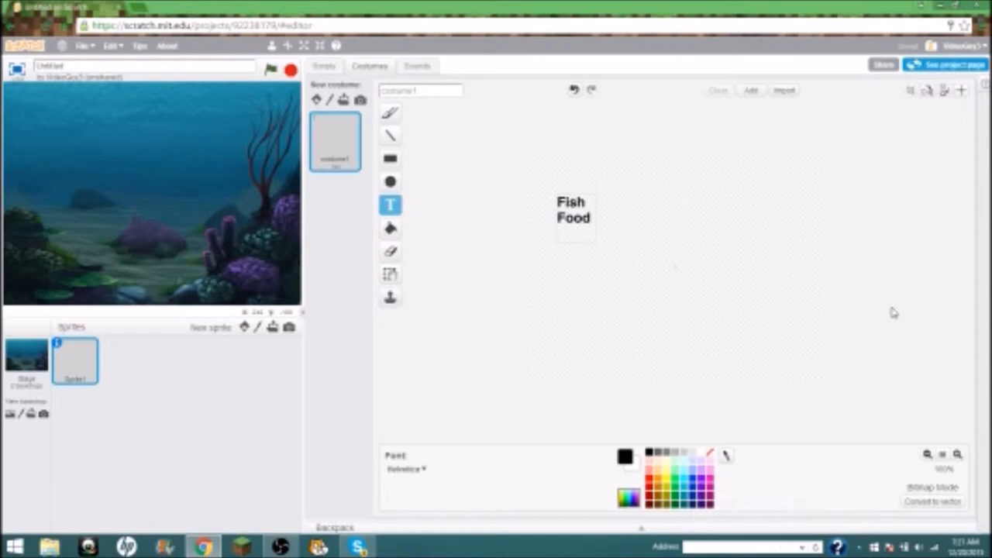
- Add a 'Shark attack' text line below Food
left_click(556, 233)
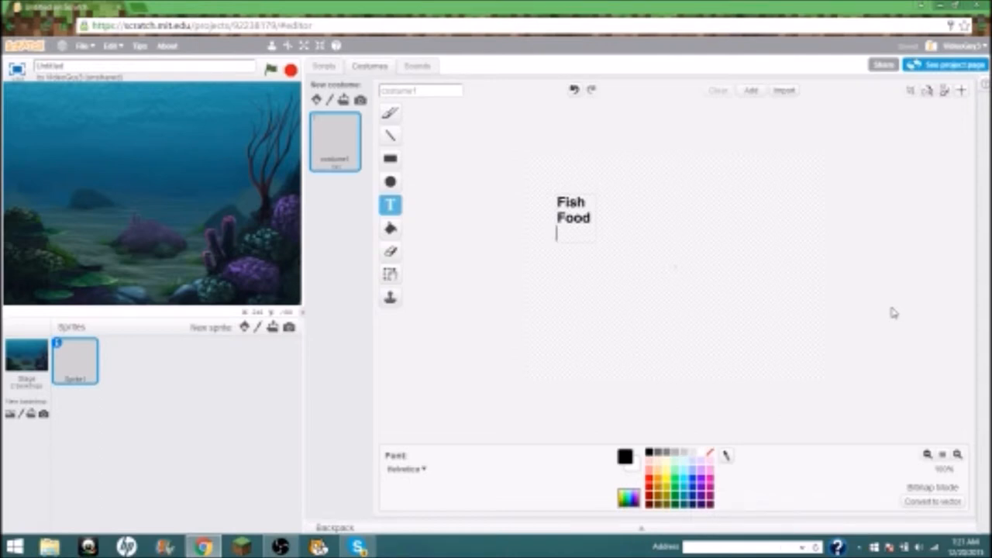
type("Sha")
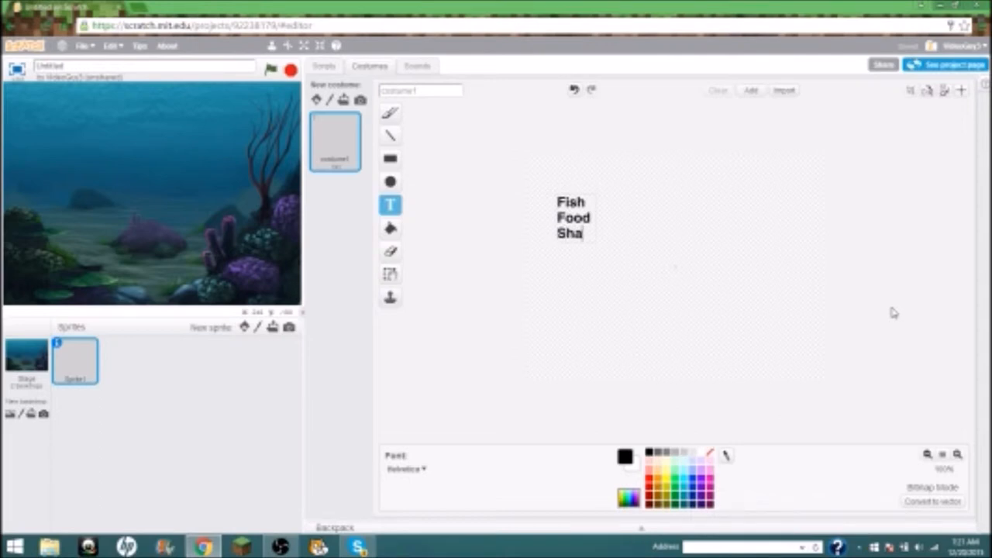
type("rk")
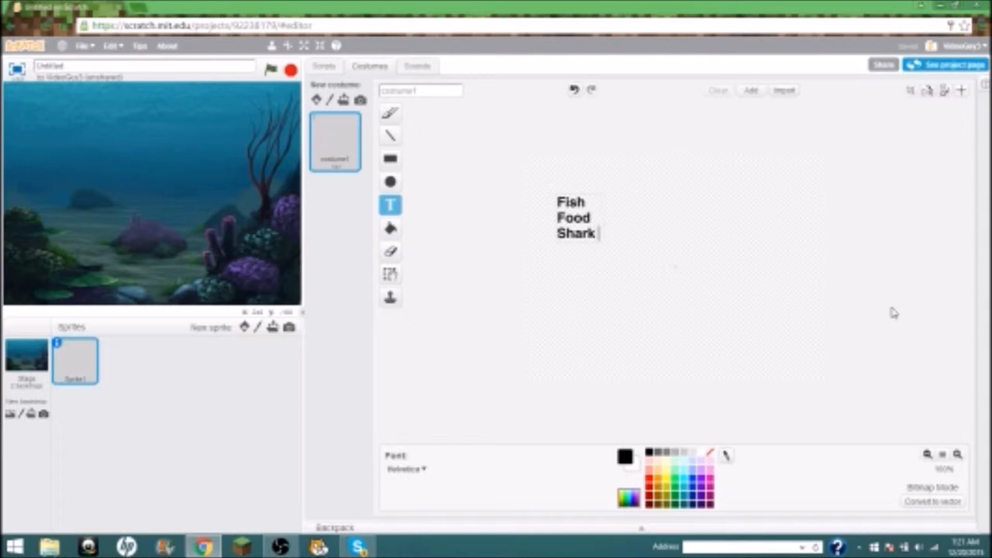
type("atta")
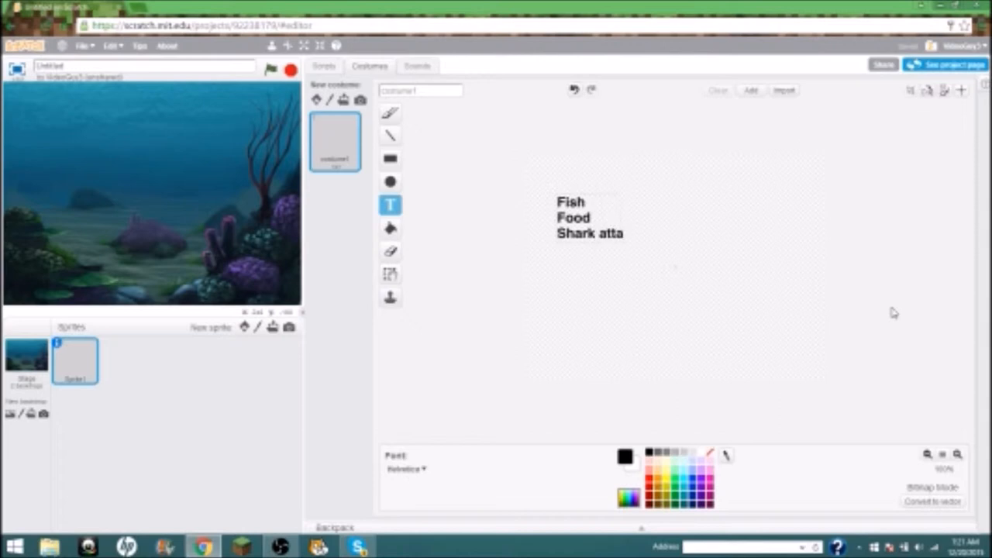
type("ck")
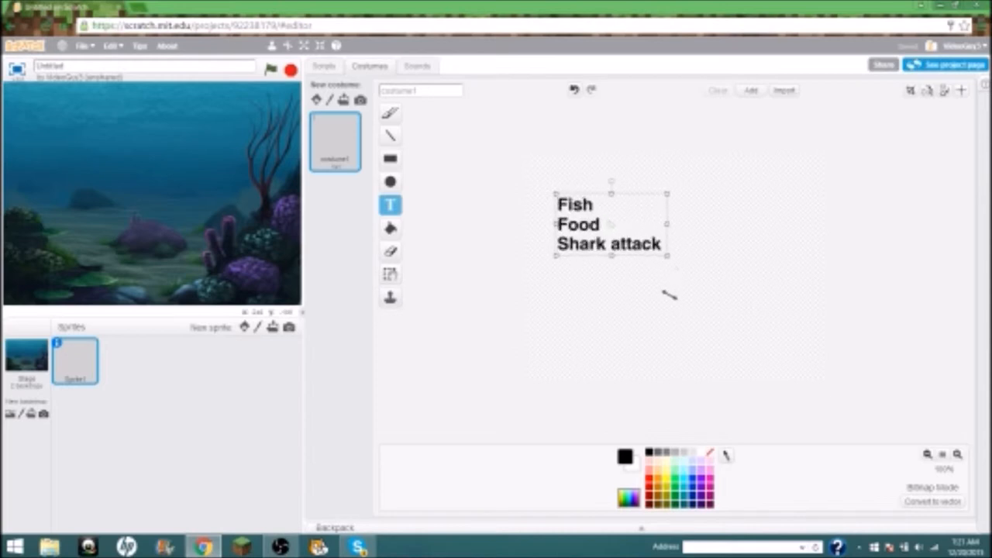
- Enlarge the three title lines and add a 'Made by ags!' credit line below
left_click_drag(609, 225, 593, 198)
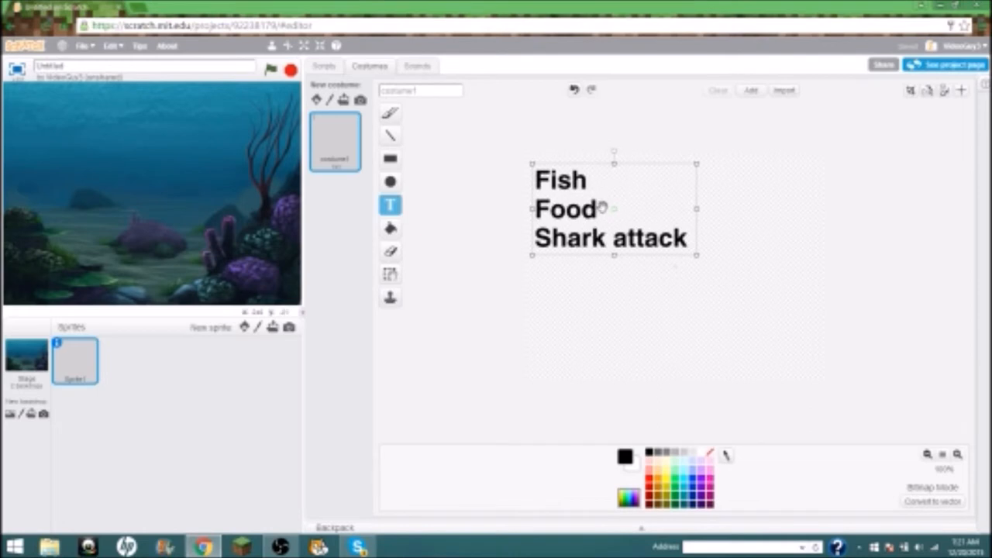
left_click(766, 372)
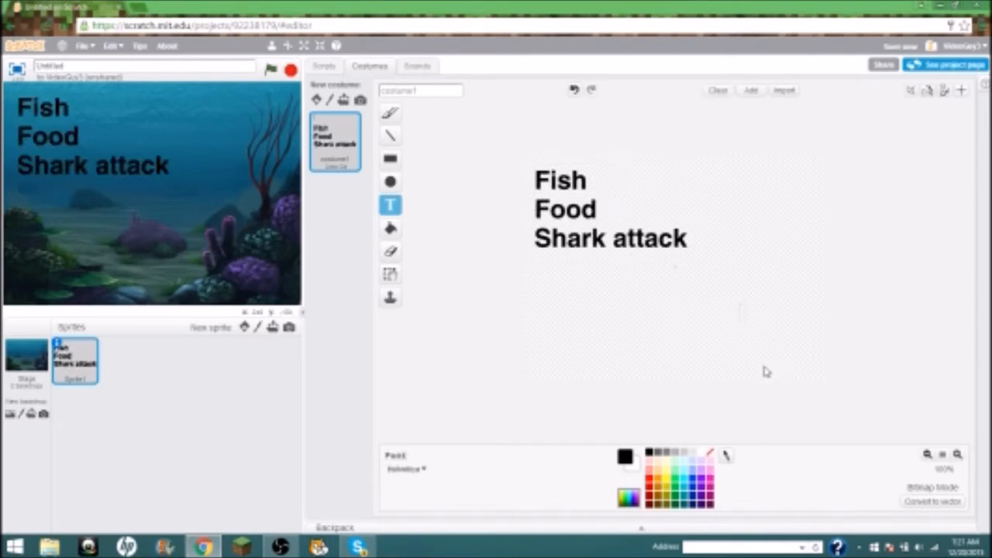
type("Ma")
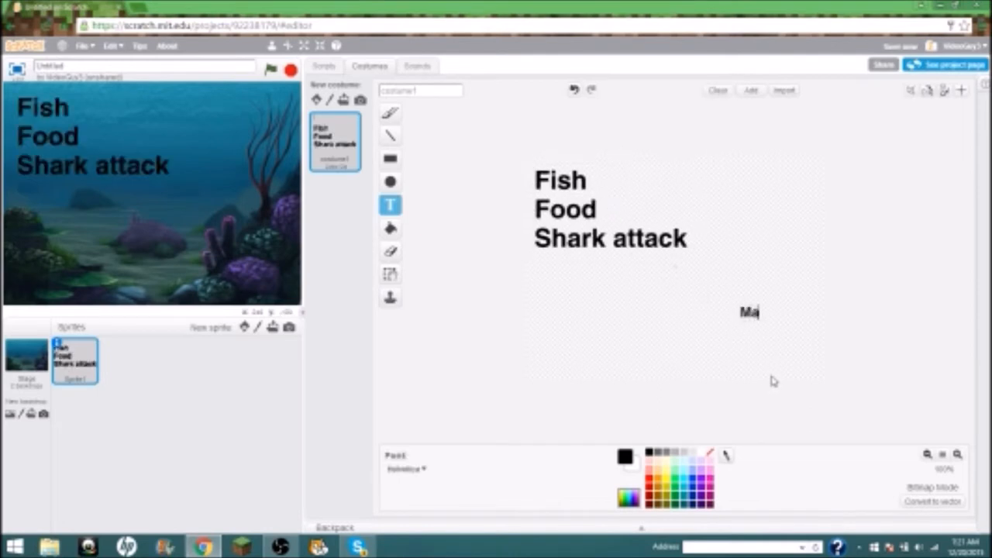
type("de b")
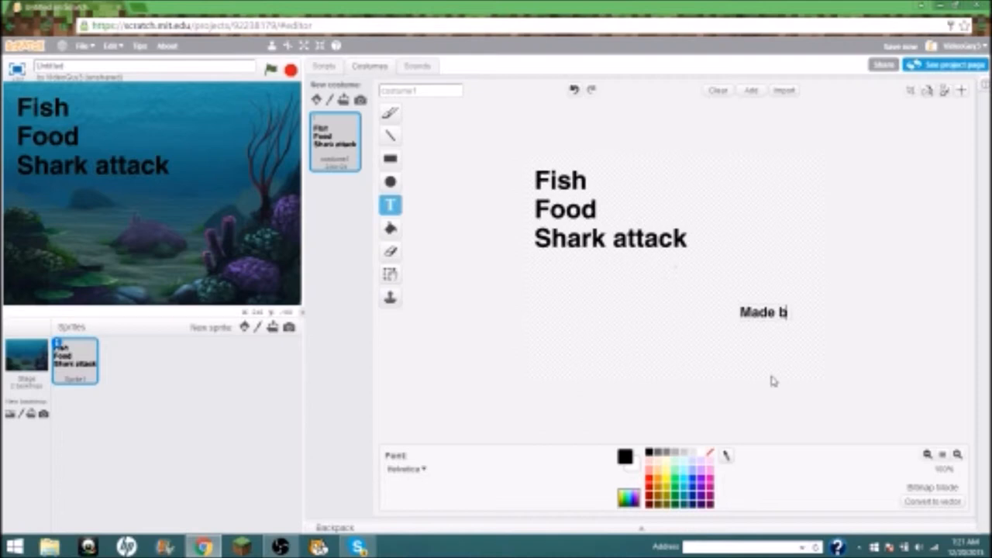
type("y")
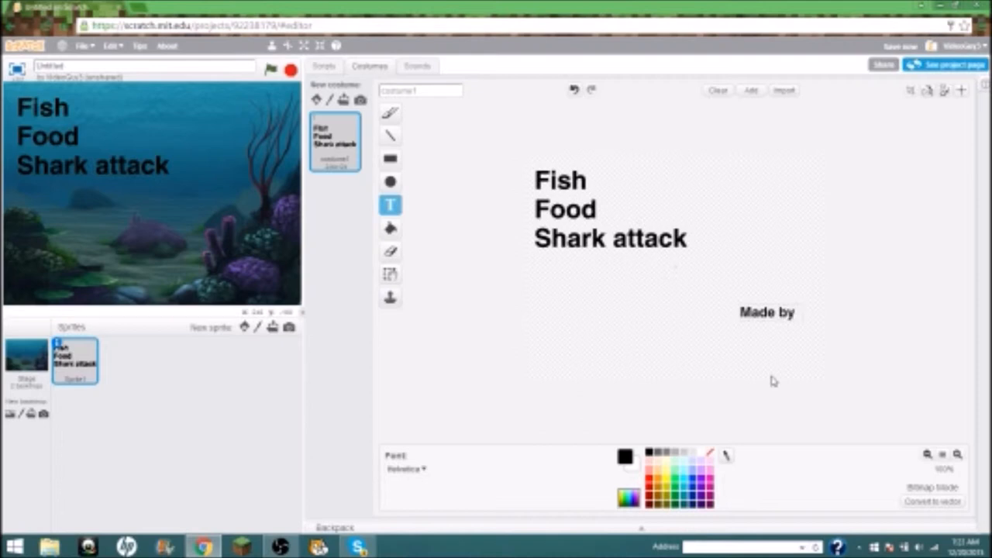
type("ags!")
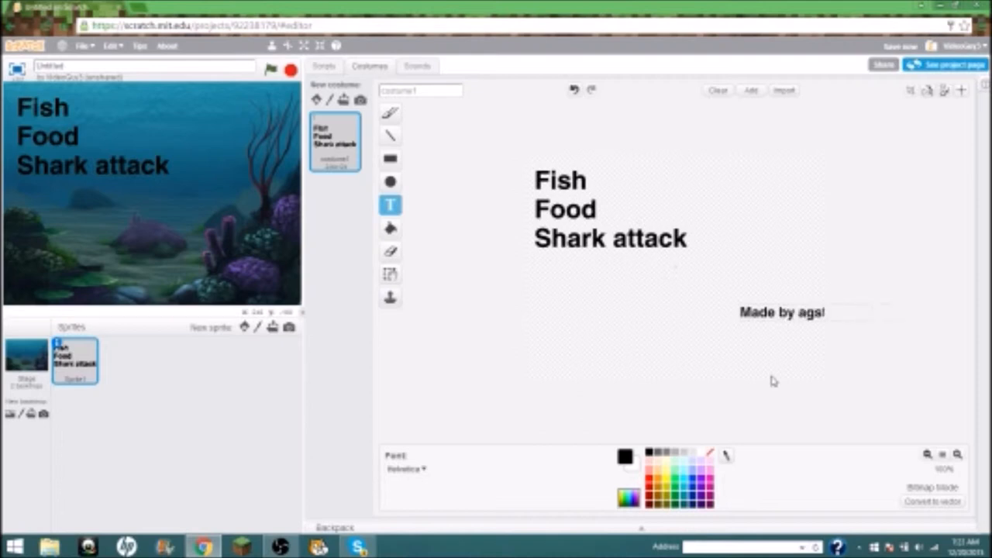
left_click(782, 312)
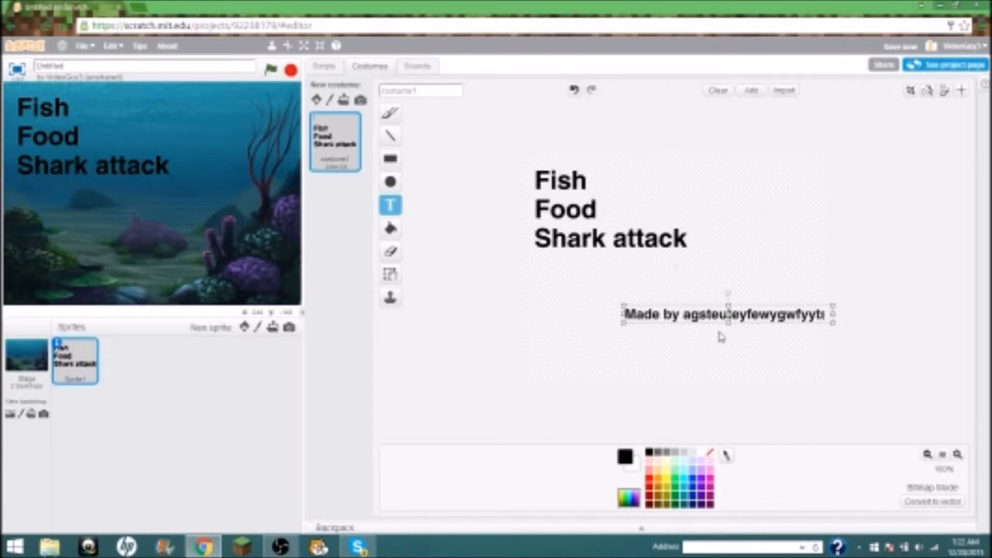
mouse_move(481, 280)
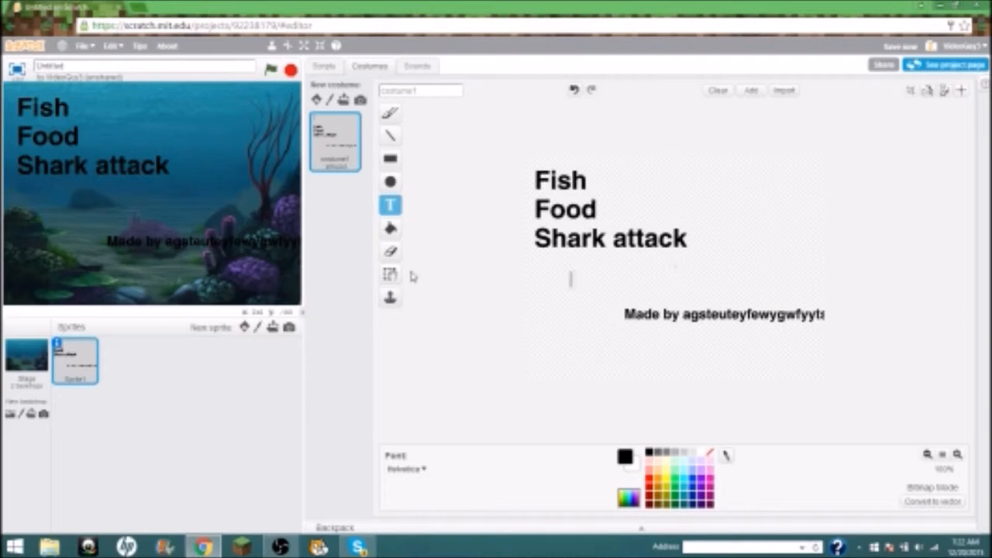
- Drag the 'Made by' credit text further down the costume
left_click(390, 274)
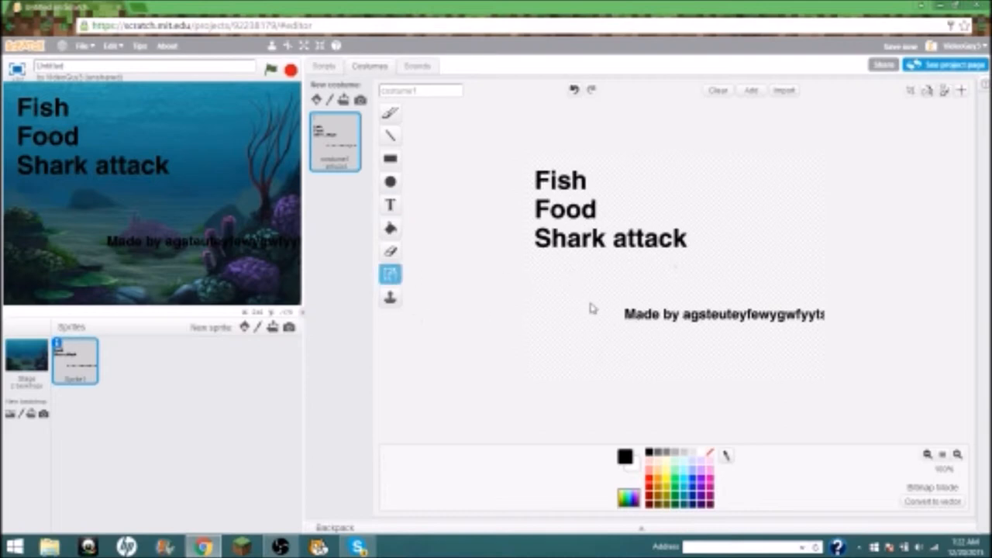
mouse_move(645, 317)
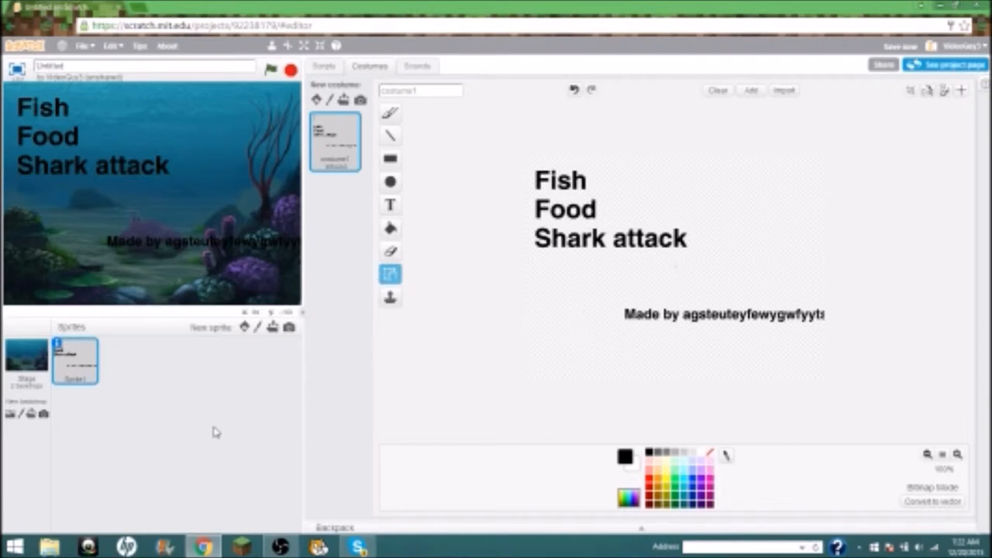
mouse_move(627, 294)
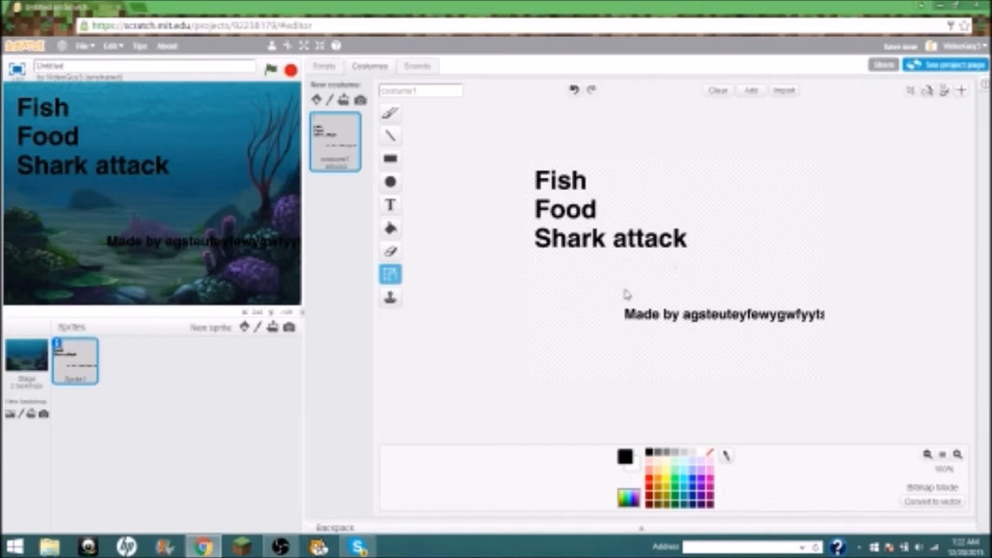
left_click(723, 314)
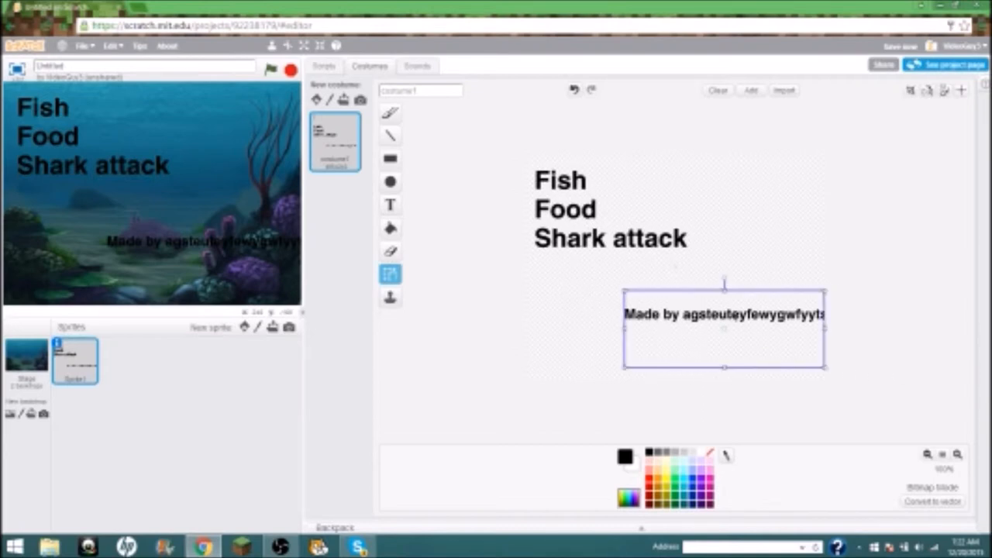
left_click_drag(724, 314, 721, 345)
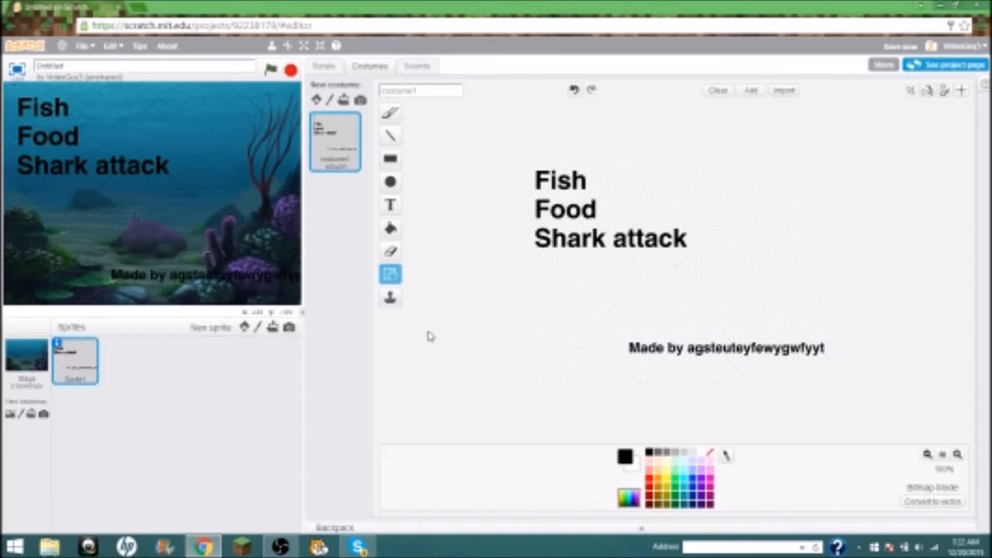
mouse_move(779, 283)
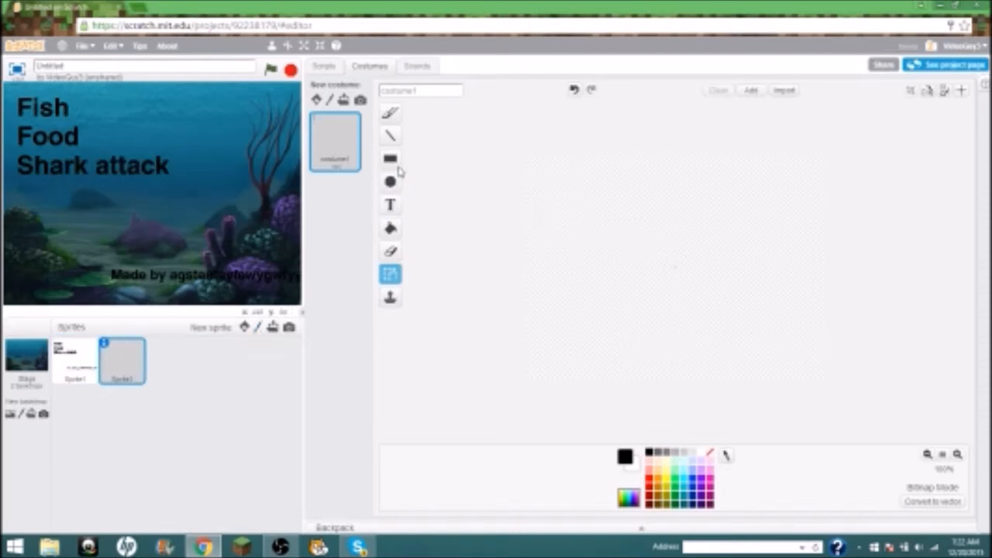
- Draw a wide rectangle just below the centre of Sprite2's costume
left_click(390, 159)
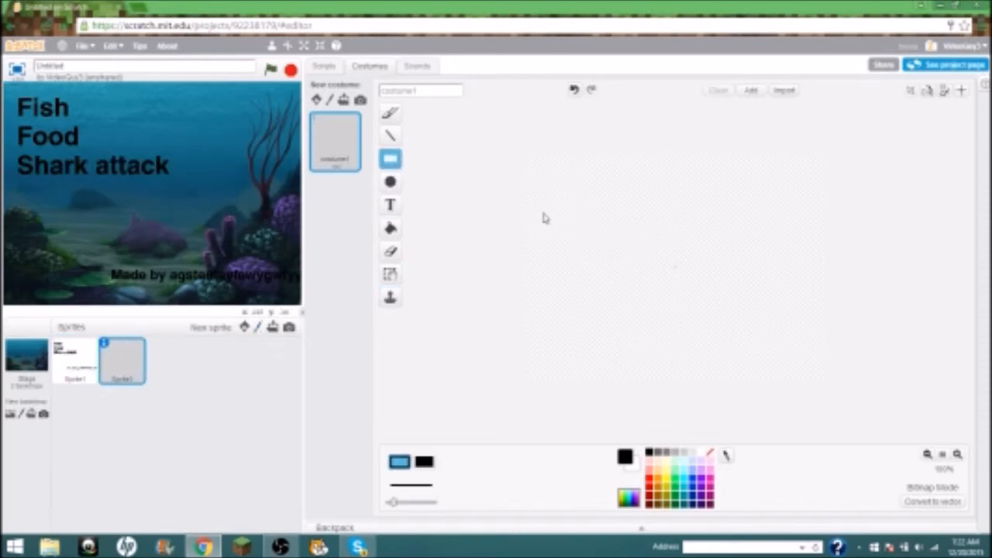
left_click_drag(549, 197, 549, 248)
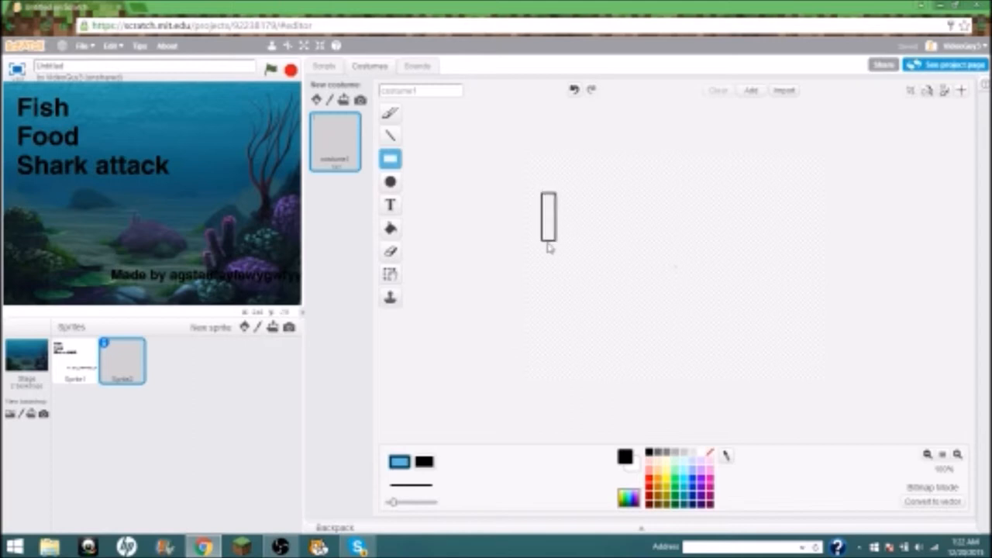
left_click_drag(548, 196, 700, 276)
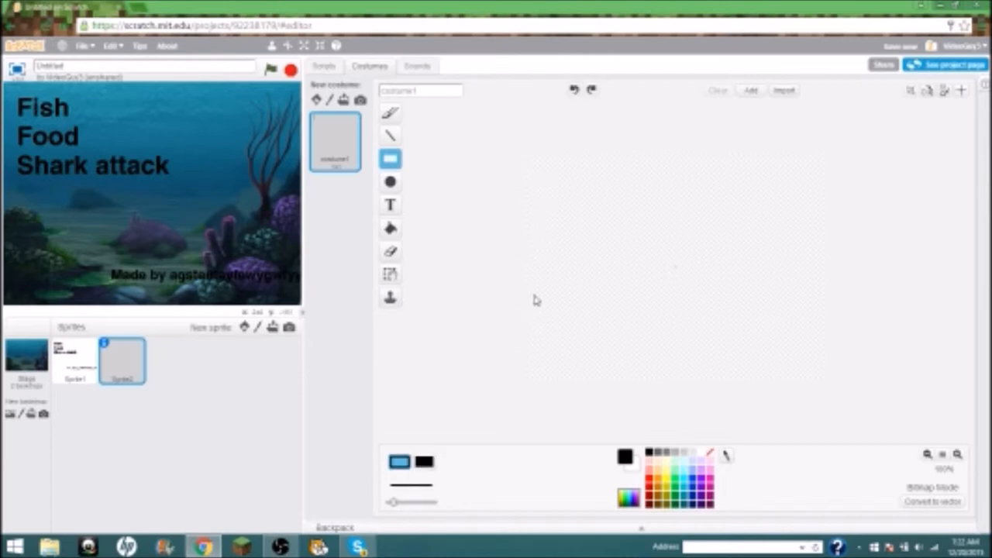
left_click_drag(535, 301, 663, 376)
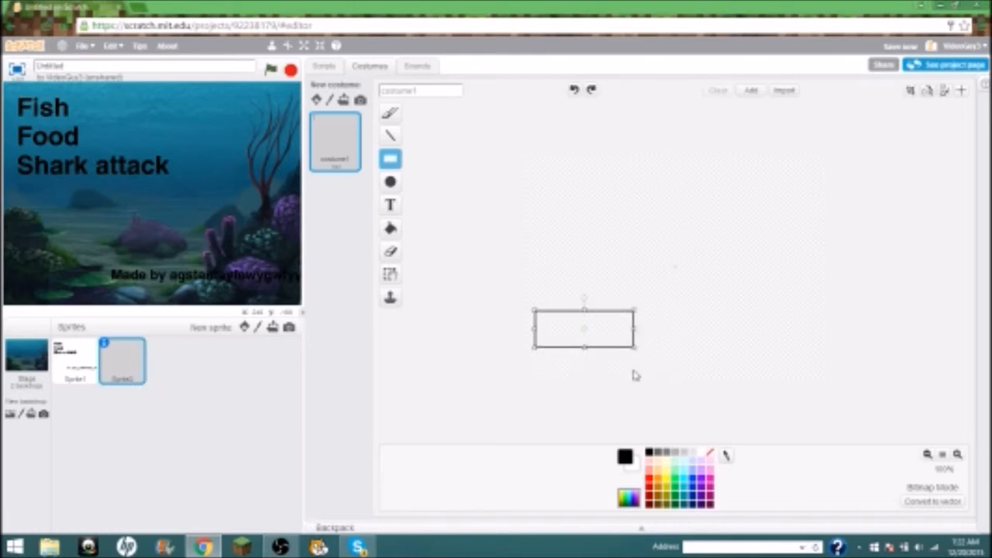
mouse_move(663, 461)
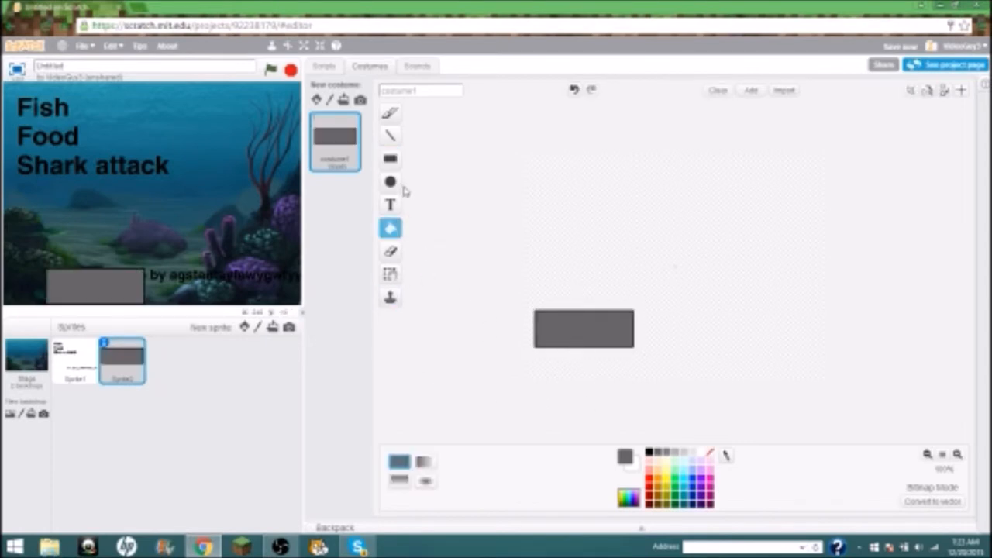
- Label the grey rectangle 'Attack' with white text
left_click(389, 205)
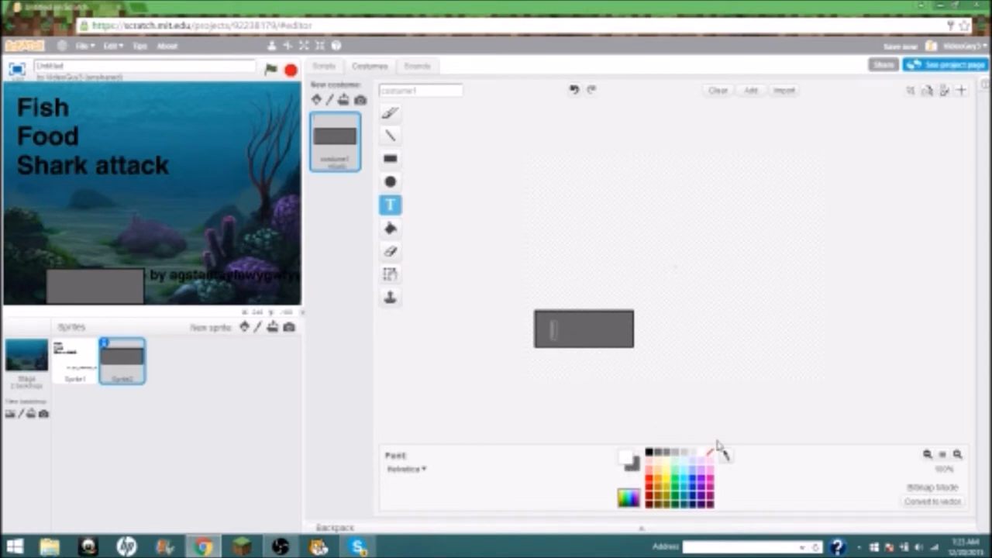
type("A")
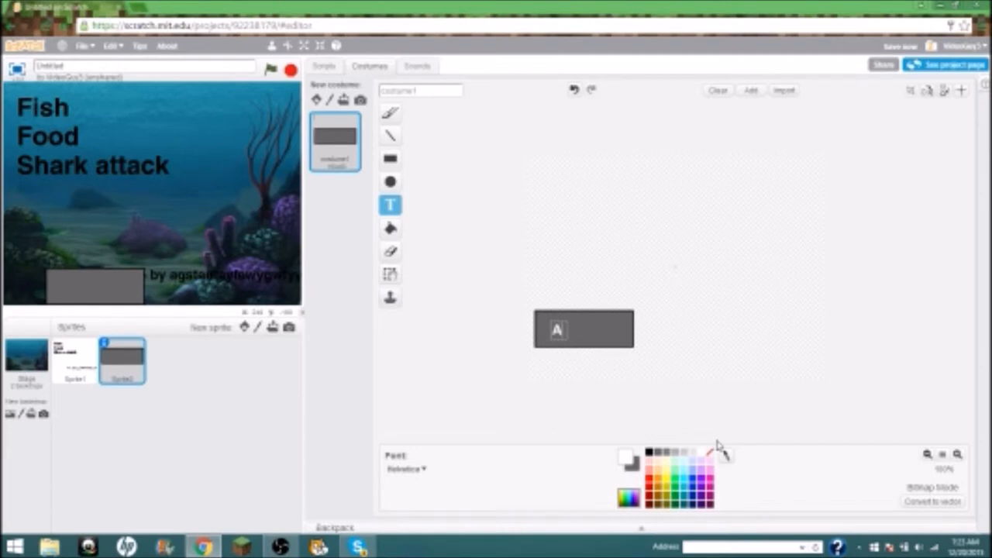
type("Attack")
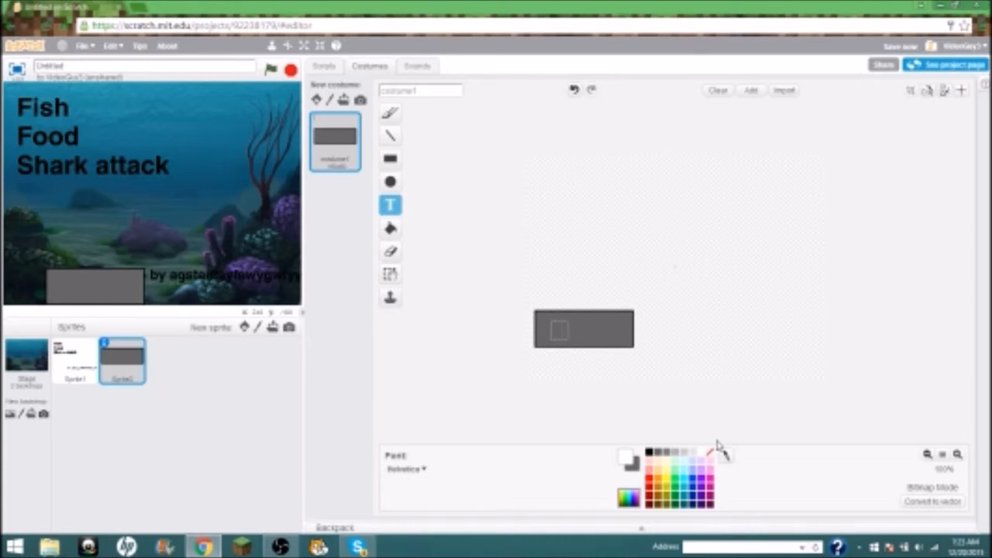
type("Attack")
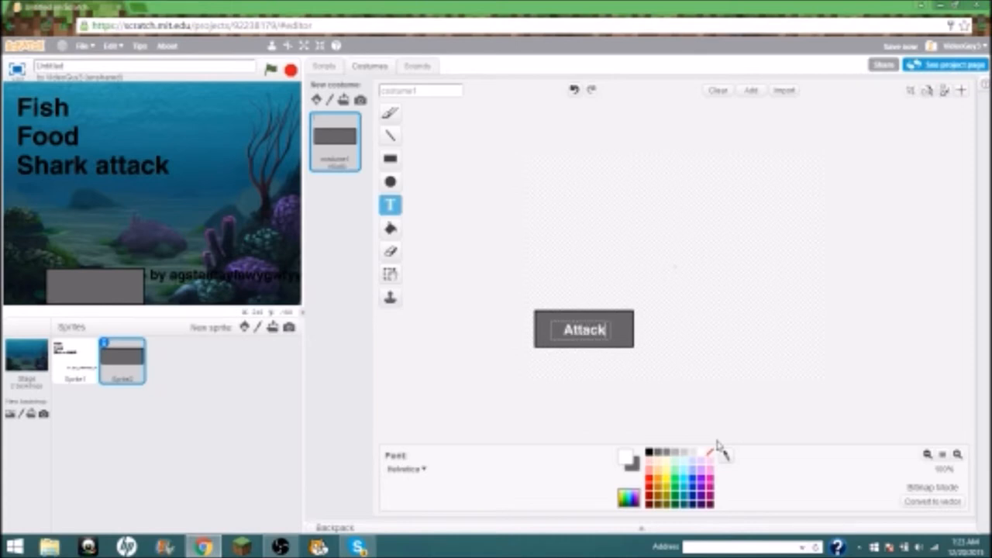
left_click(582, 328)
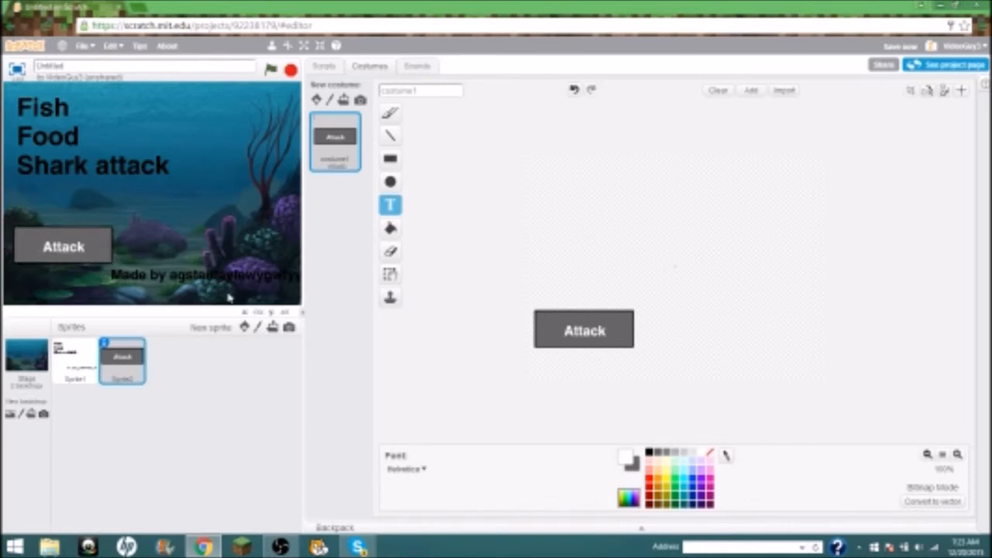
mouse_move(62, 117)
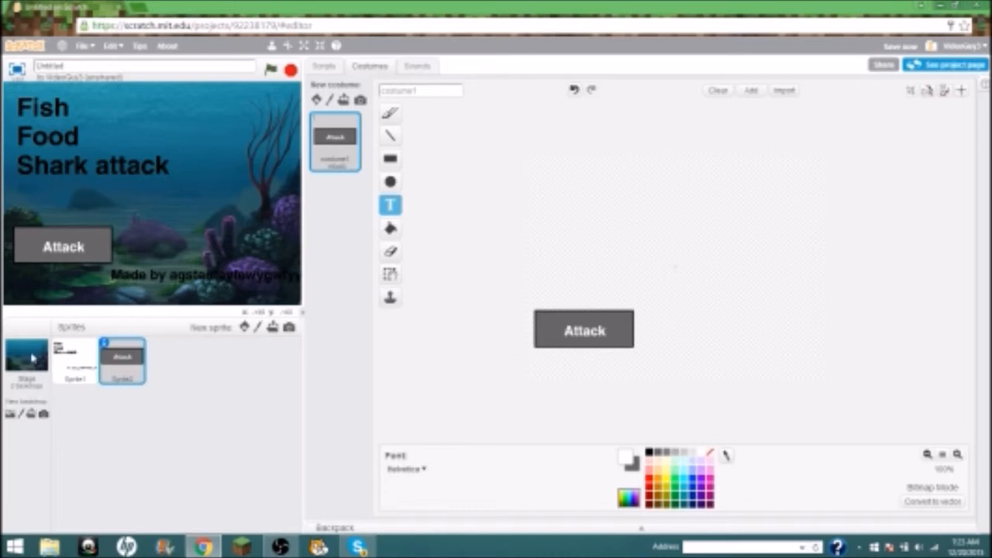
- Give the title sprite a green-flag script that shows it
left_click(73, 360)
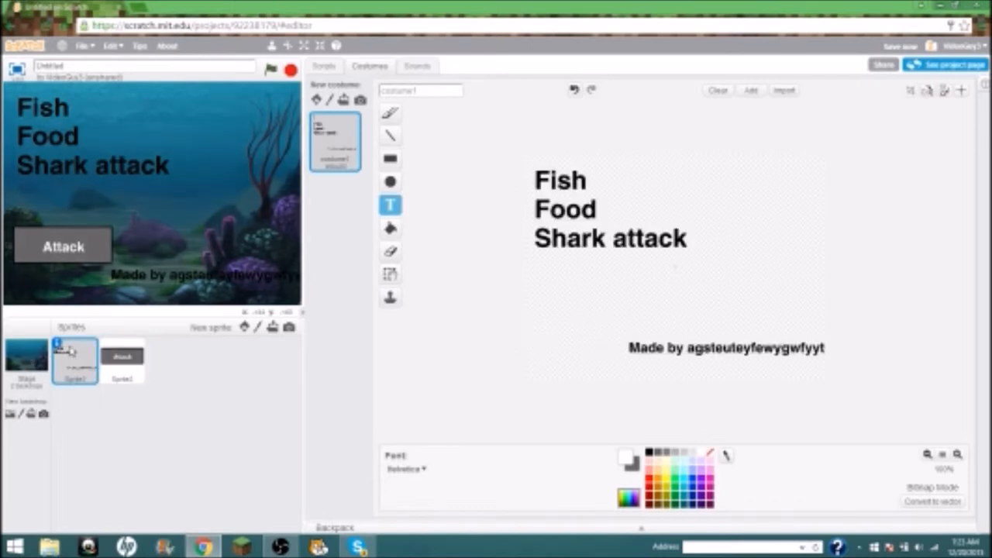
left_click(323, 66)
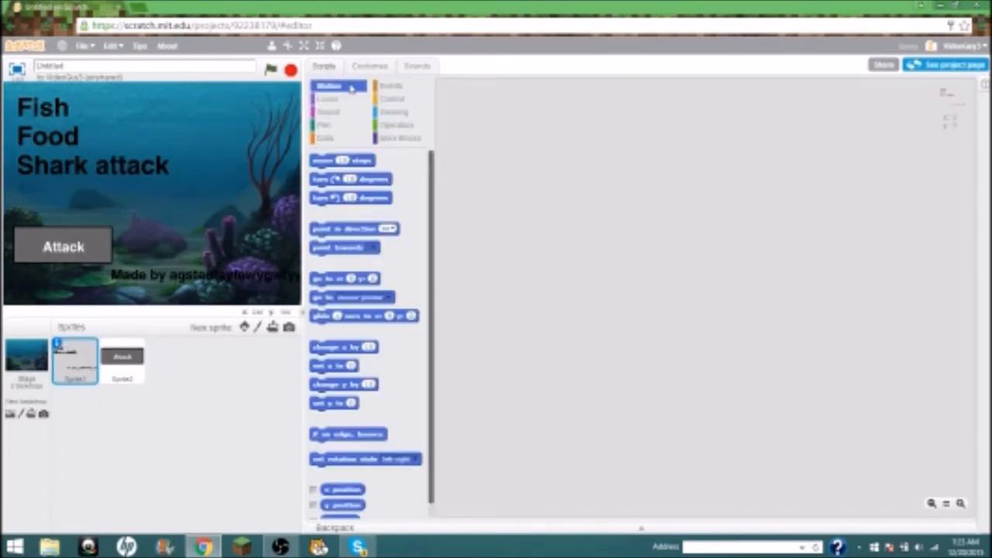
left_click(390, 86)
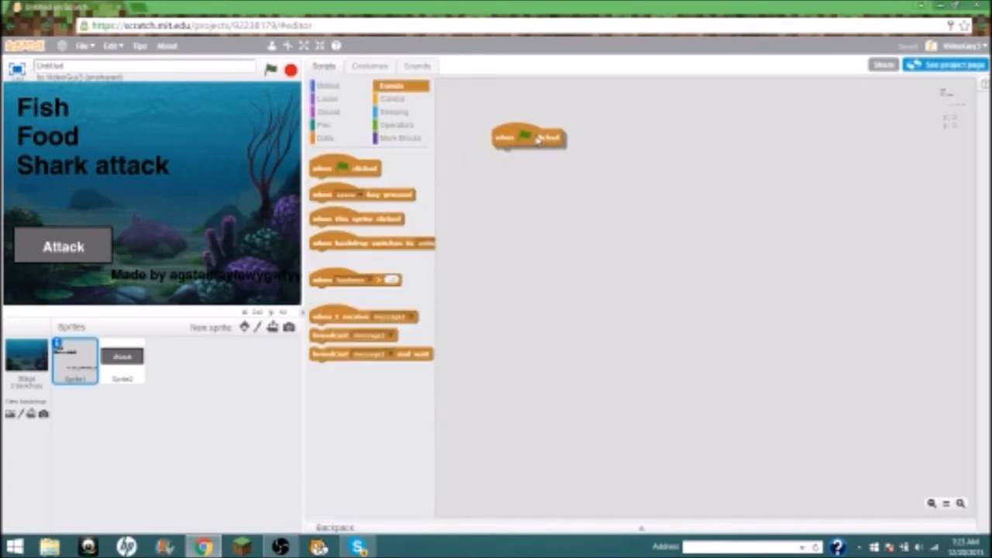
left_click(326, 98)
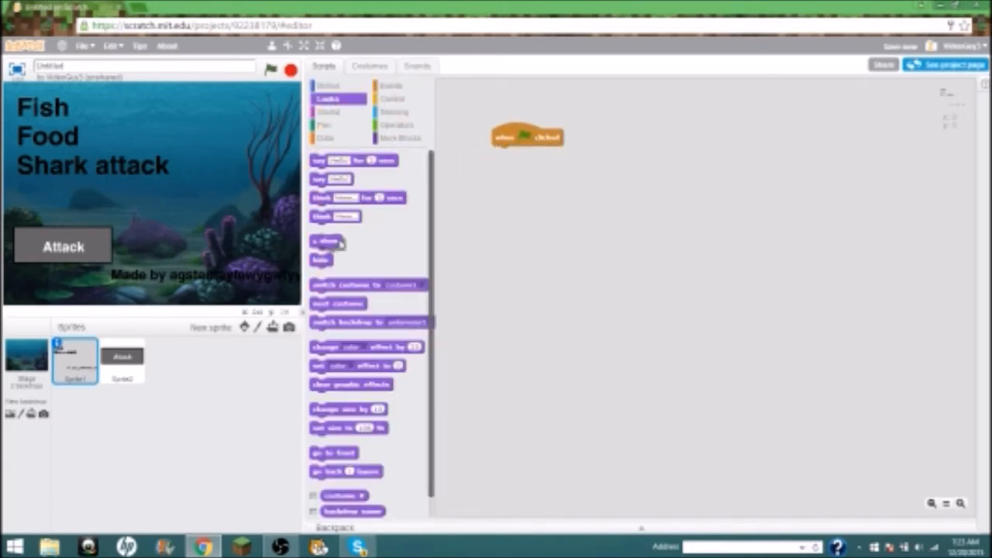
left_click_drag(325, 240, 504, 152)
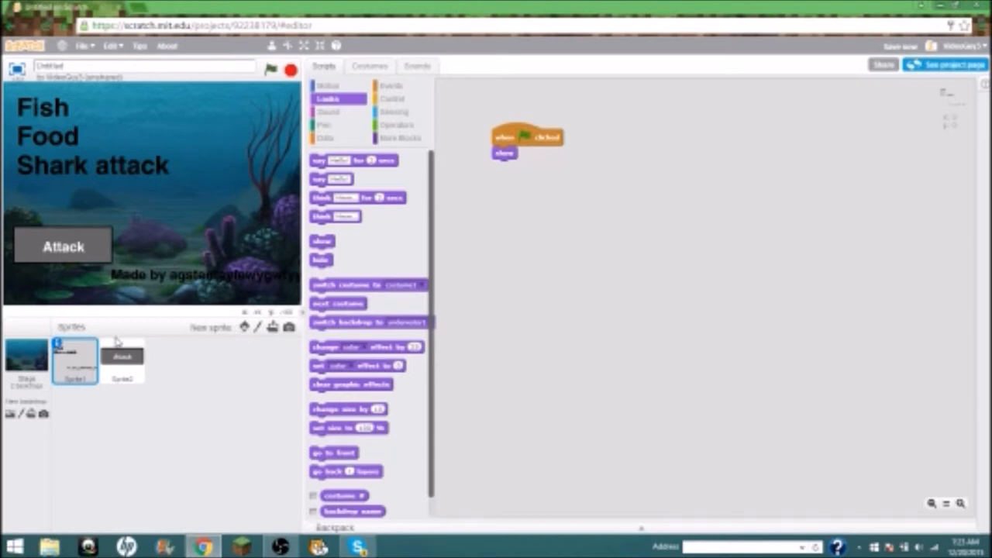
- Snap a show block under the Attack button's green-flag hat
left_click(122, 360)
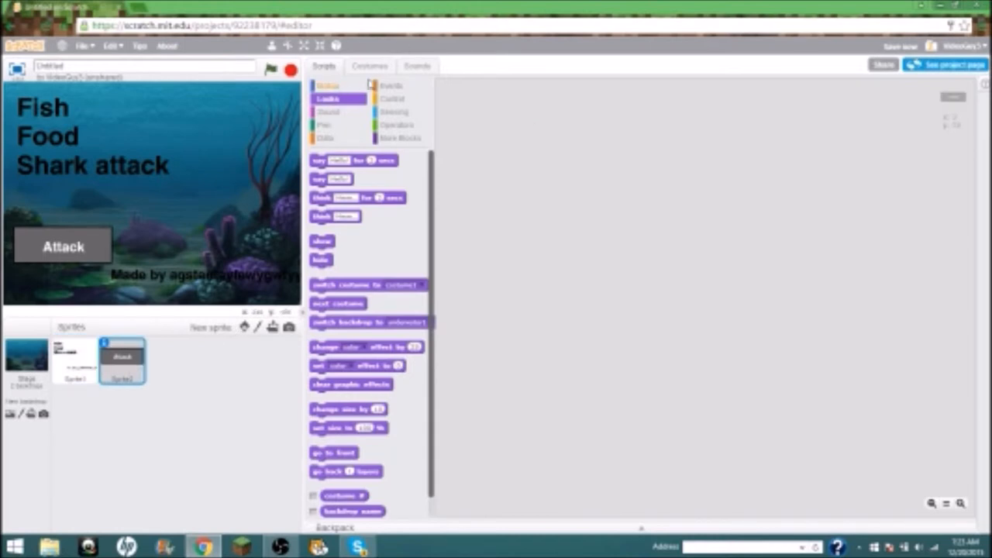
left_click(391, 85)
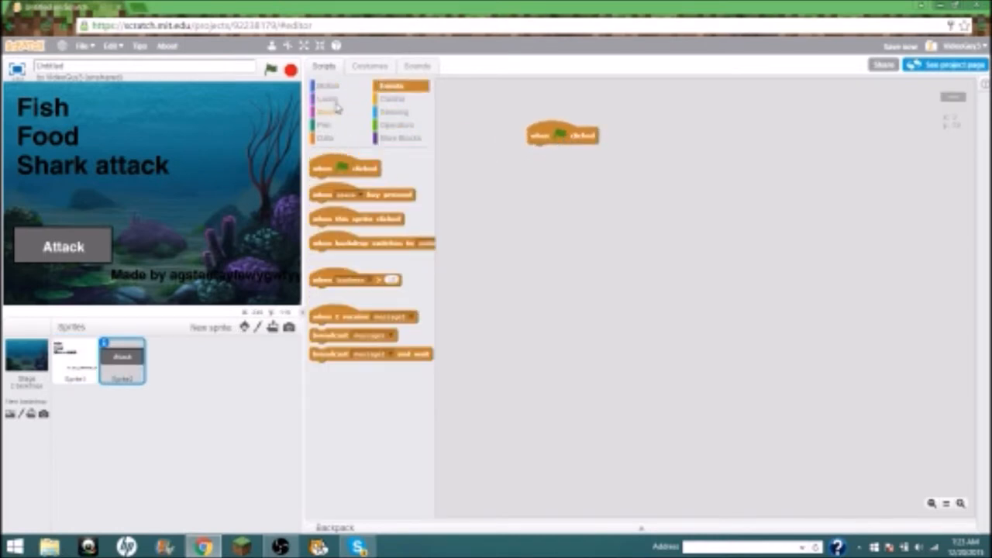
left_click(327, 99)
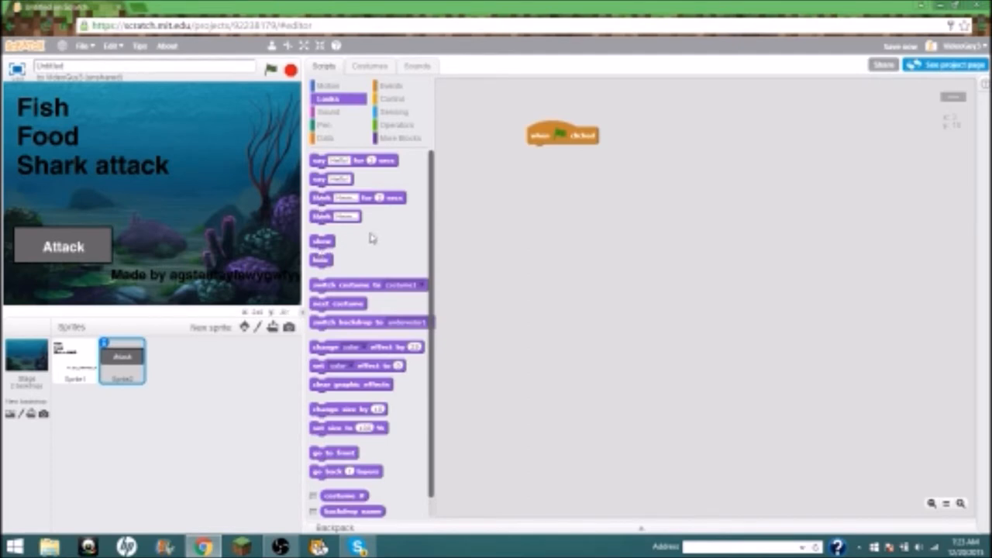
left_click_drag(322, 241, 433, 222)
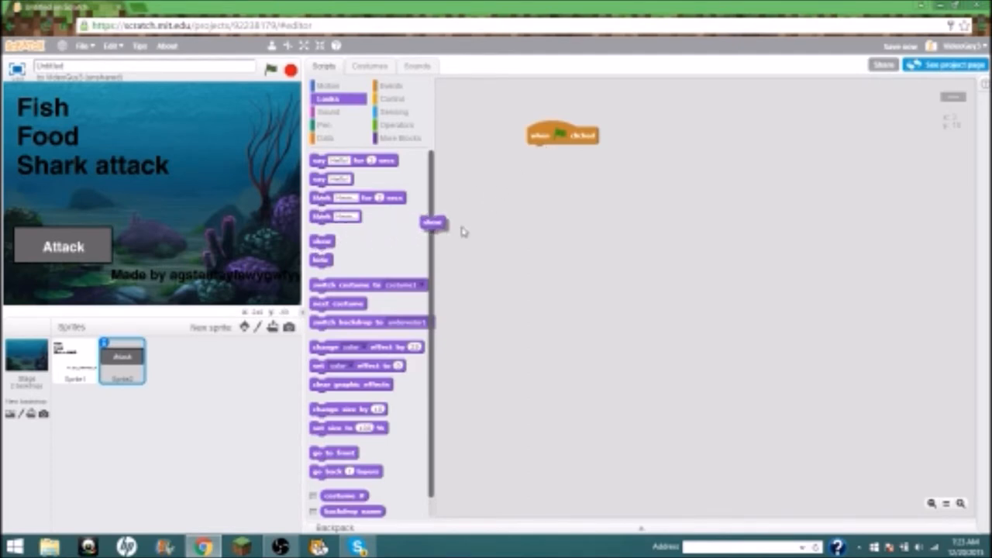
left_click_drag(433, 223, 540, 151)
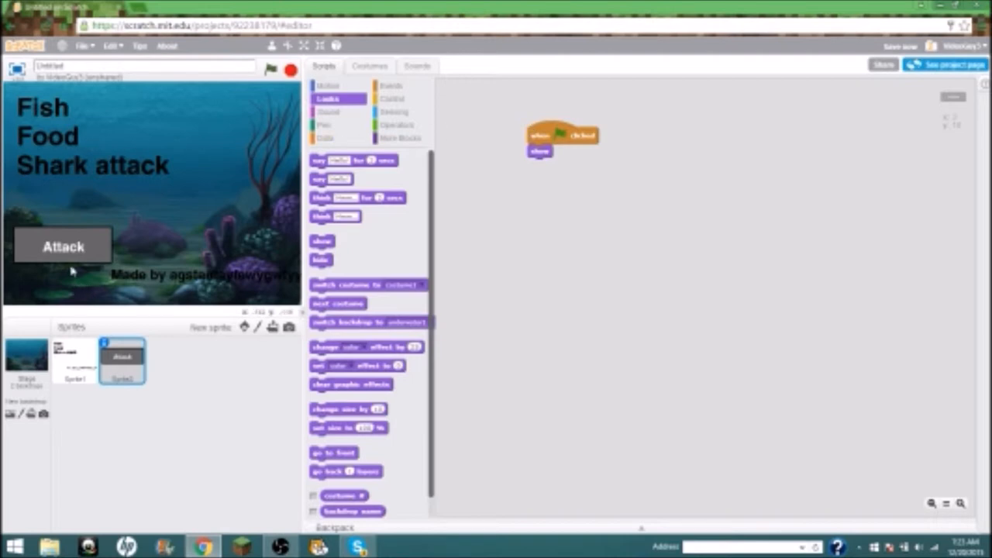
mouse_move(279, 295)
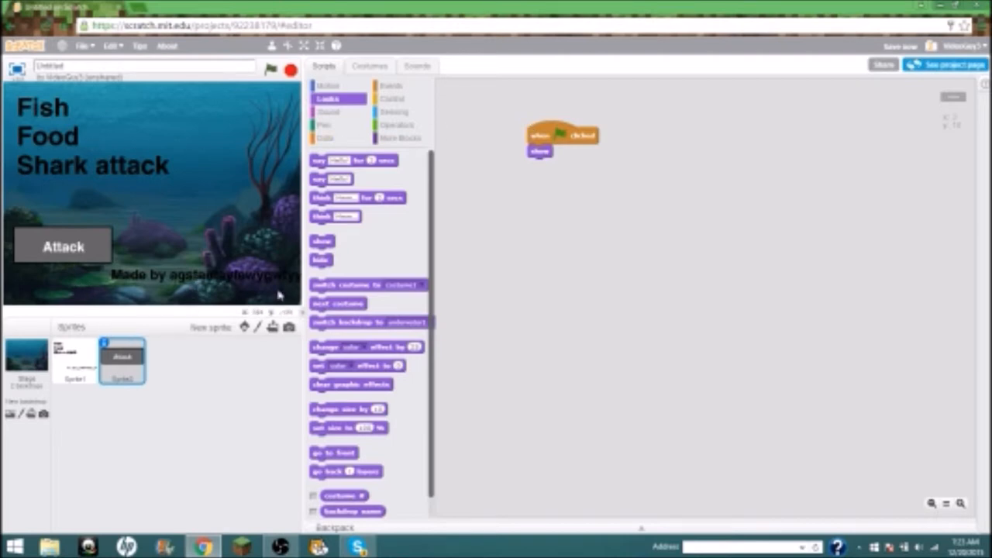
mouse_move(345, 273)
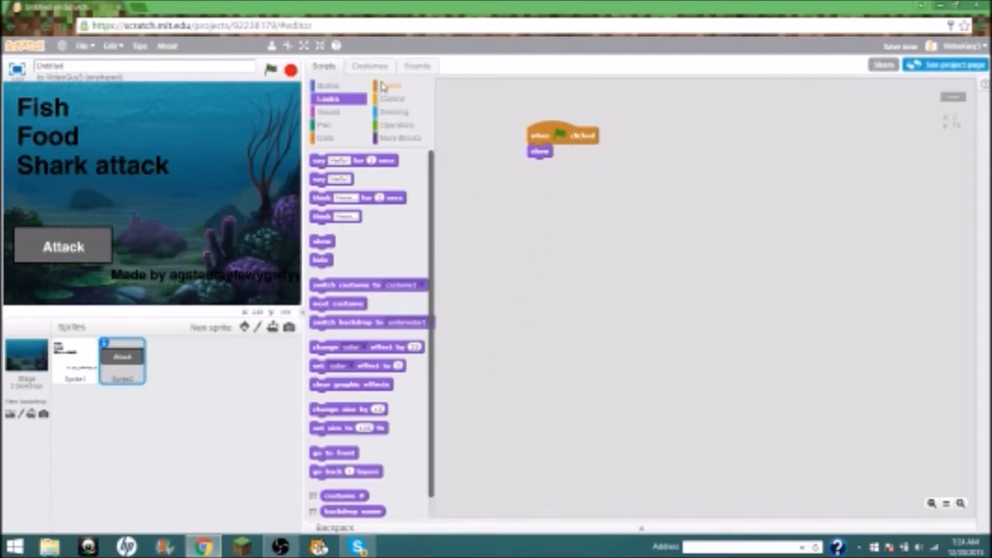
- Add a 'when this sprite clicked' script to the Attack button that broadcasts a new ATTACK message
left_click(390, 85)
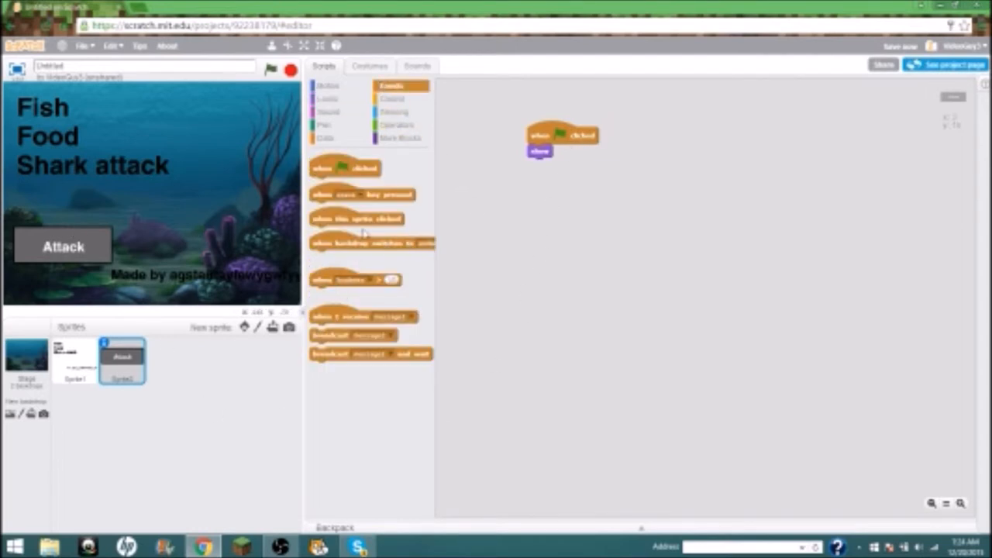
left_click_drag(356, 219, 580, 218)
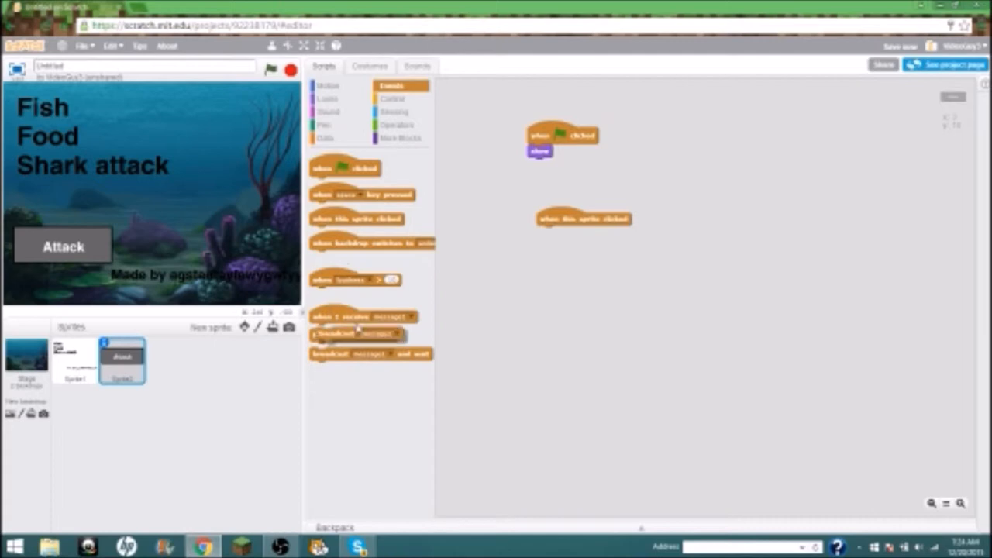
left_click_drag(352, 334, 581, 234)
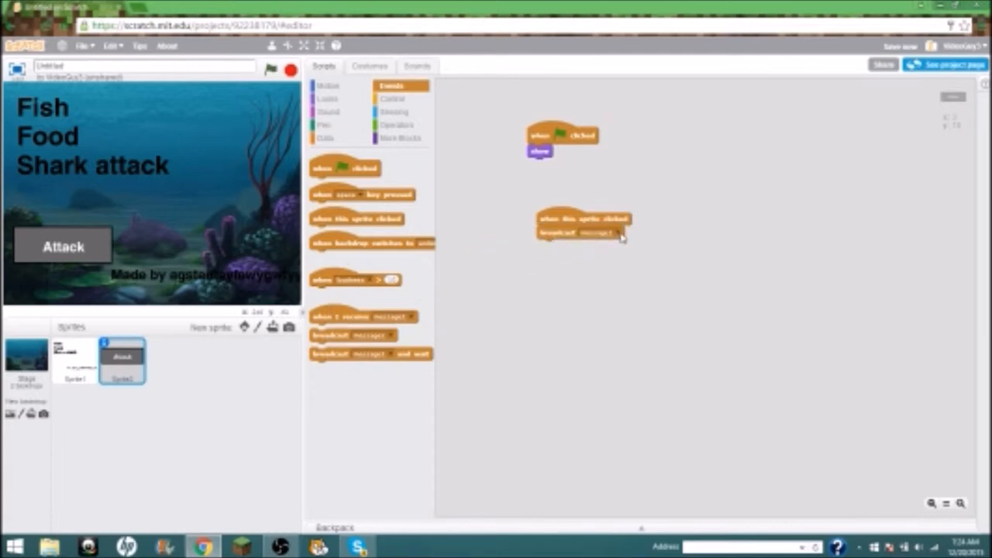
left_click(601, 233)
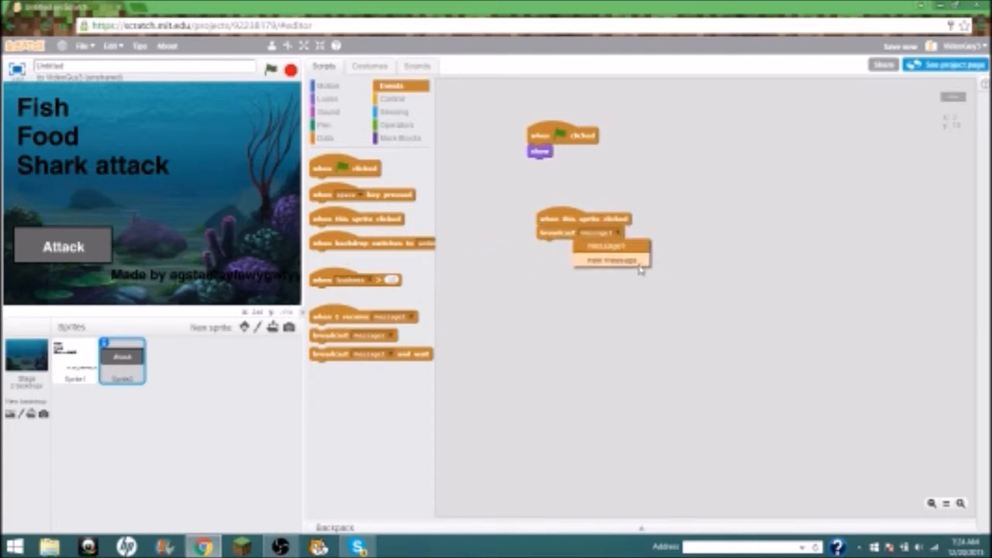
left_click(610, 260)
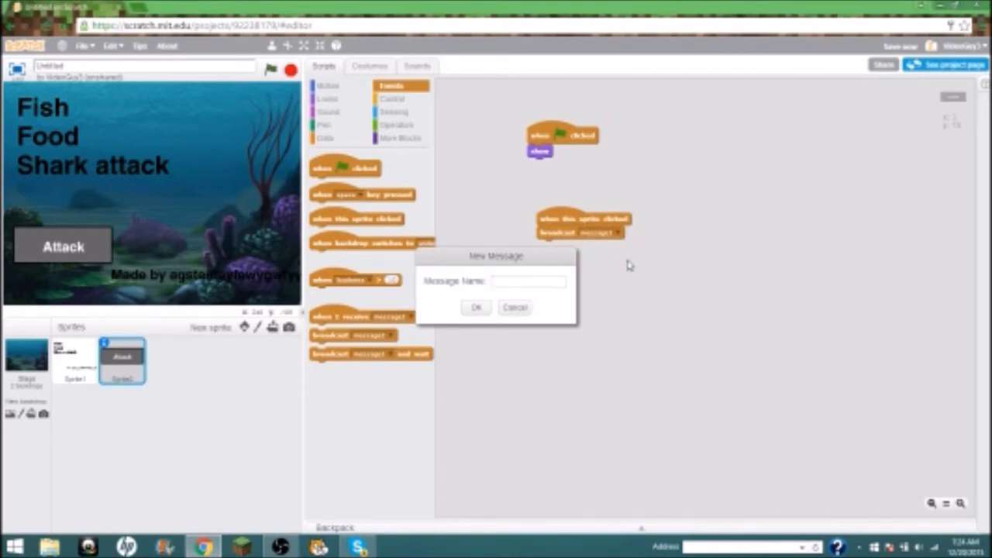
type("a")
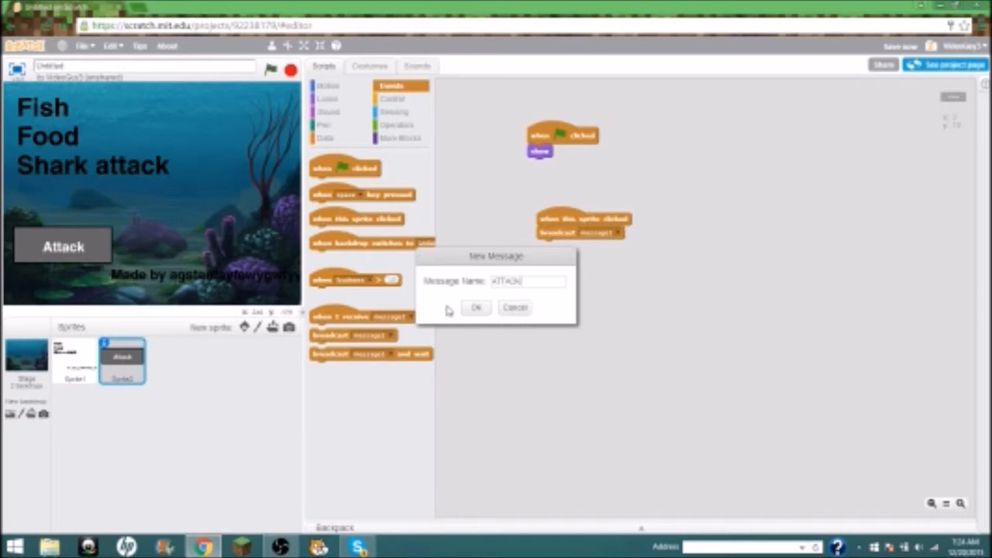
left_click(475, 307)
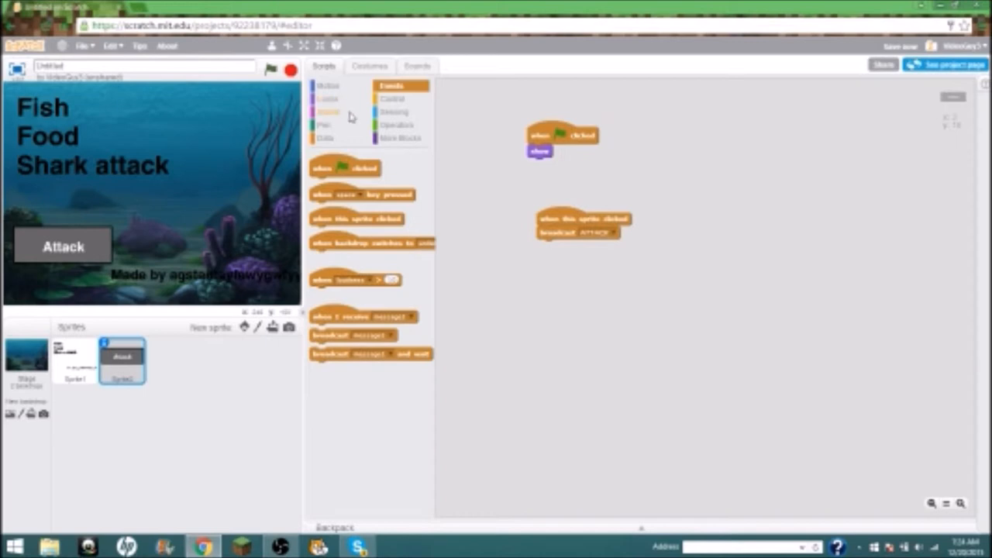
mouse_move(409, 131)
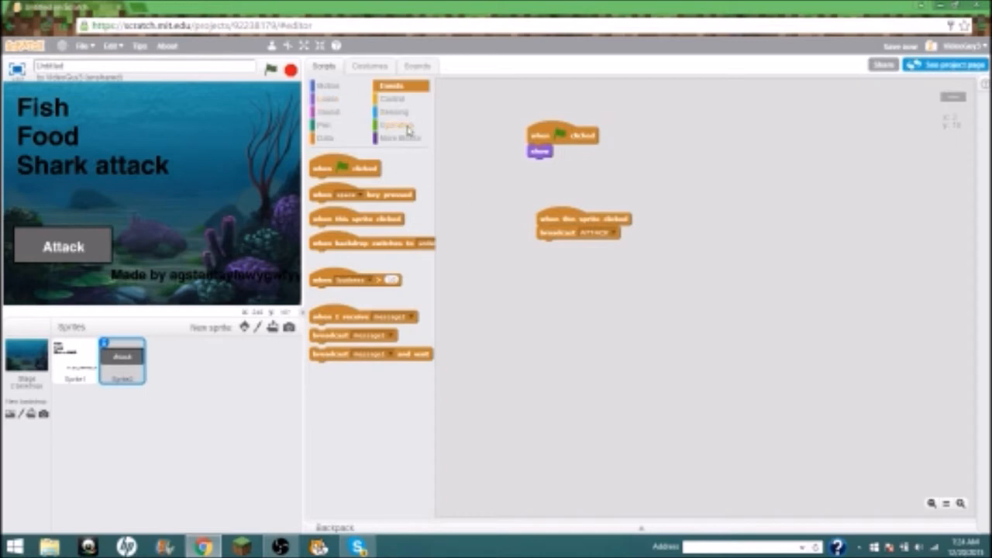
- Create a Game variable, set it to 0 on green flag and 1 on click, and hide the button
left_click(327, 98)
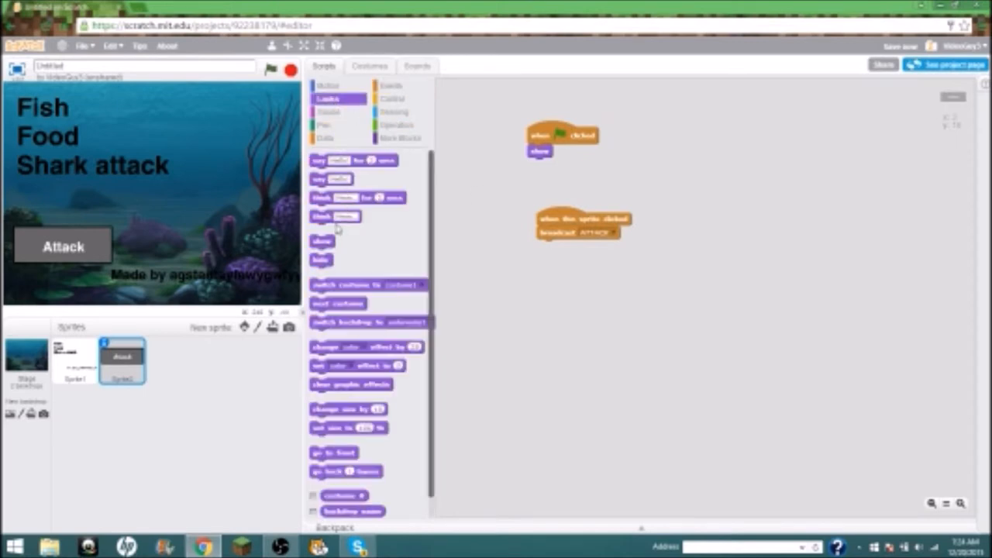
left_click_drag(322, 260, 544, 314)
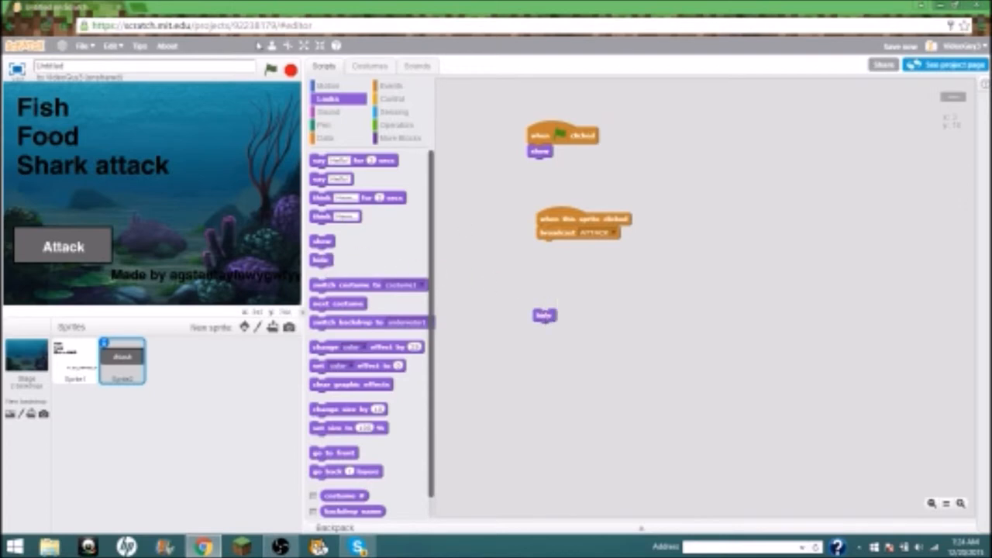
left_click(328, 137)
type("Dark")
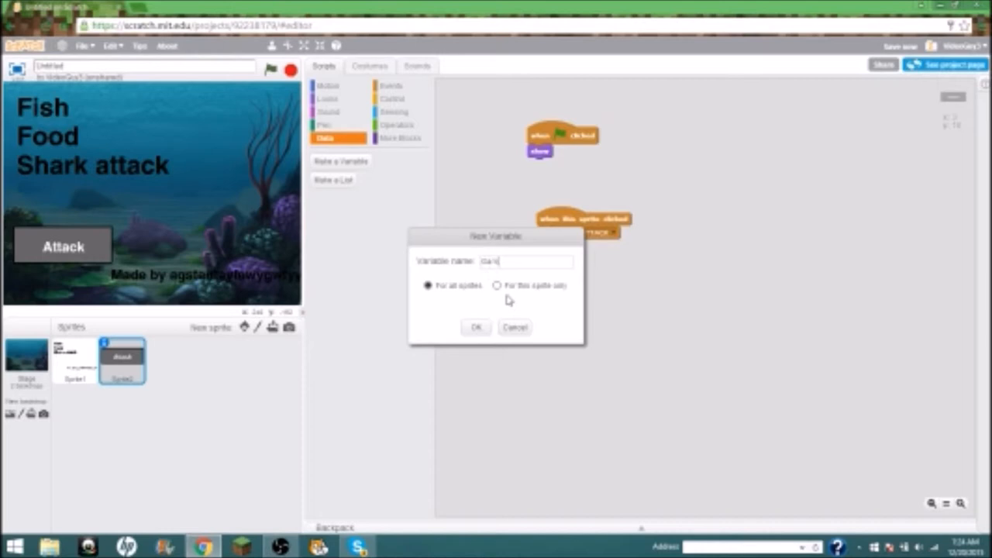
left_click(476, 328)
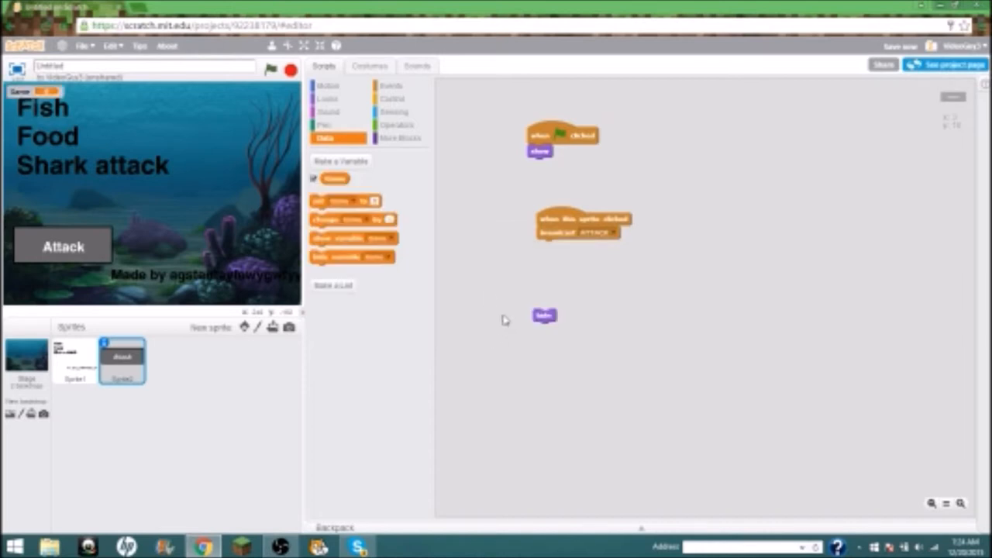
left_click_drag(345, 200, 596, 266)
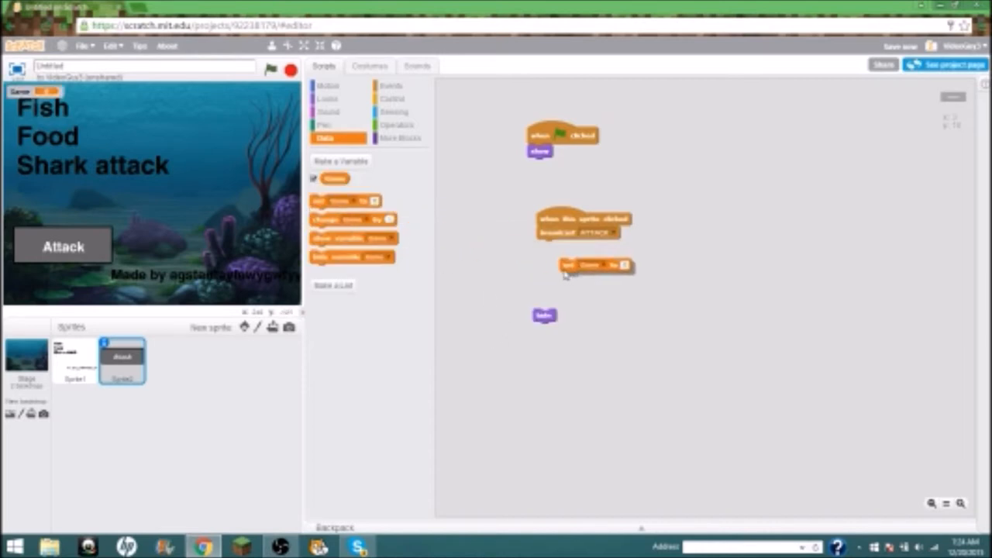
left_click_drag(596, 266, 577, 246)
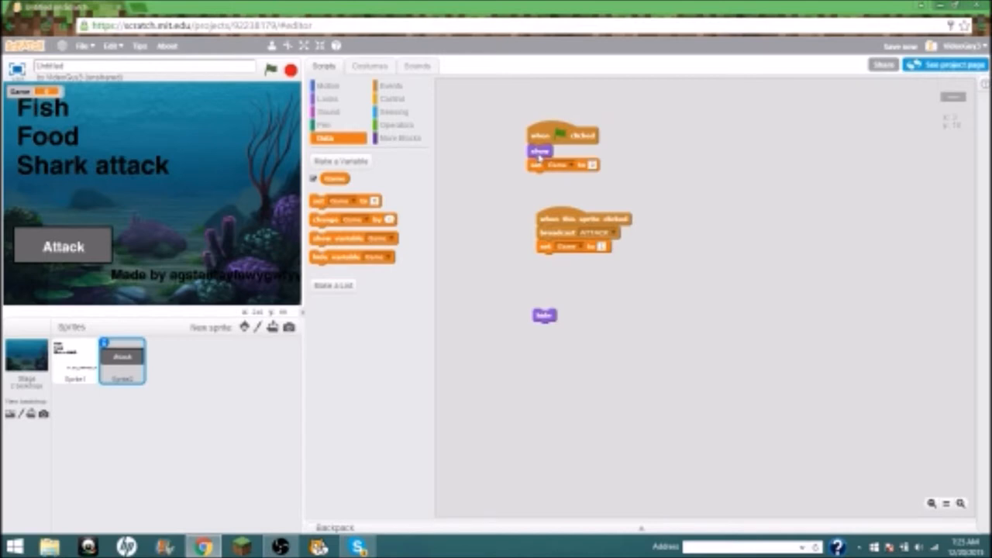
mouse_move(617, 189)
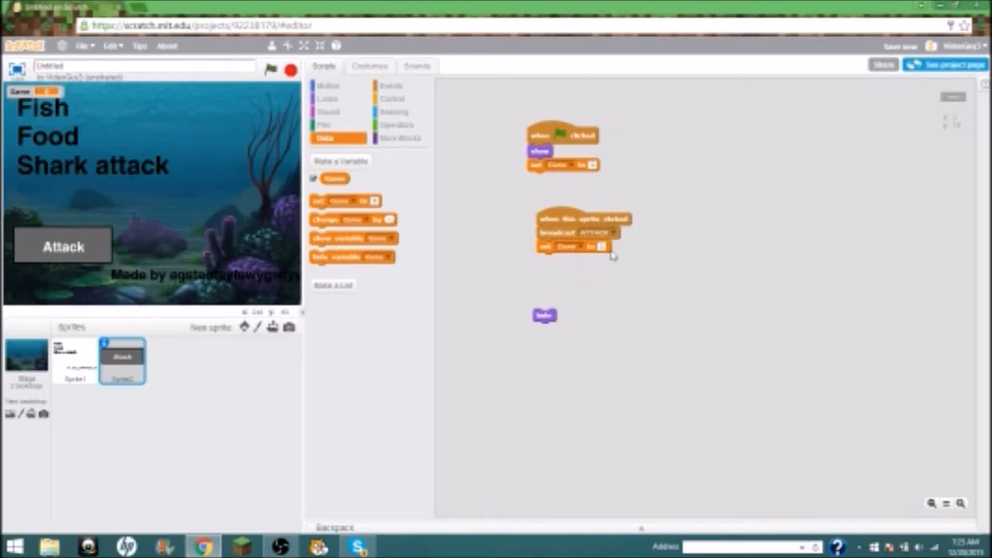
left_click_drag(544, 315, 563, 283)
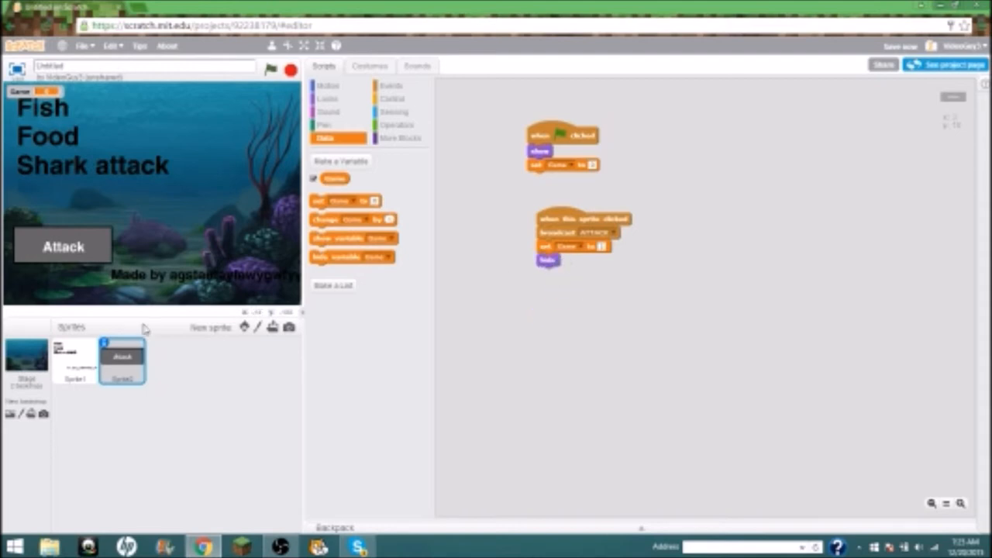
- Select Sprite1 and start a 'when I receive ATTACK' script beside its show script
left_click(75, 361)
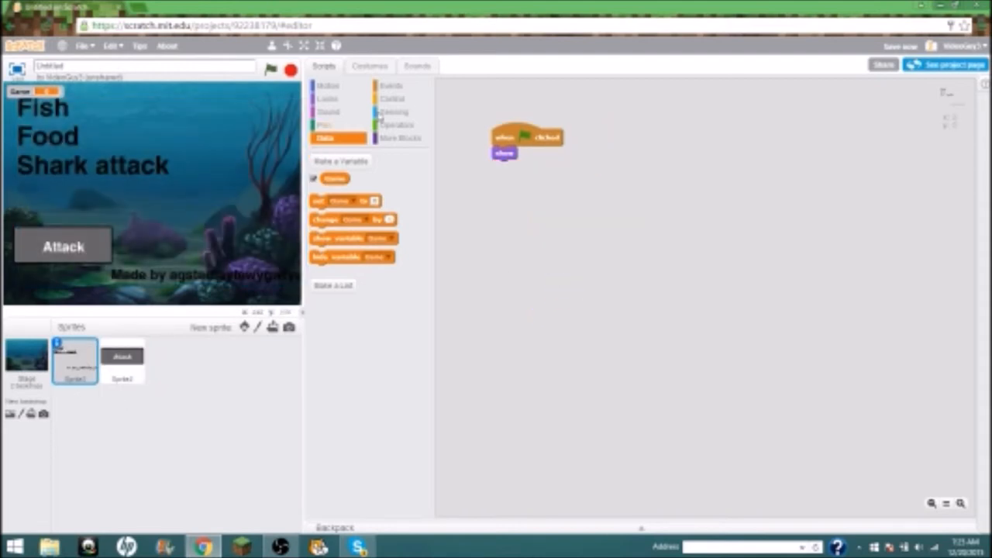
left_click(392, 85)
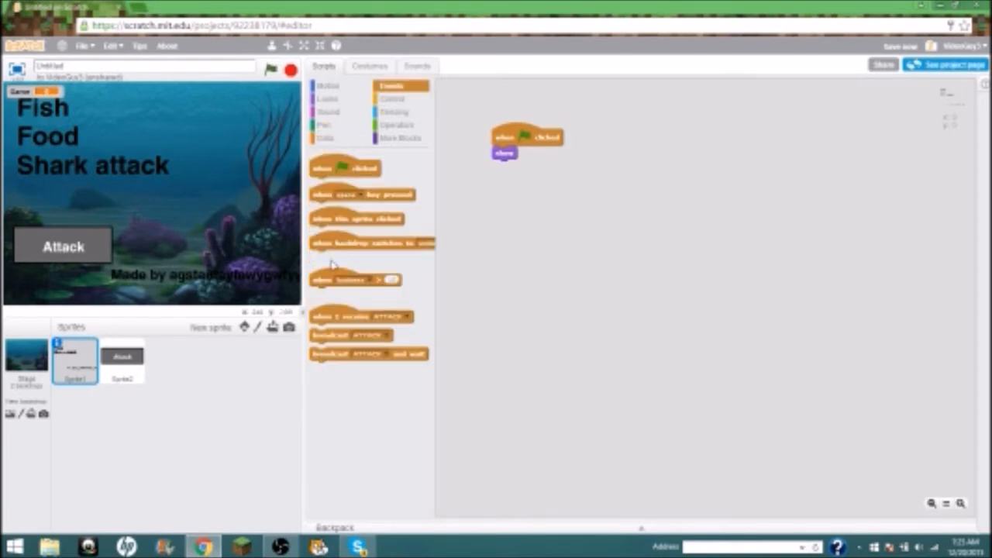
left_click_drag(349, 316, 556, 269)
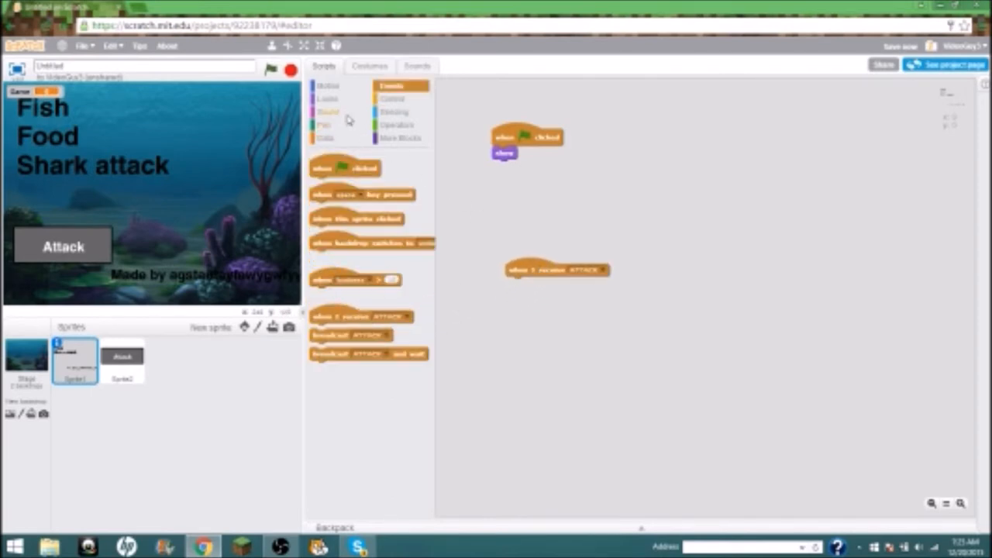
left_click(328, 99)
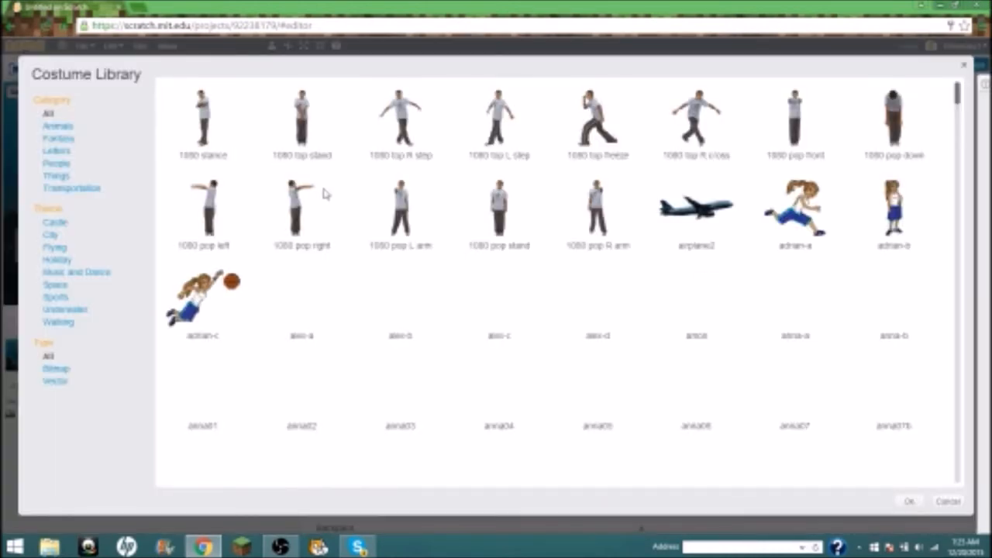
- Add a new sprite using the shark-a costume from the Animals costume library
scroll("down", 3)
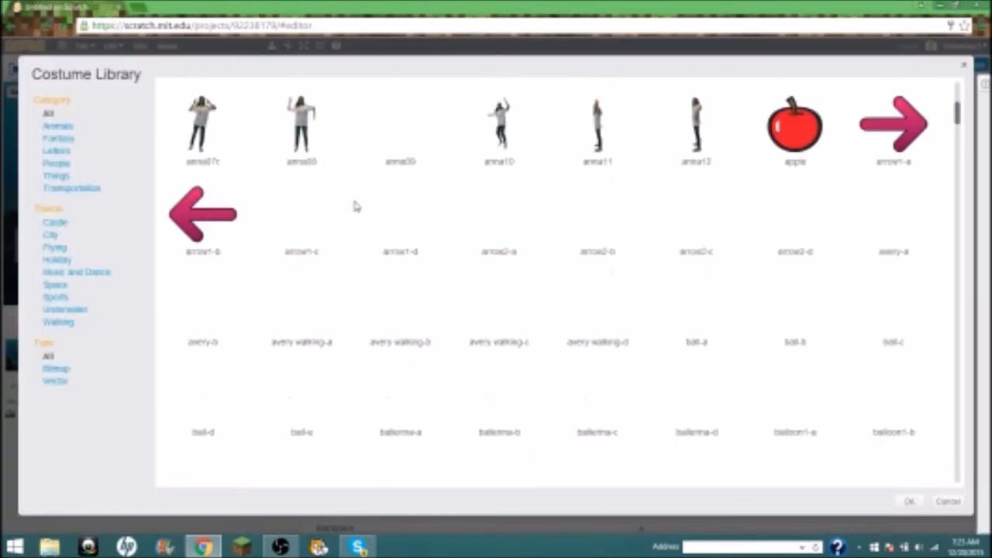
scroll("down", 3)
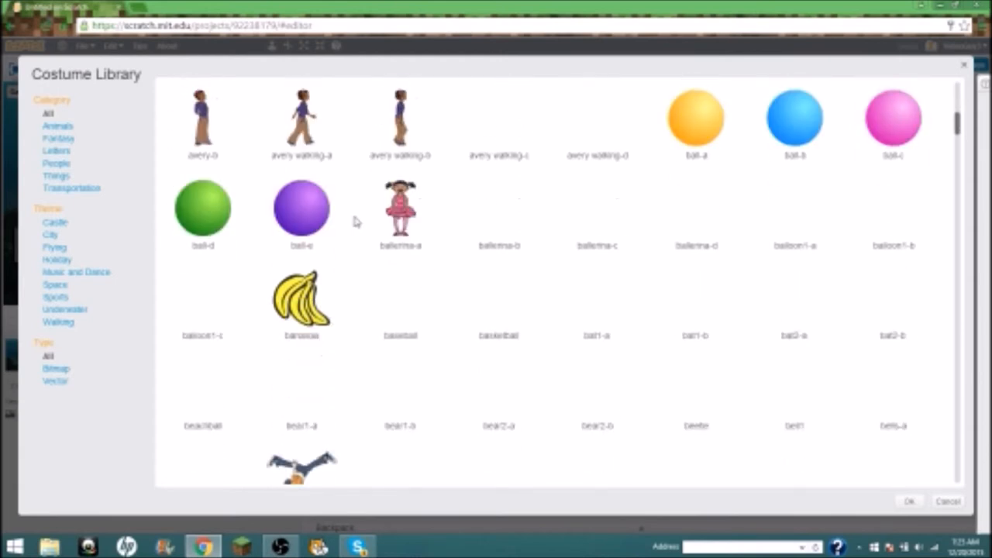
scroll("down", 3)
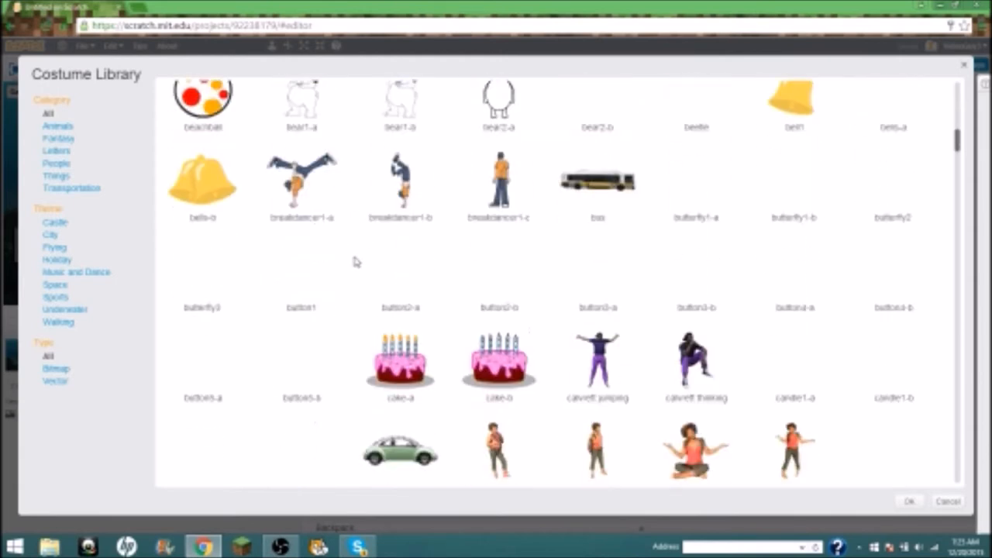
scroll("down", 3)
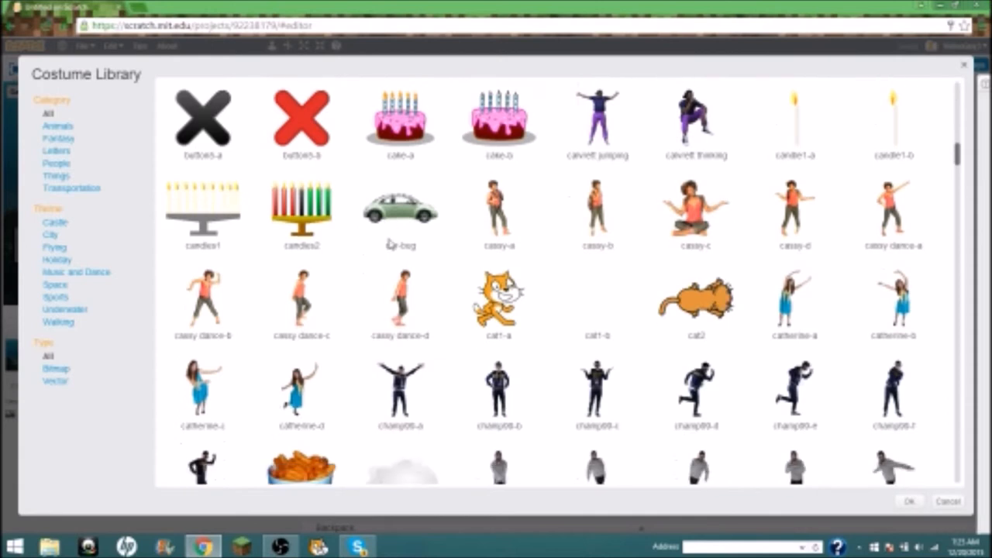
left_click(58, 126)
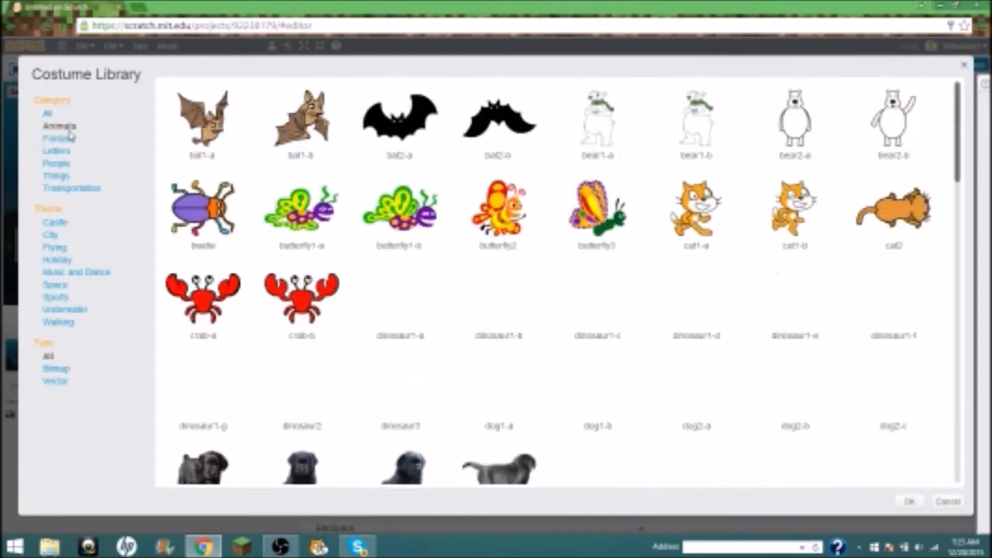
scroll("down", 3)
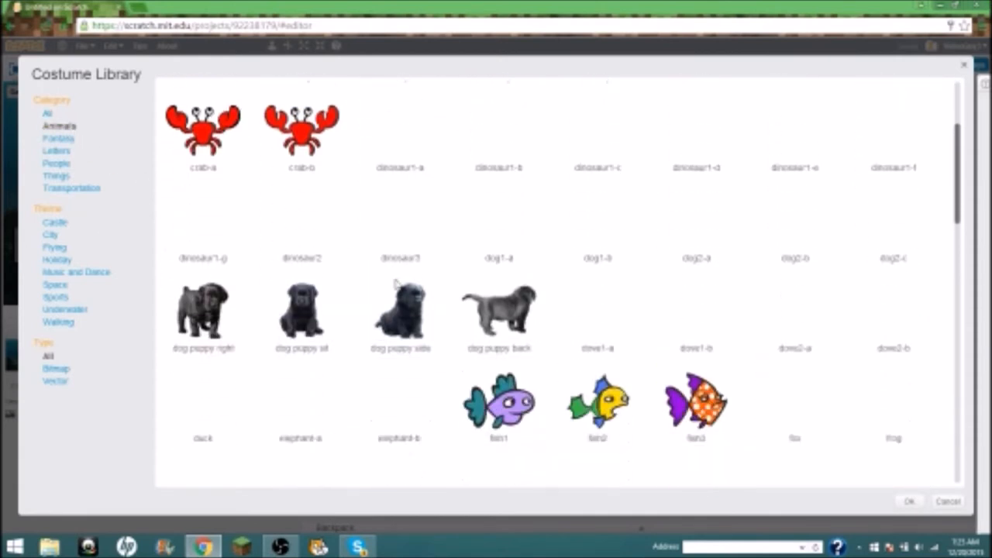
scroll("down", 3)
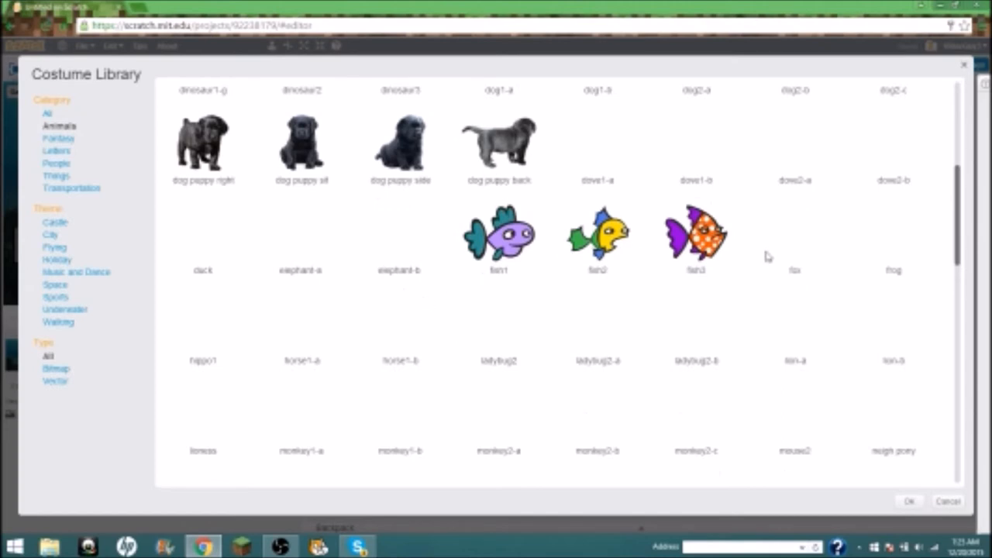
scroll("down", 3)
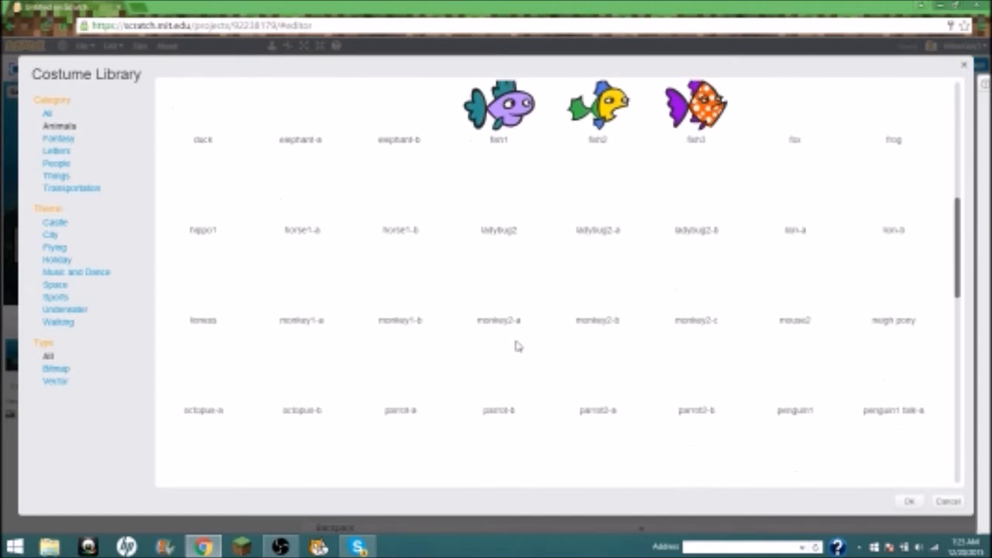
scroll("down", 3)
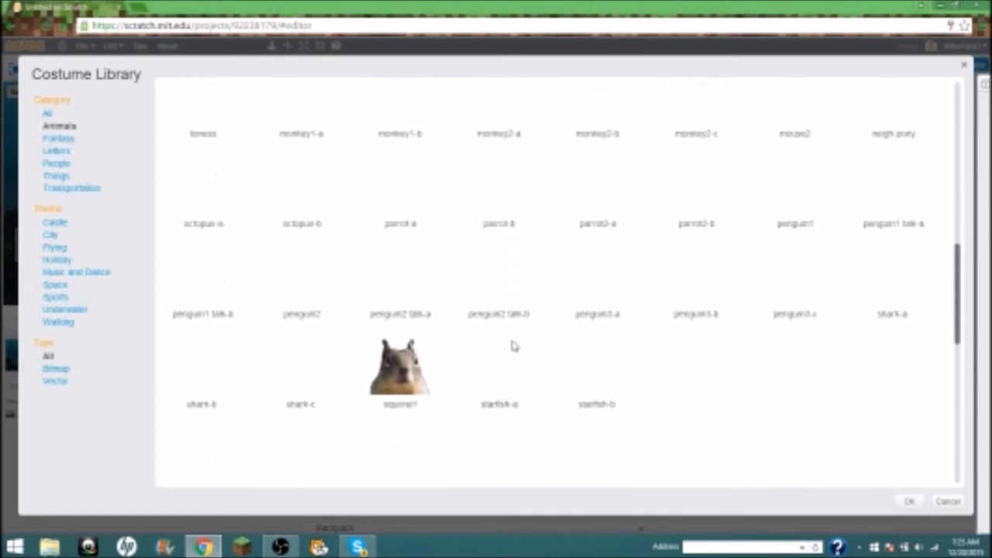
mouse_move(523, 362)
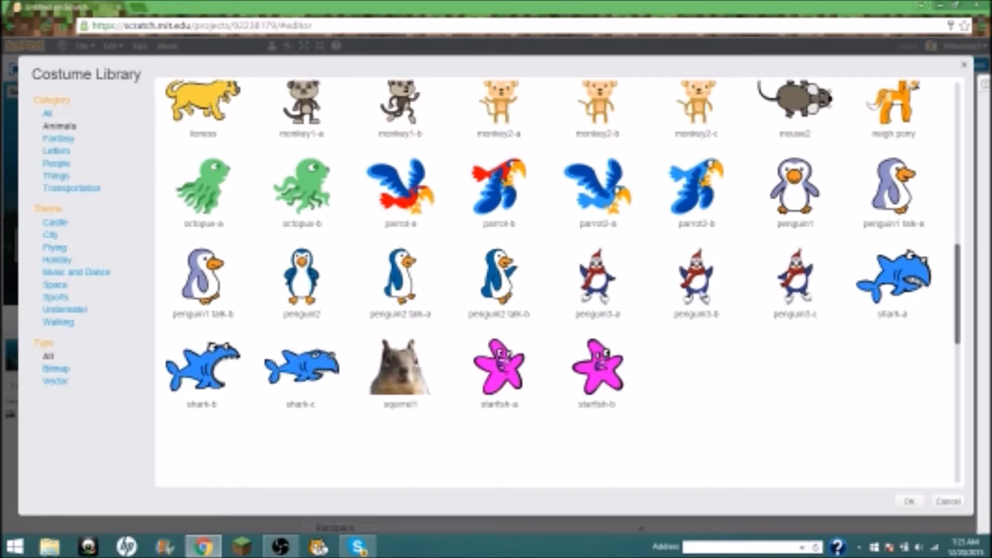
left_click(893, 279)
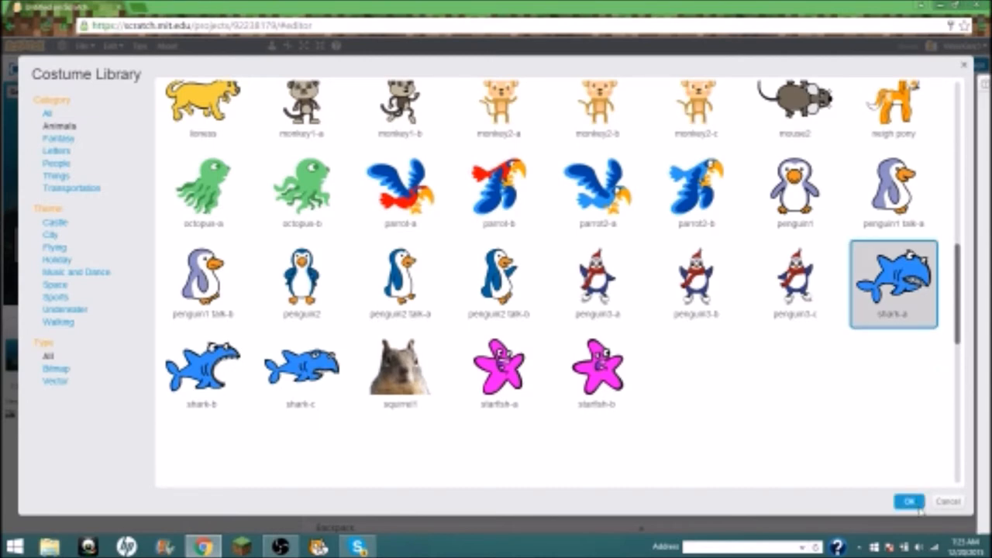
left_click(908, 502)
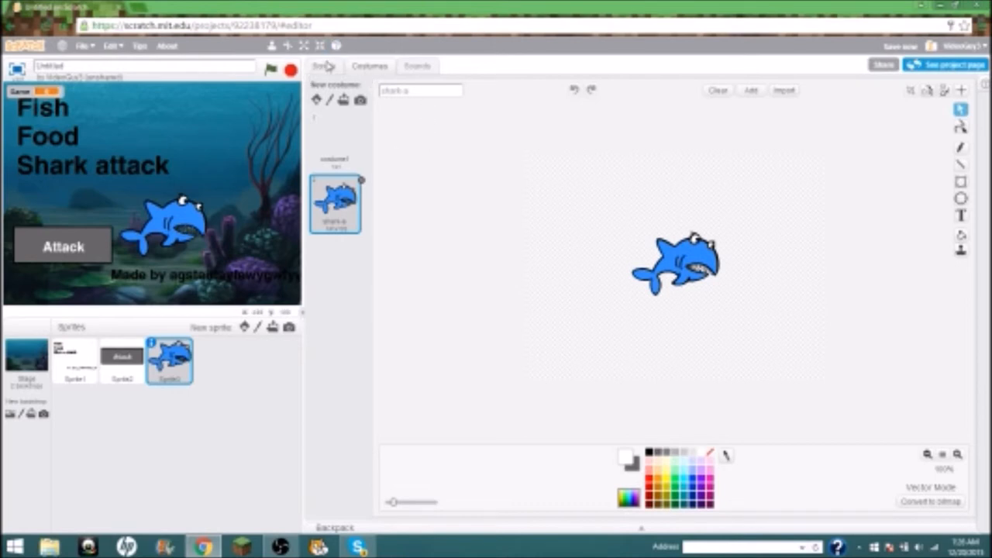
- Make the shark hide when the green flag is clicked
left_click(324, 65)
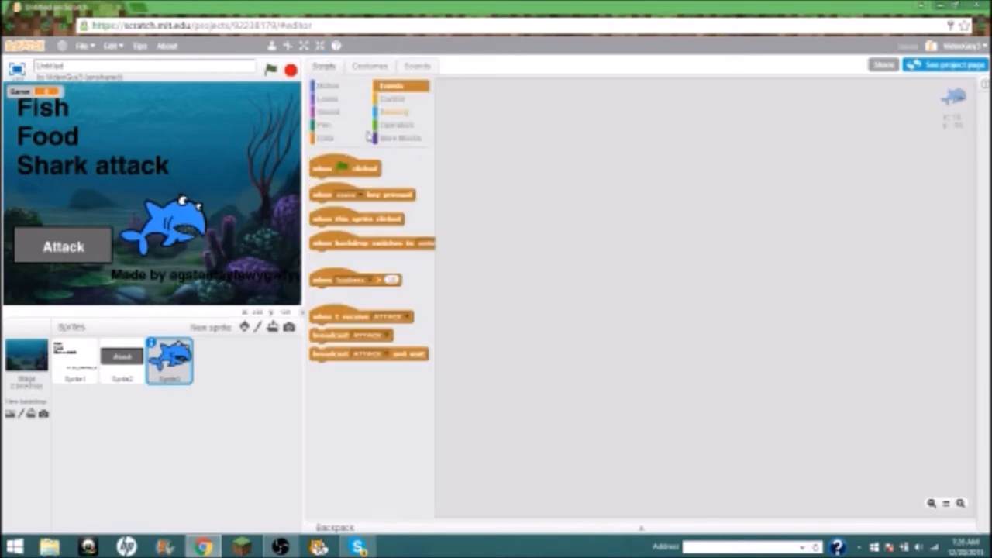
left_click_drag(343, 168, 562, 142)
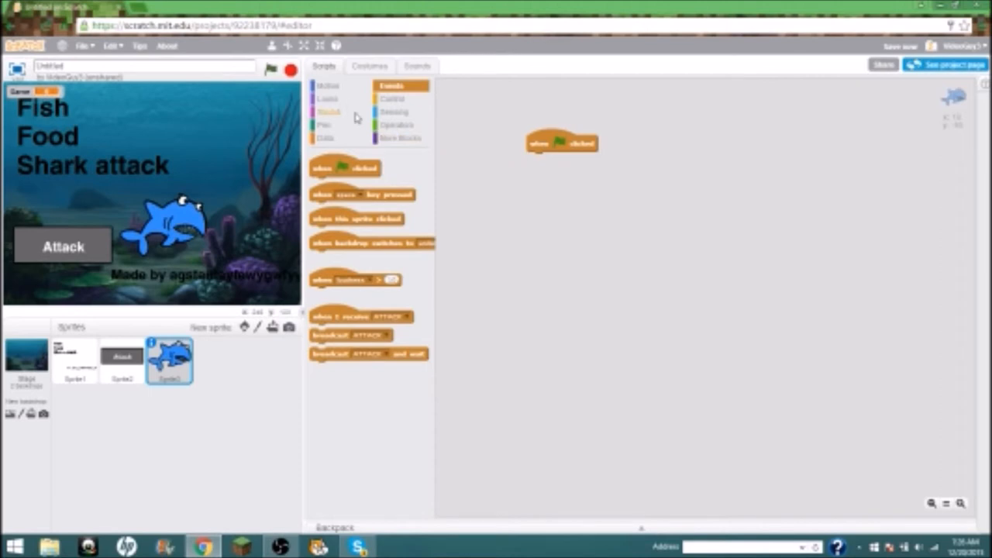
left_click(328, 99)
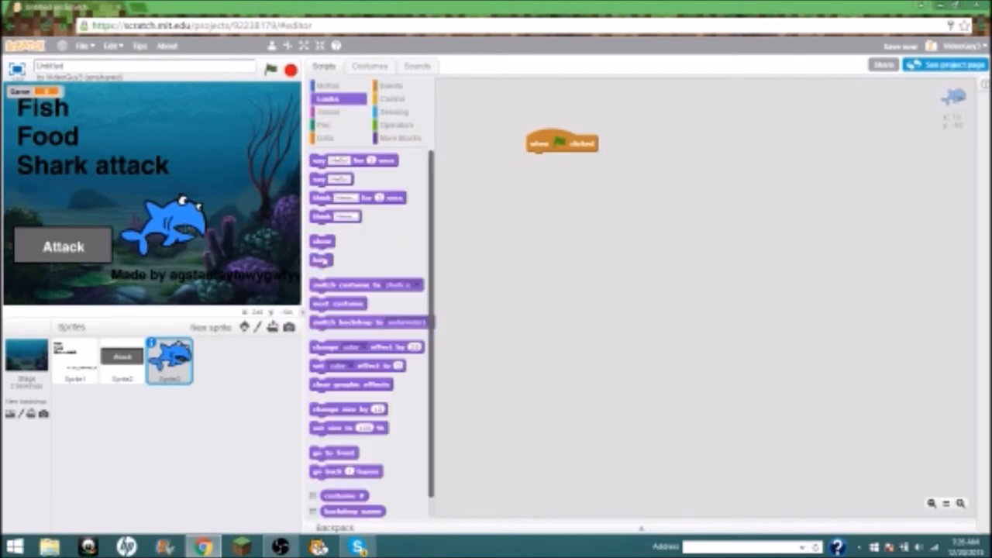
left_click_drag(320, 260, 633, 211)
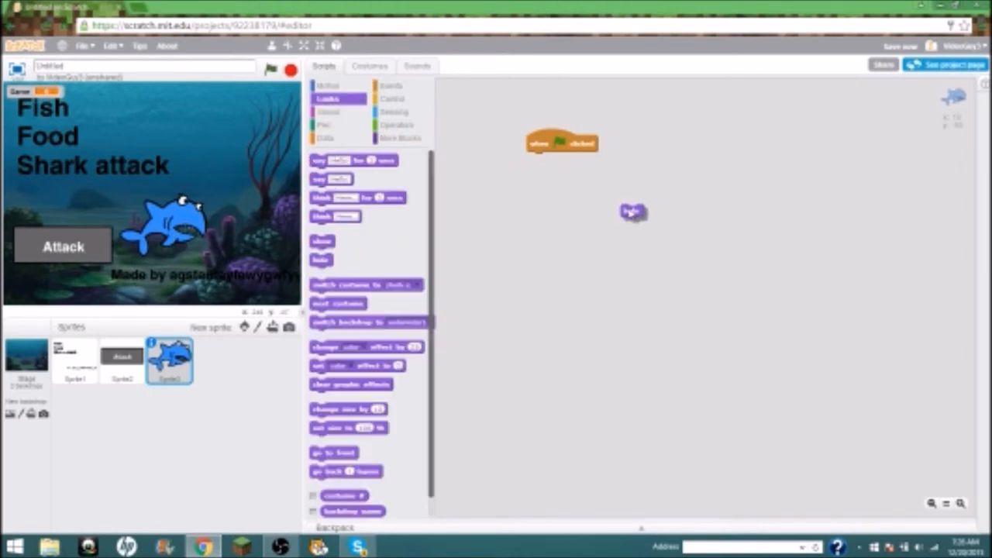
left_click_drag(634, 211, 539, 159)
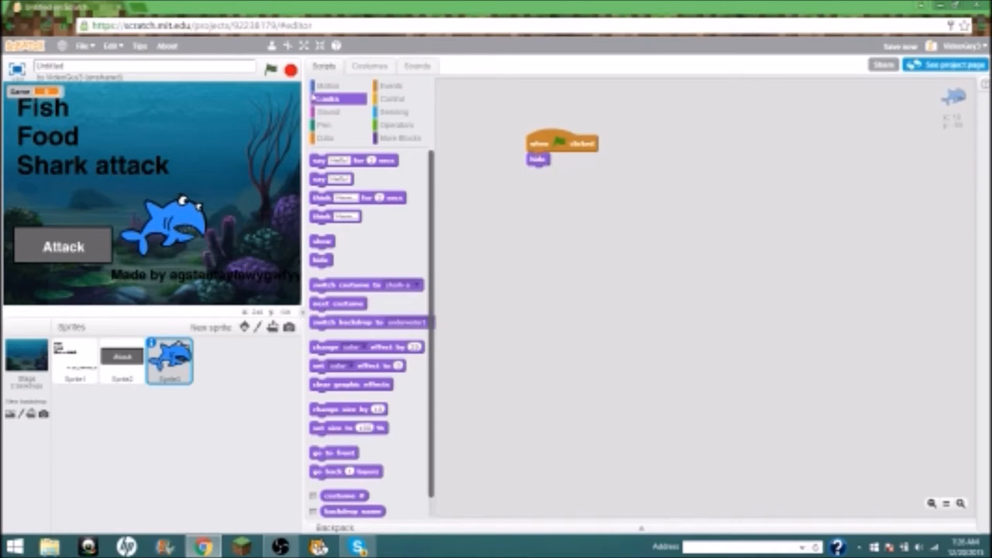
- Make the shark show itself when it receives the ATTACK message
left_click(390, 86)
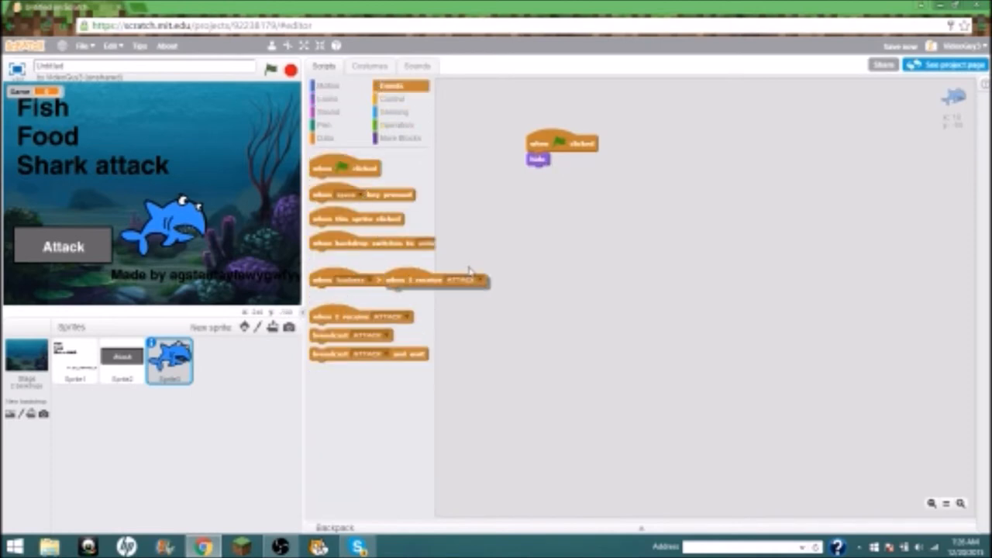
left_click(327, 98)
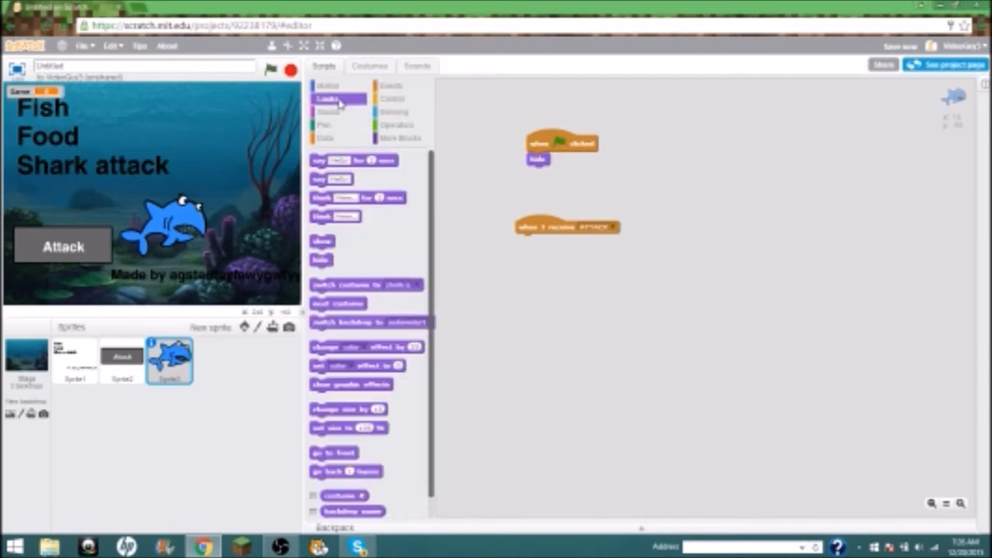
left_click_drag(322, 241, 584, 260)
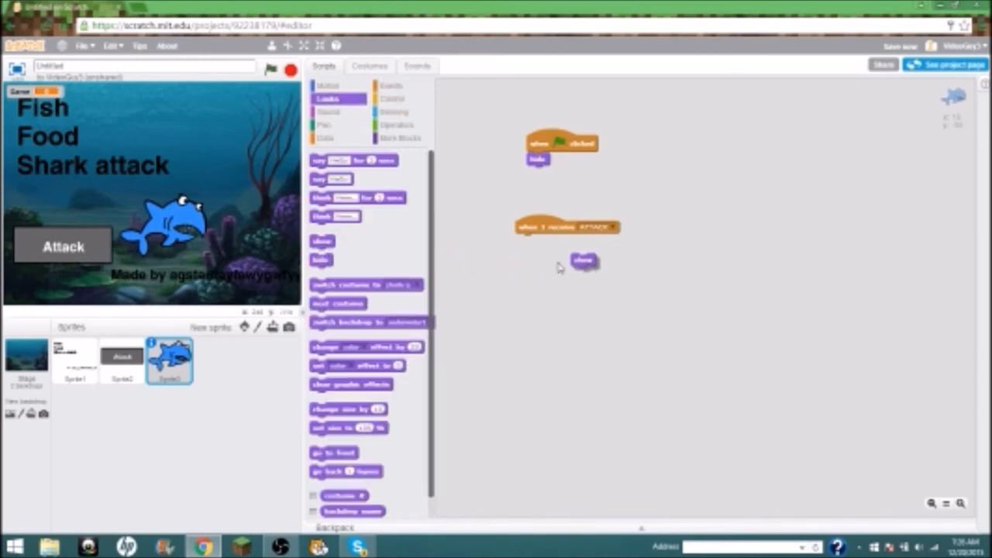
left_click_drag(584, 260, 527, 240)
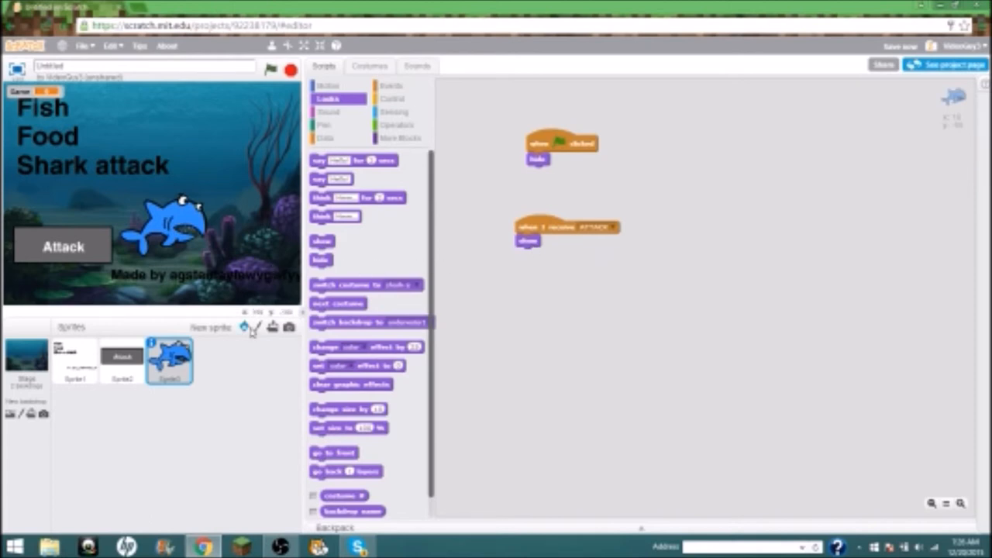
mouse_move(255, 325)
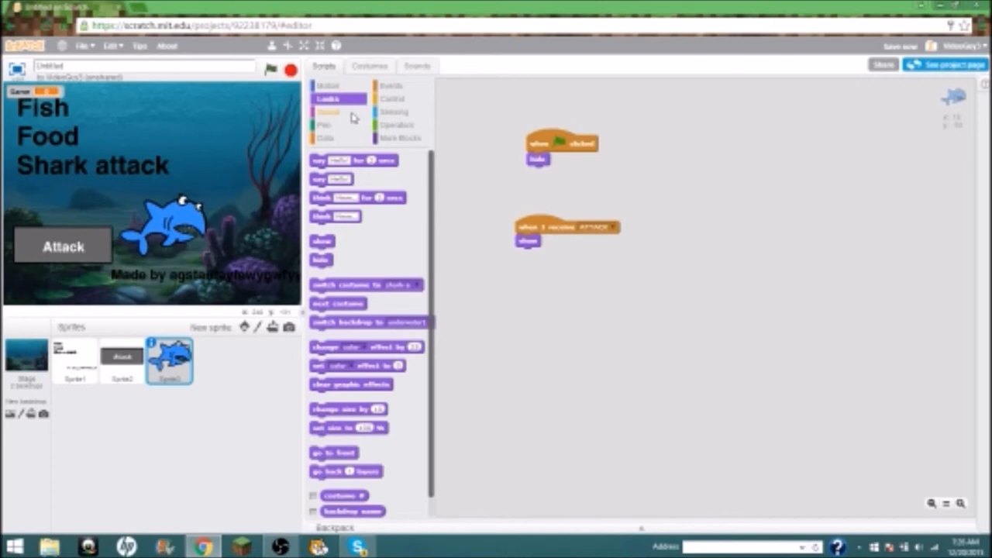
mouse_move(440, 198)
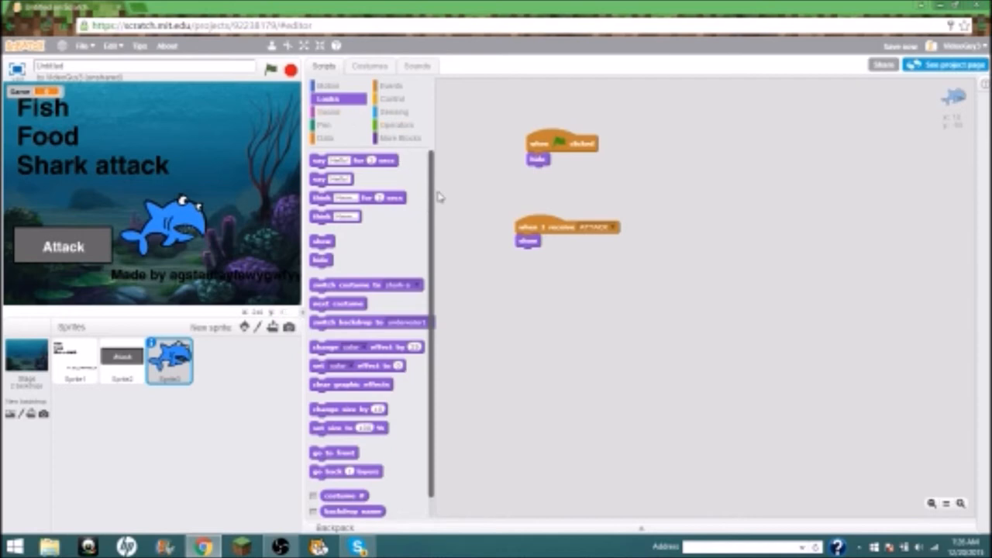
mouse_move(425, 84)
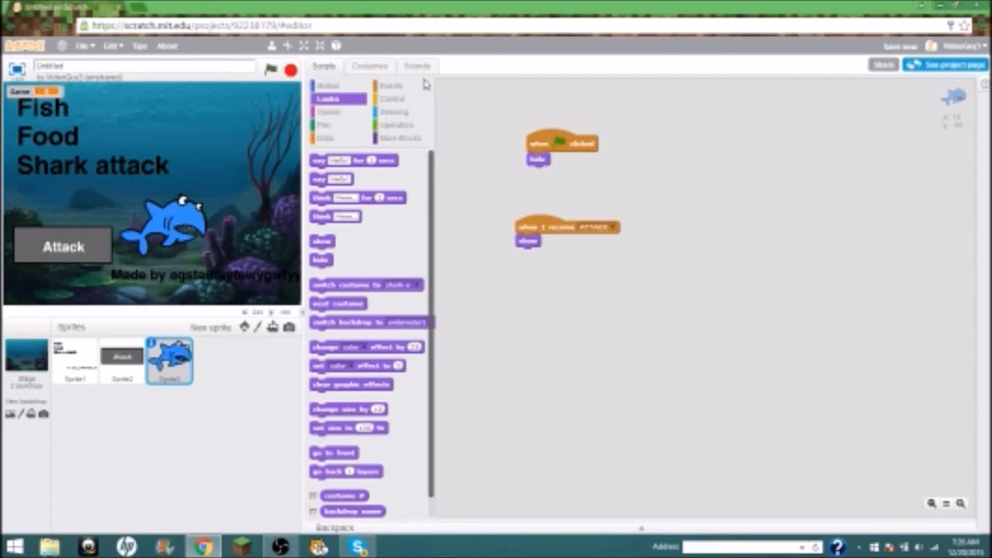
left_click(391, 85)
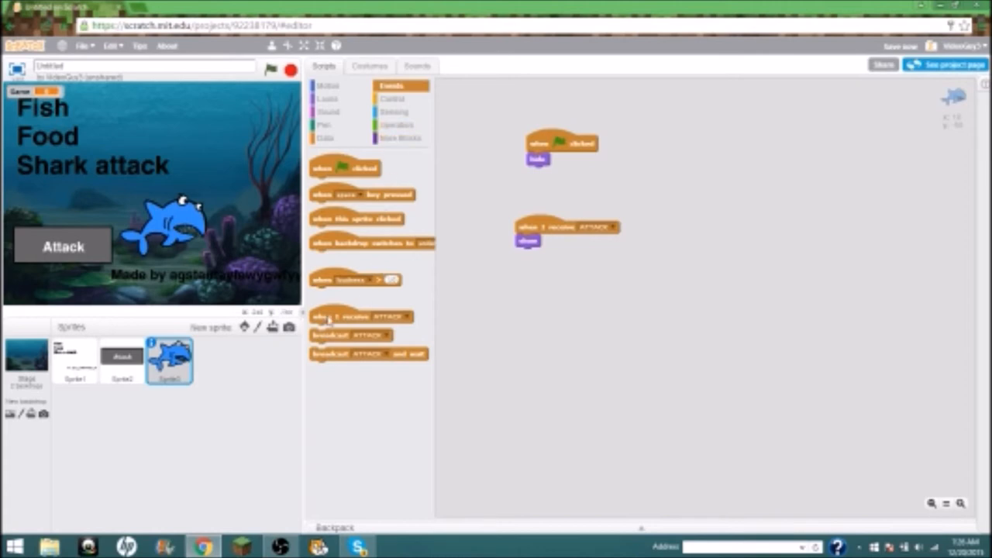
- Place four additional empty 'when I receive ATTACK' hat blocks in the shark's script area
left_click_drag(349, 316, 620, 318)
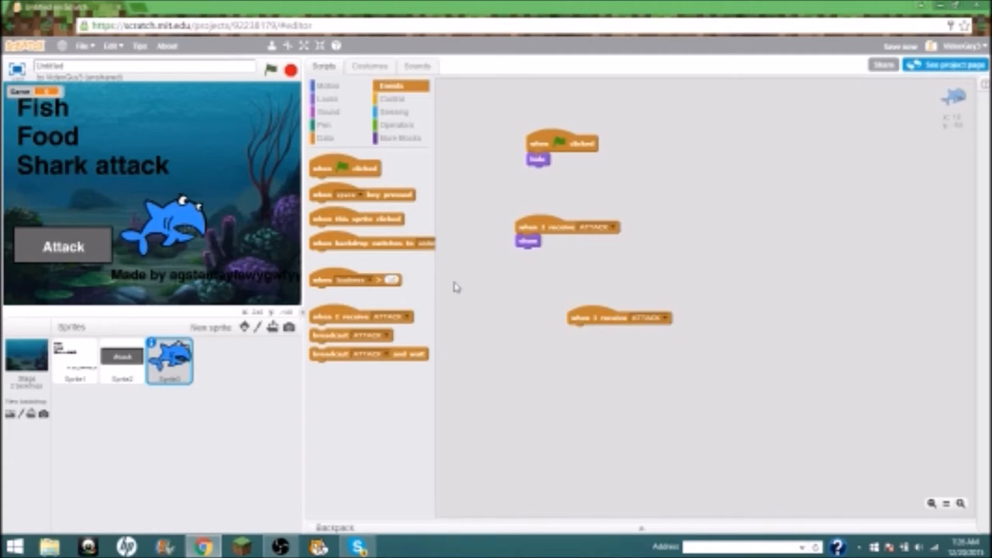
left_click_drag(356, 316, 884, 349)
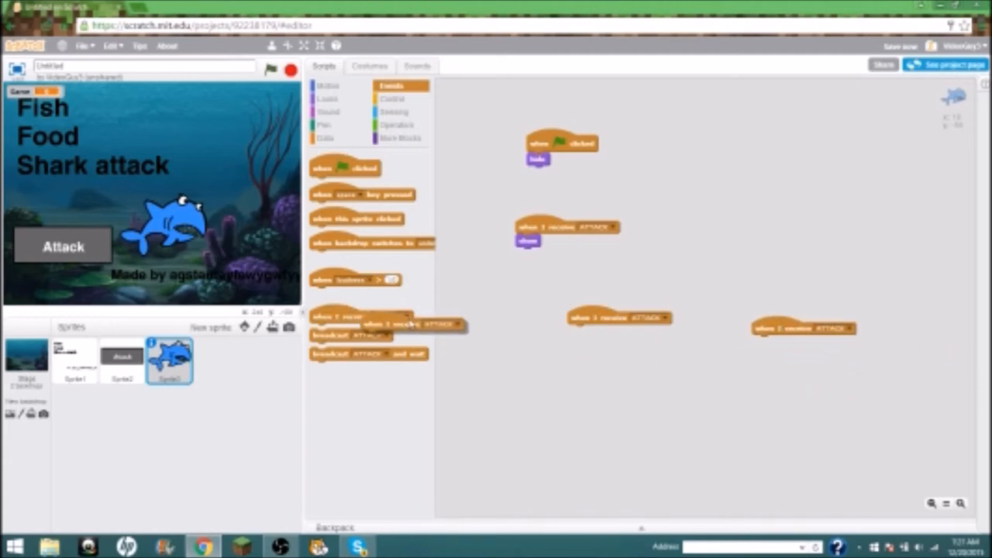
left_click_drag(388, 324, 620, 423)
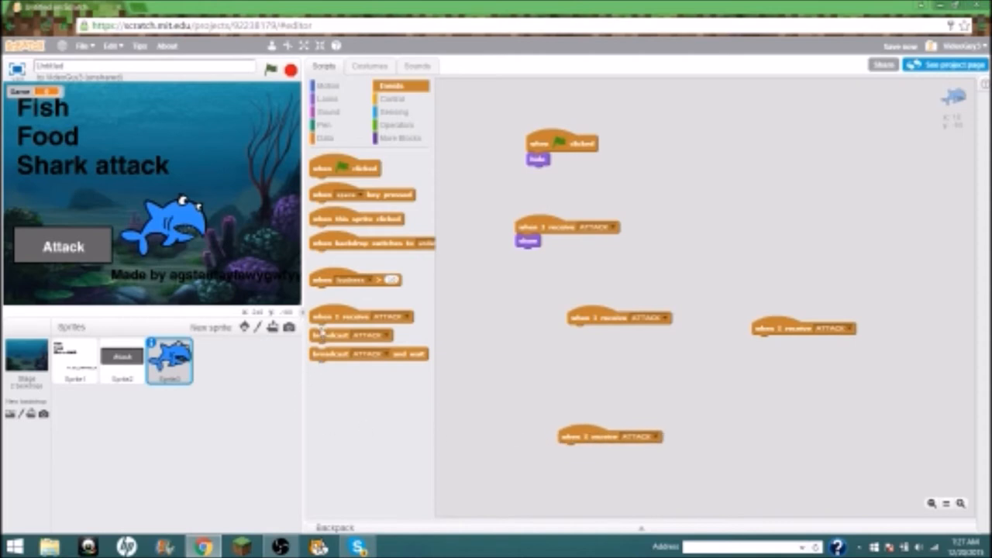
left_click_drag(804, 328, 837, 440)
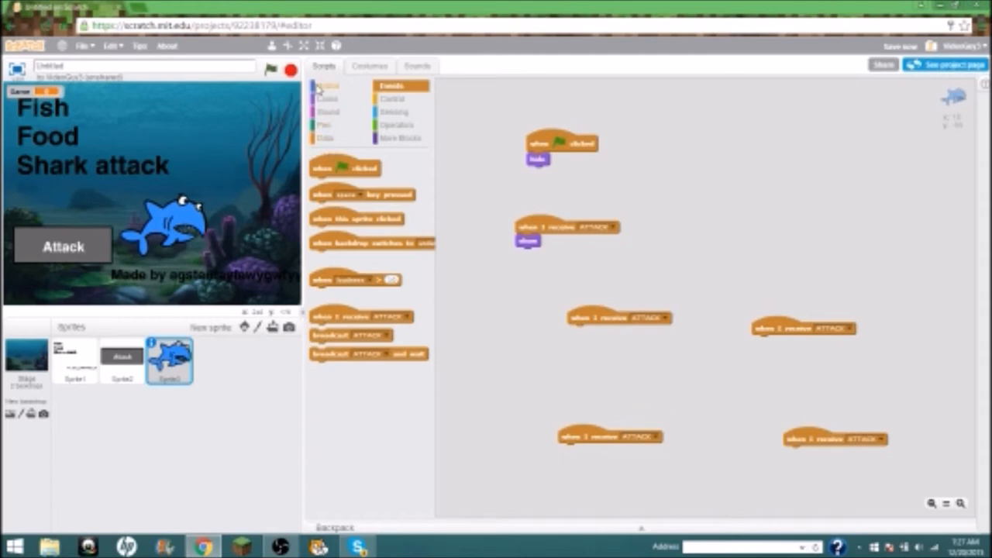
- Build an ATTACK script that forever moves the shark while the right arrow key is pressed
left_click(327, 86)
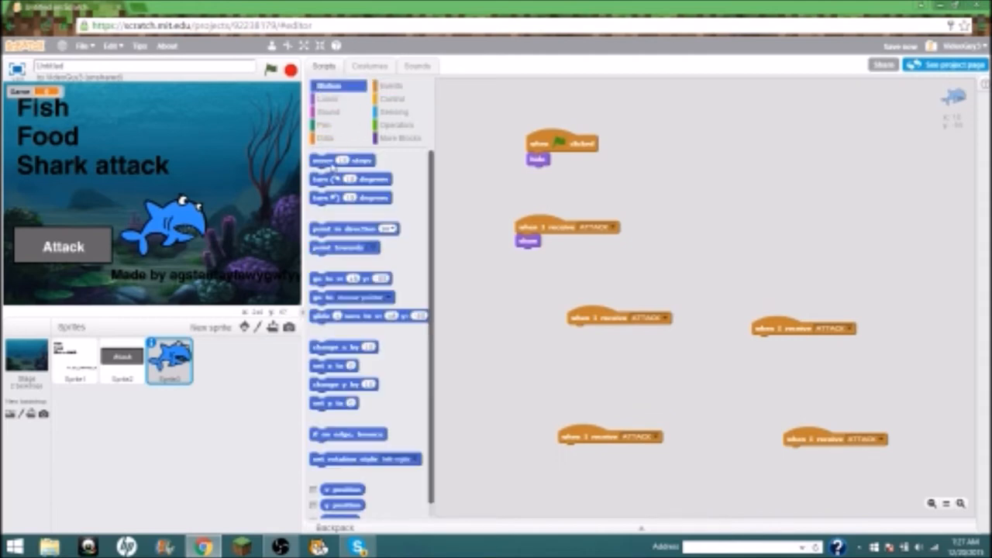
left_click_drag(342, 160, 599, 331)
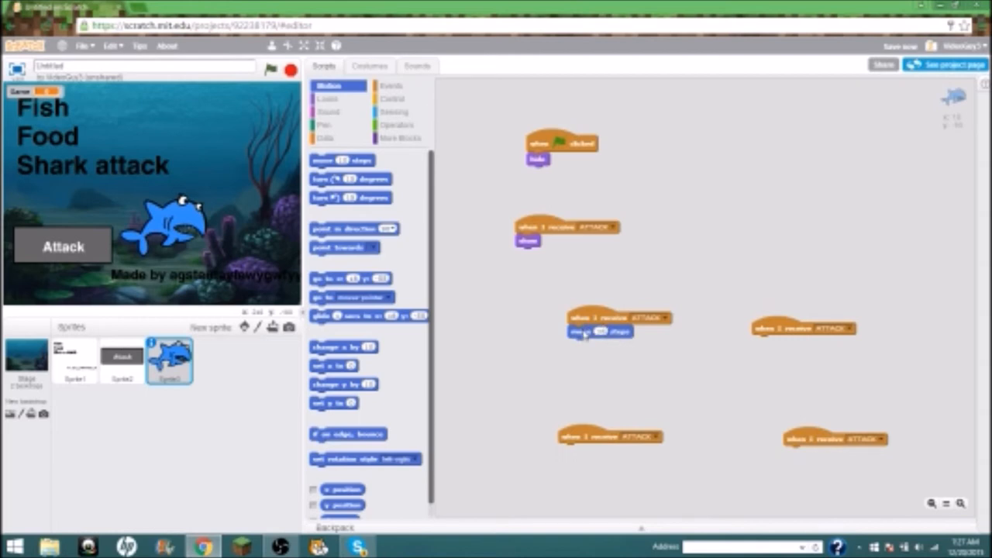
left_click(393, 99)
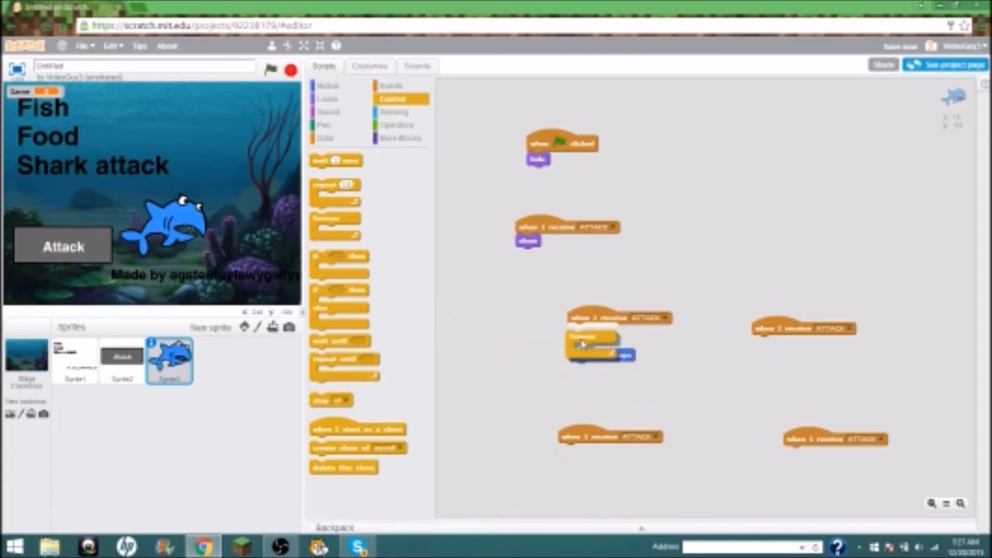
left_click_drag(601, 354, 527, 380)
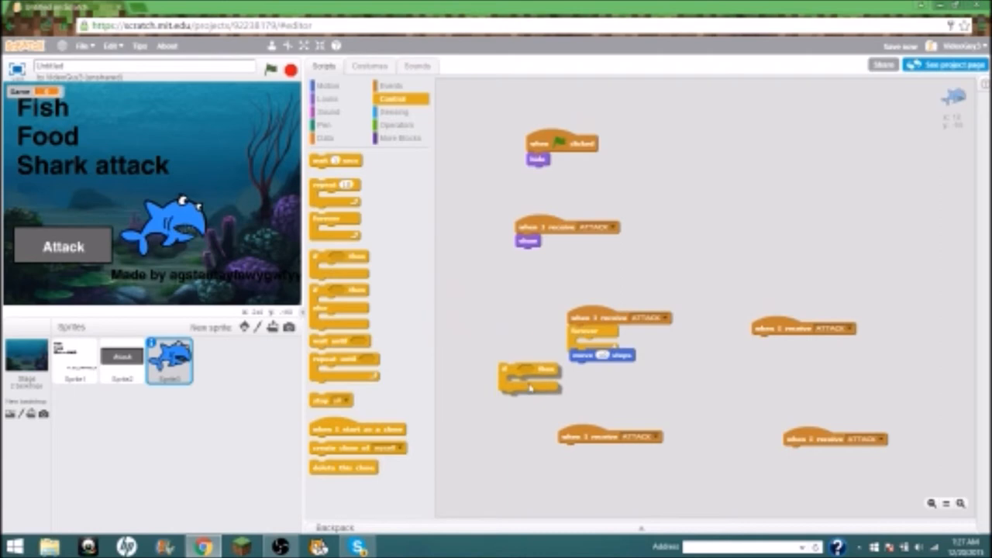
left_click_drag(527, 380, 600, 355)
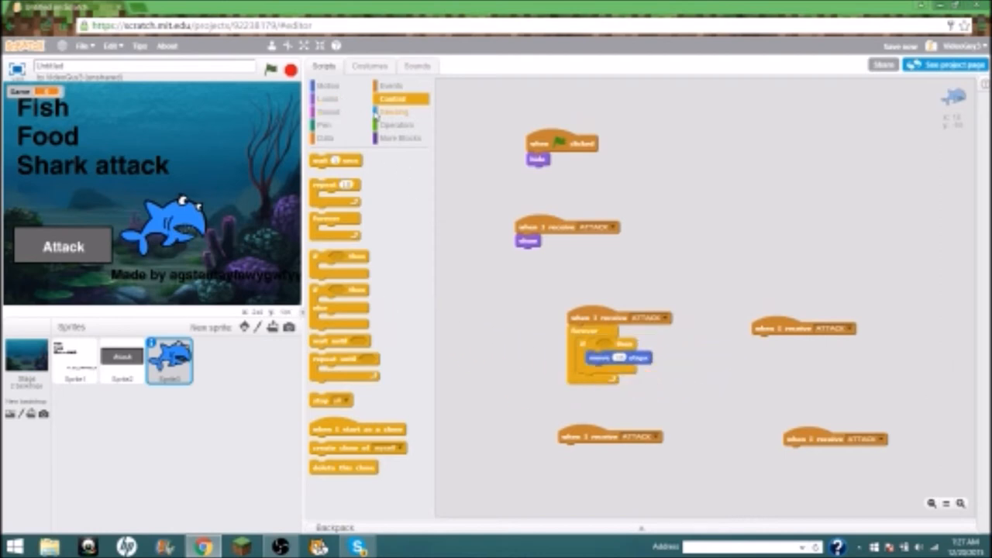
left_click(394, 112)
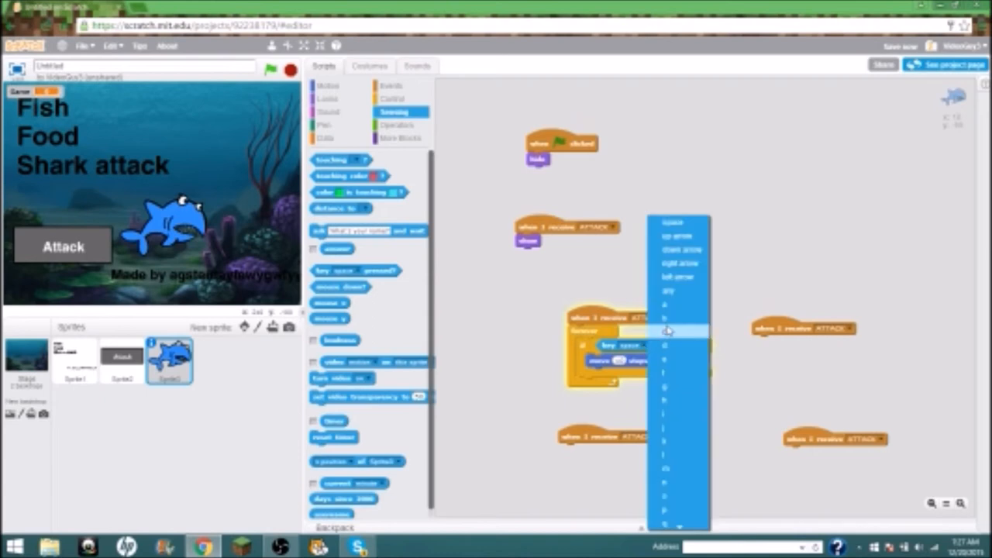
mouse_move(678, 262)
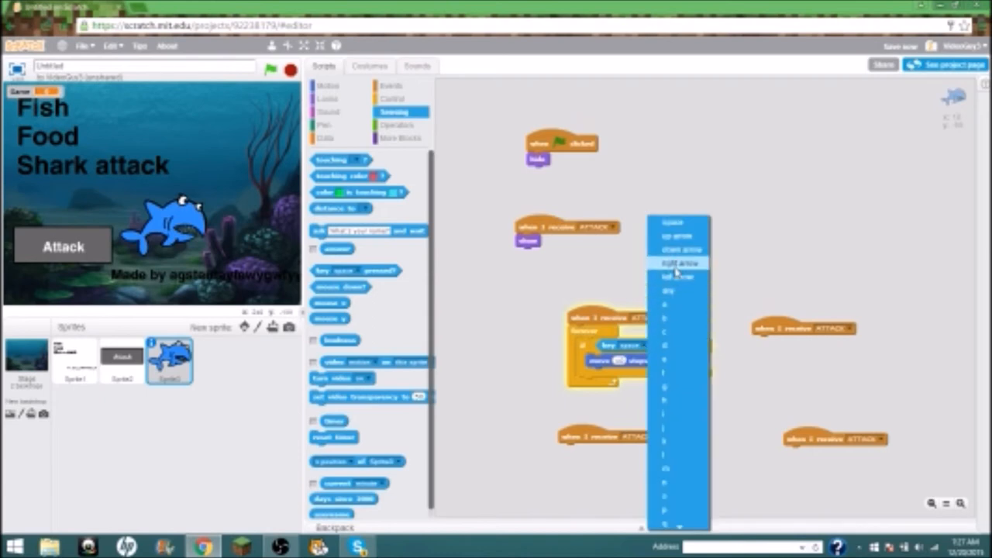
left_click(677, 262)
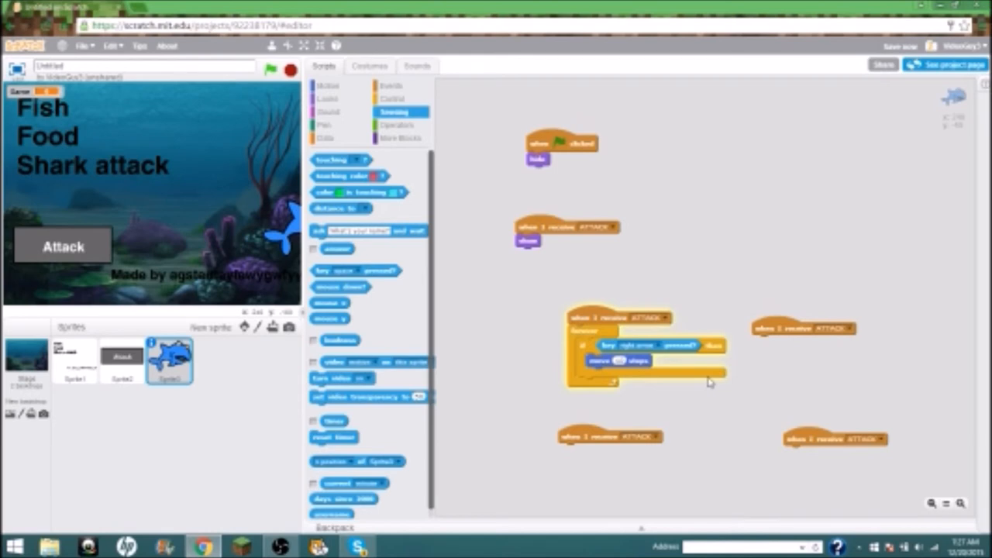
mouse_move(615, 354)
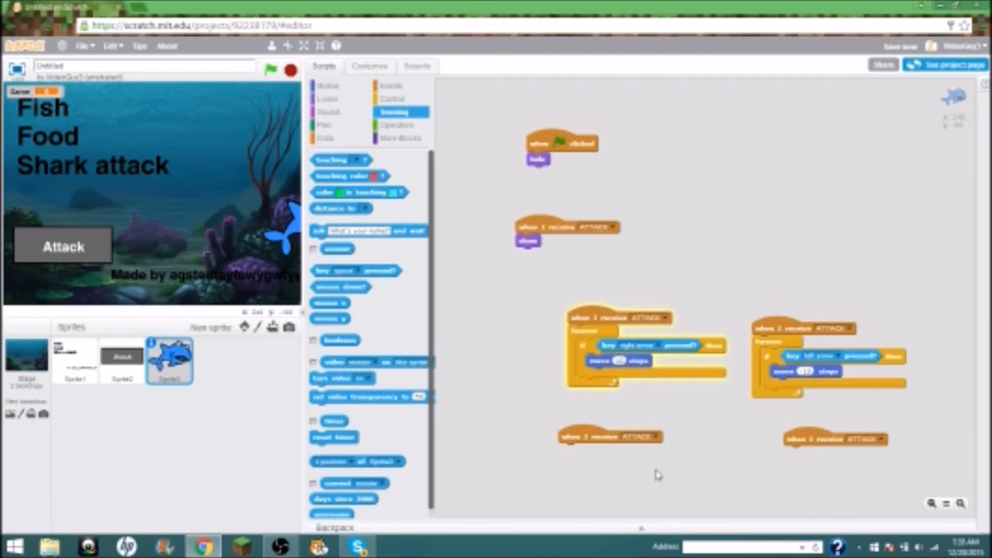
mouse_move(275, 395)
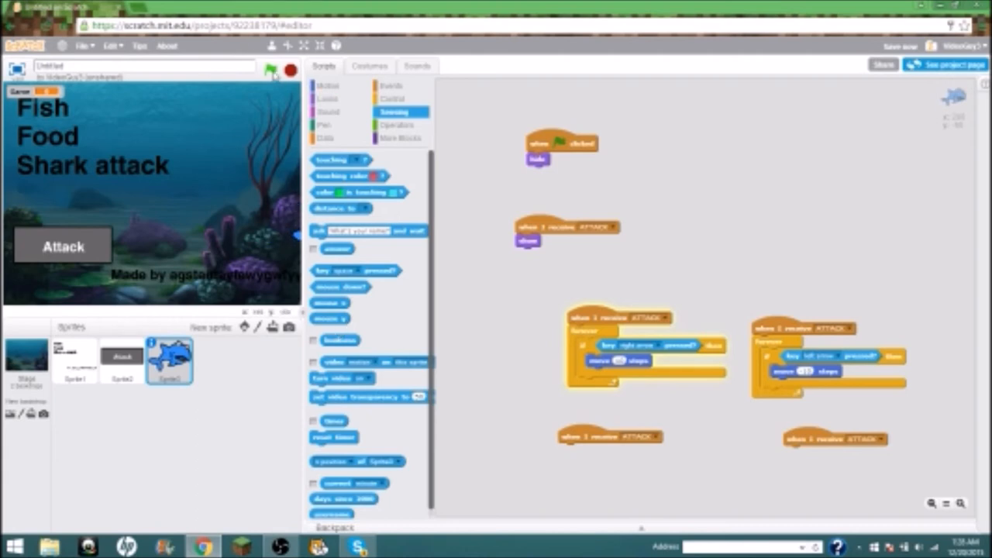
- Test-run the game with the green flag, then review the shark's costumes
left_click(120, 361)
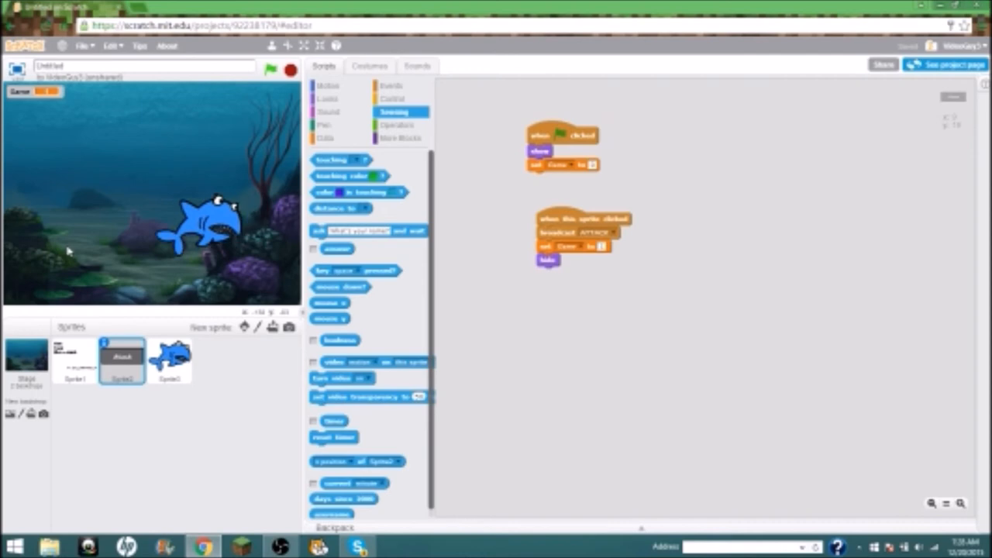
left_click(169, 361)
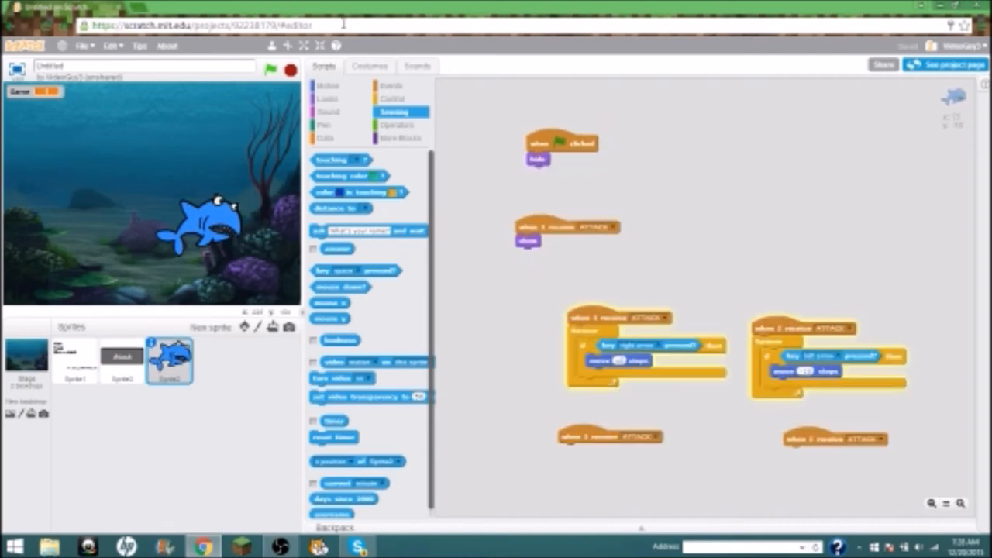
left_click(369, 66)
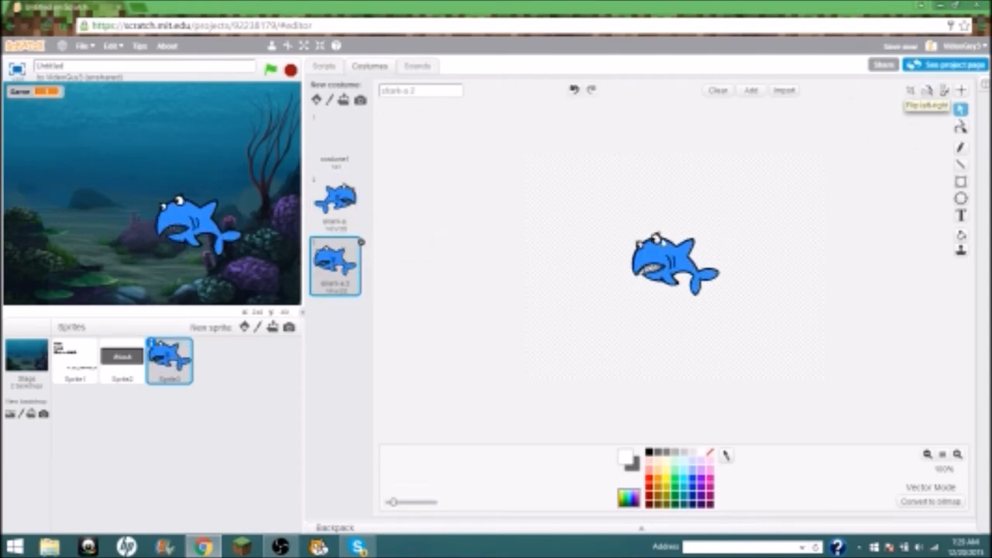
left_click(324, 65)
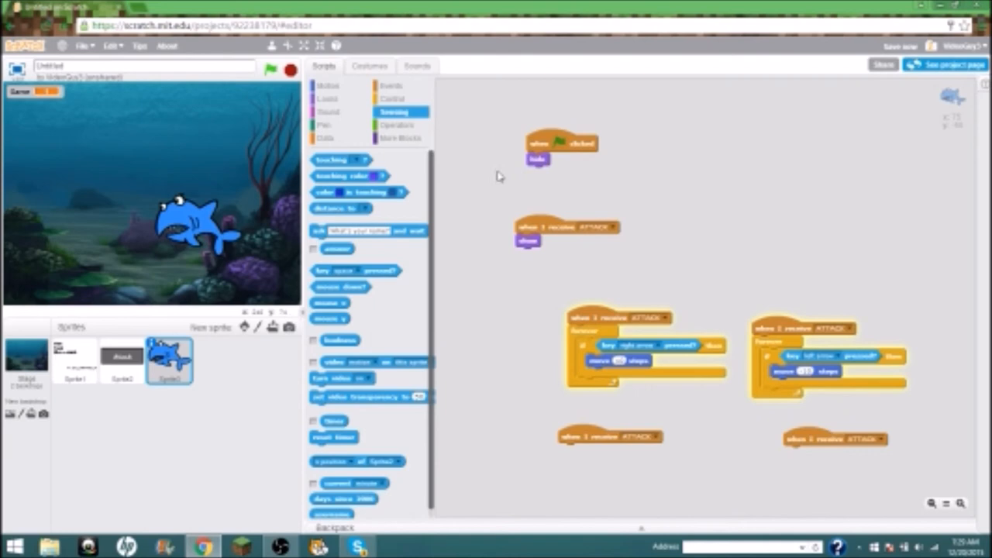
mouse_move(624, 378)
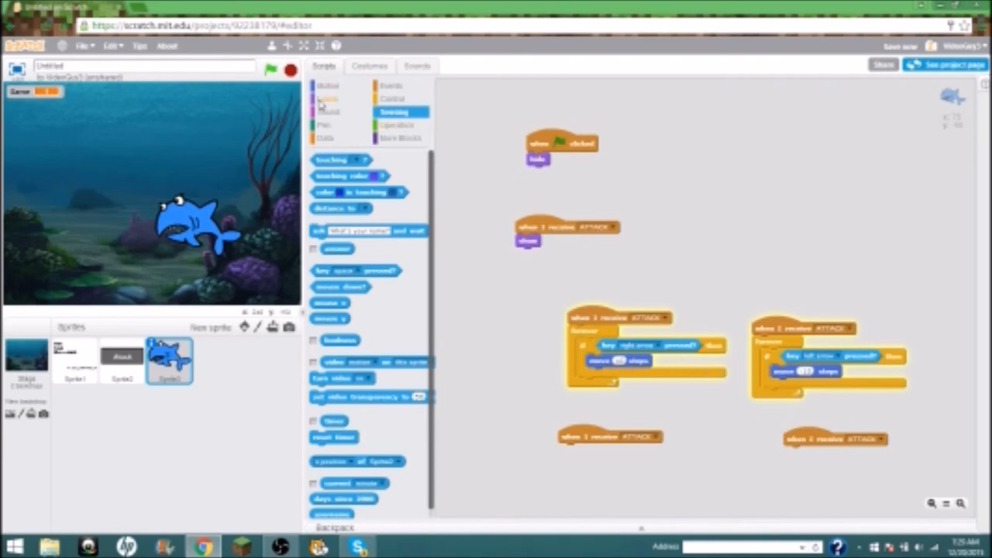
- Add a 'switch costume to shark-a' block to the right-arrow movement script
left_click(327, 99)
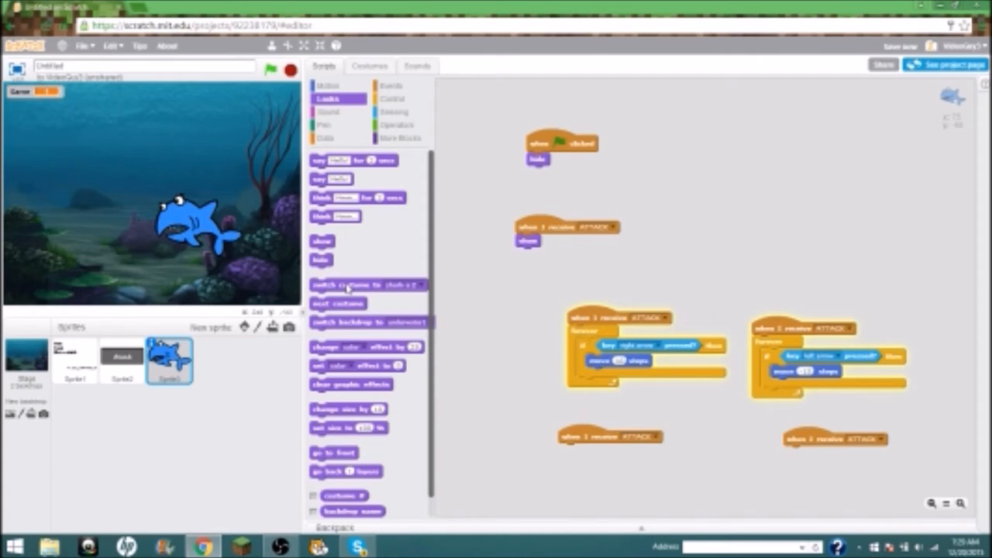
left_click_drag(368, 284, 853, 389)
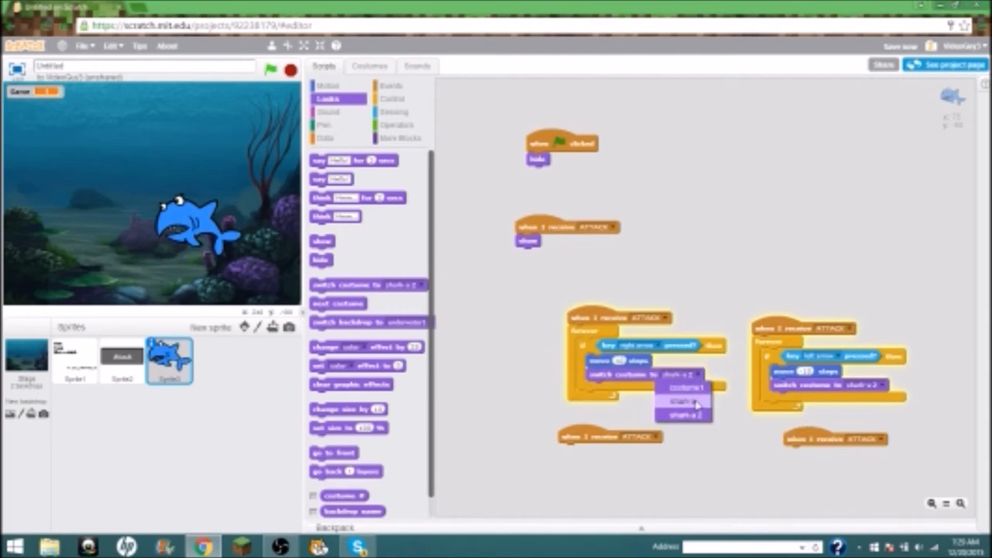
left_click(683, 387)
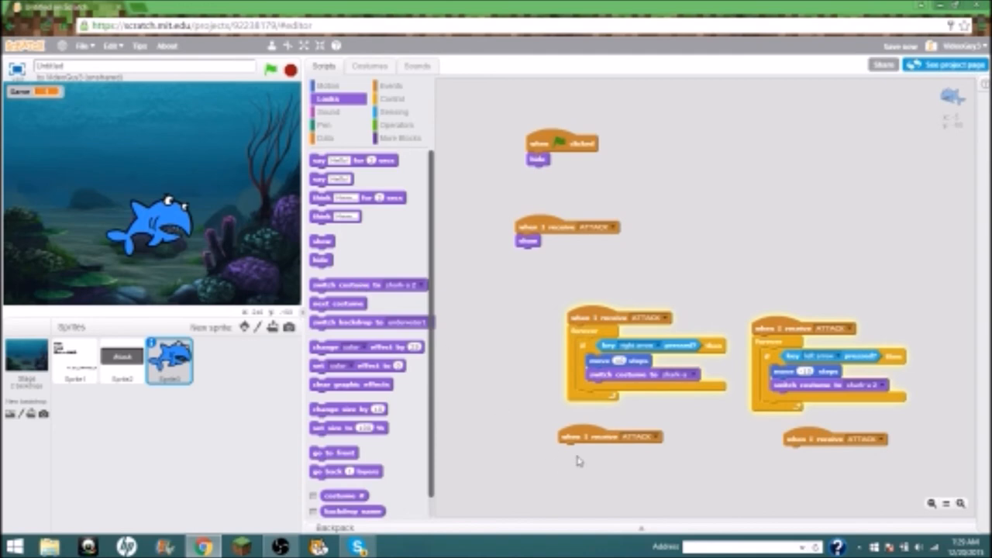
- Reposition the spare ATTACK hat and pull out the move and costume blocks
left_click_drag(610, 436, 496, 309)
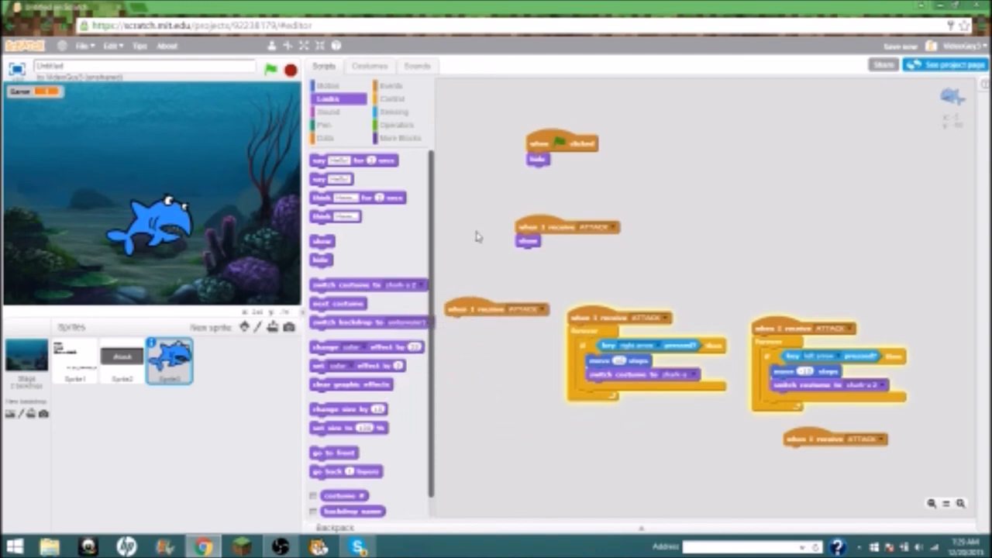
mouse_move(489, 291)
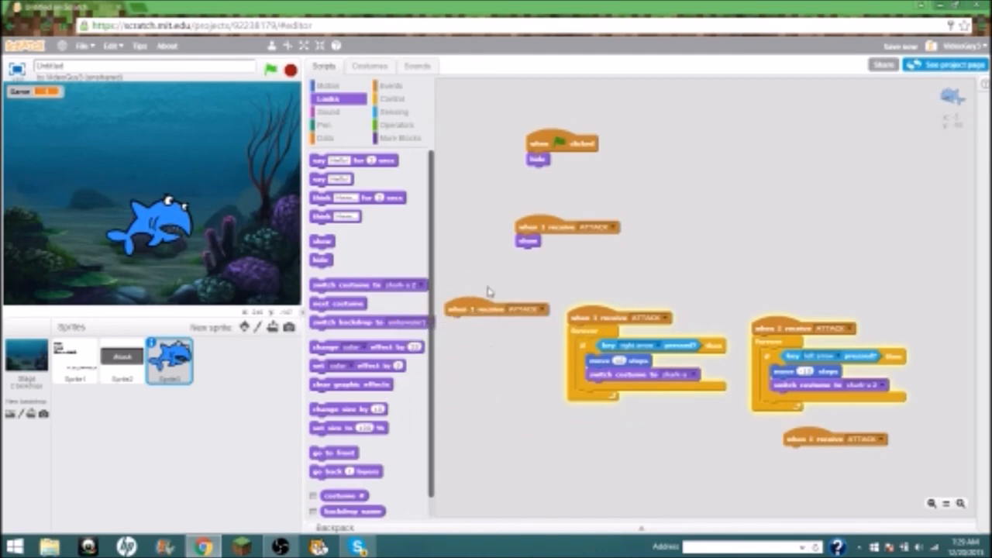
left_click_drag(496, 309, 438, 369)
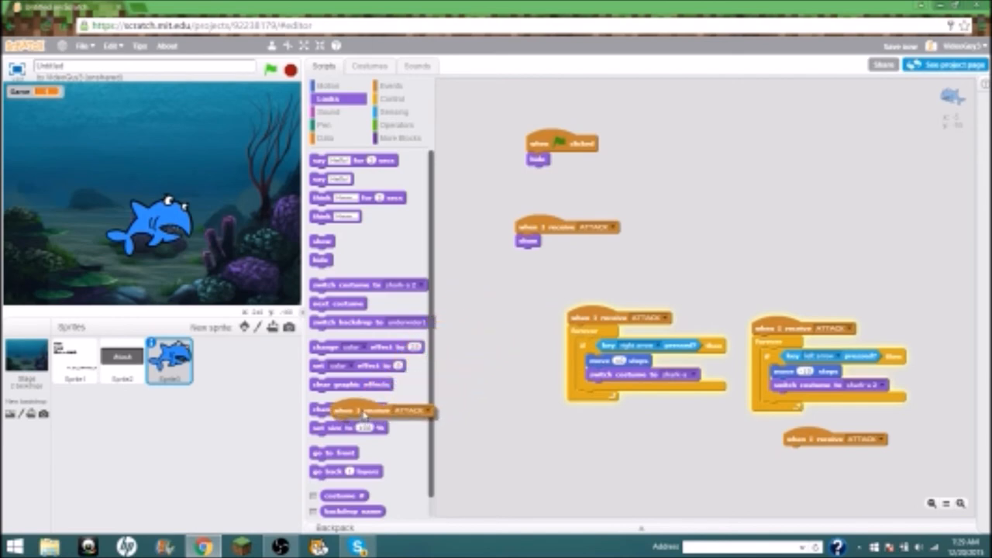
left_click_drag(372, 411, 504, 320)
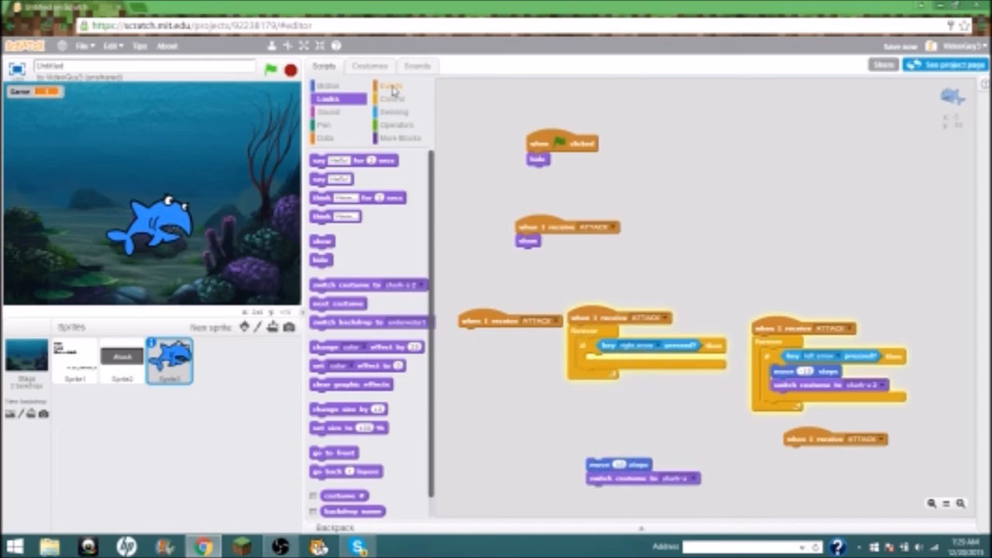
- Add a key-press hat above the loose blocks and duplicate the arrow-key loop
left_click(391, 85)
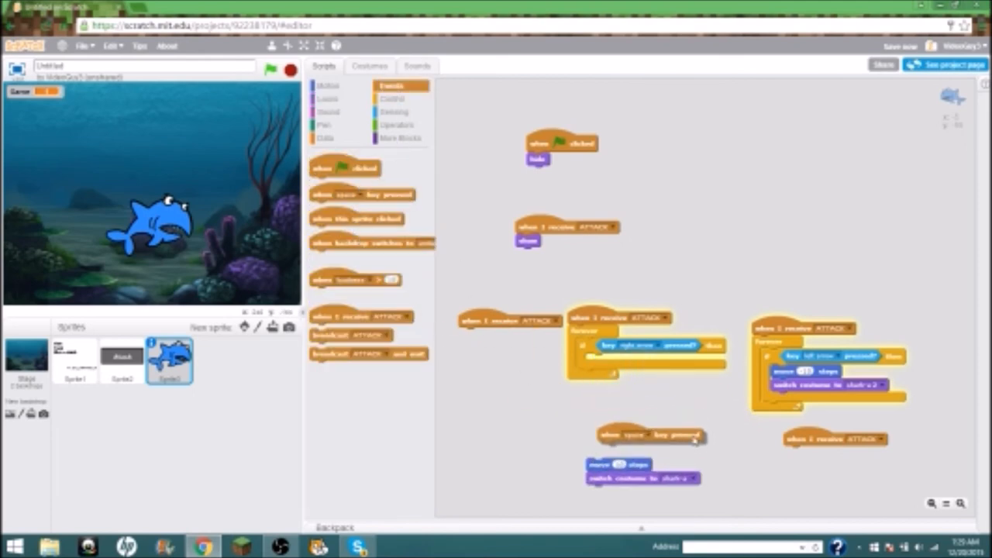
left_click_drag(651, 436, 640, 451)
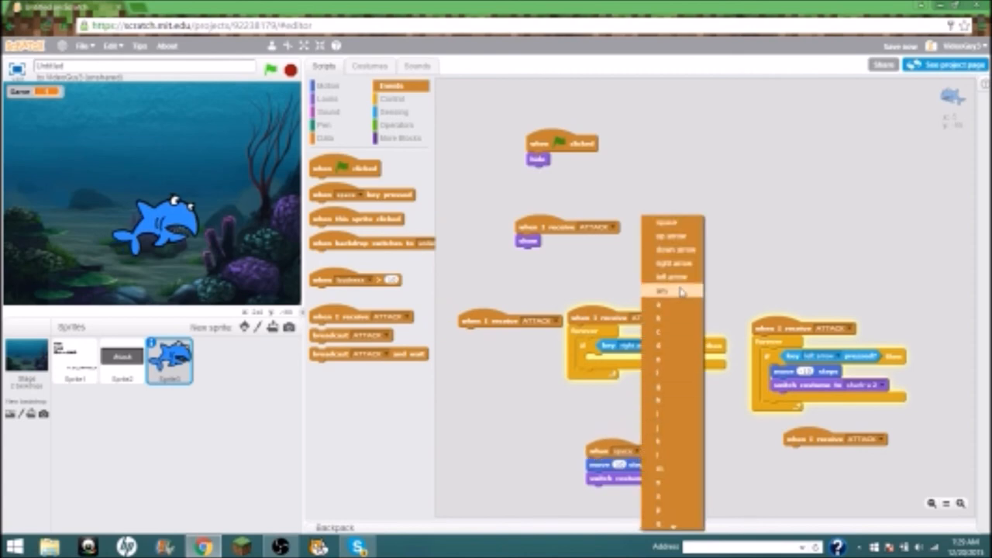
left_click(673, 263)
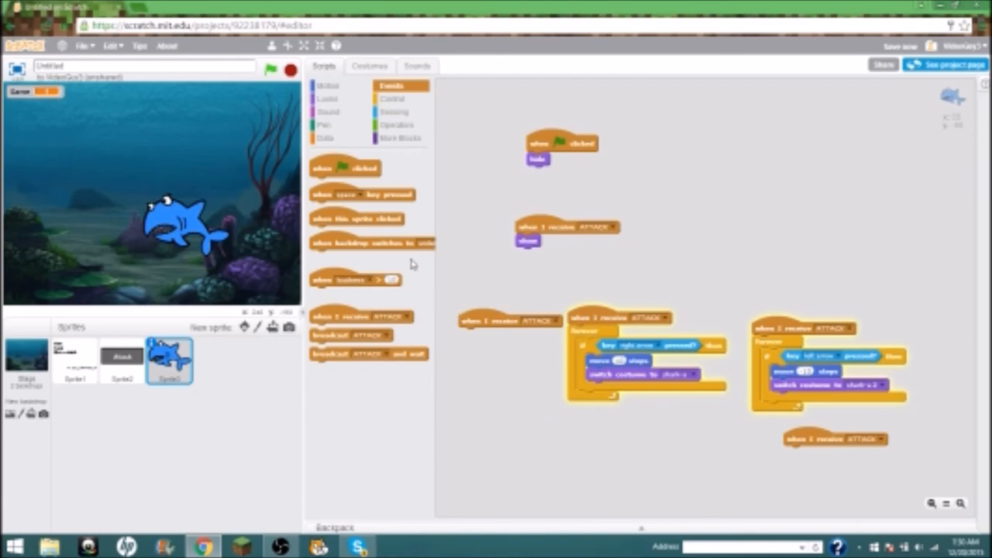
right_click(620, 346)
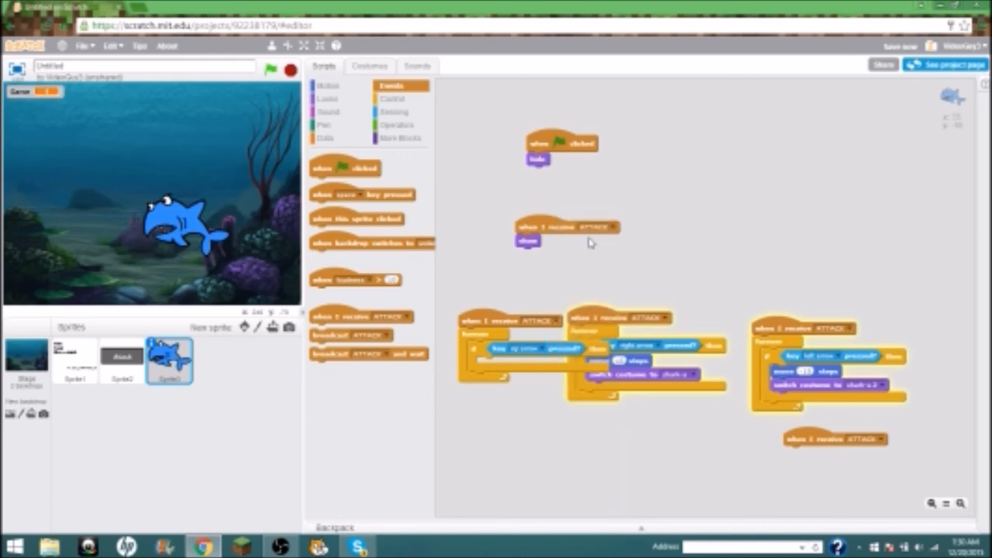
- Browse the Control, Looks and Motion blocks and add a 'change y by 10' block to the up-arrow script
left_click(394, 99)
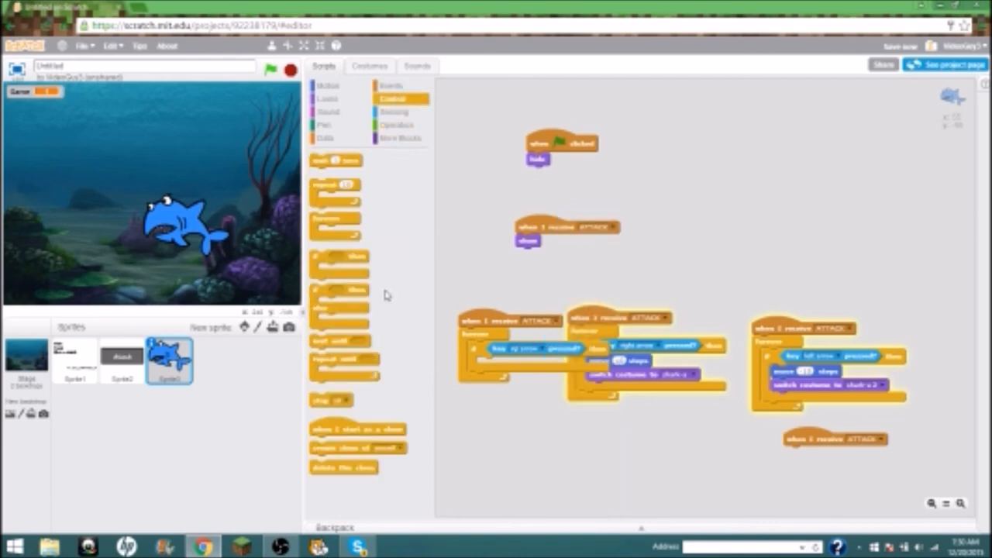
left_click(327, 99)
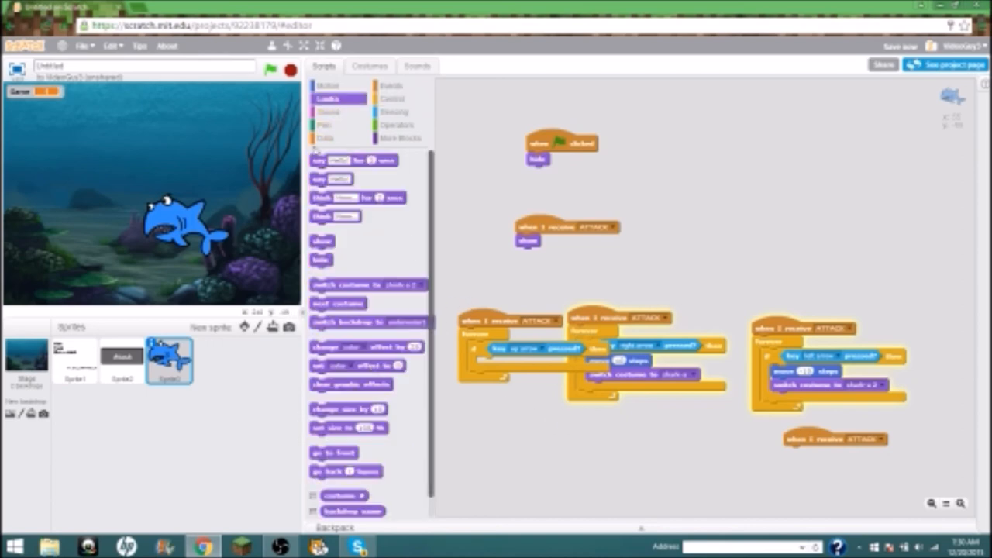
left_click(327, 85)
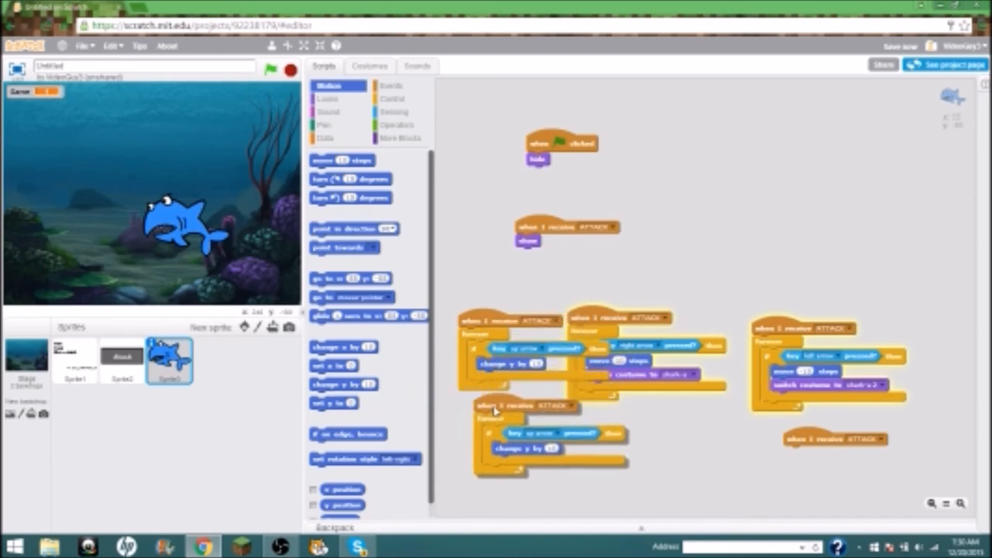
left_click(587, 227)
type("-10")
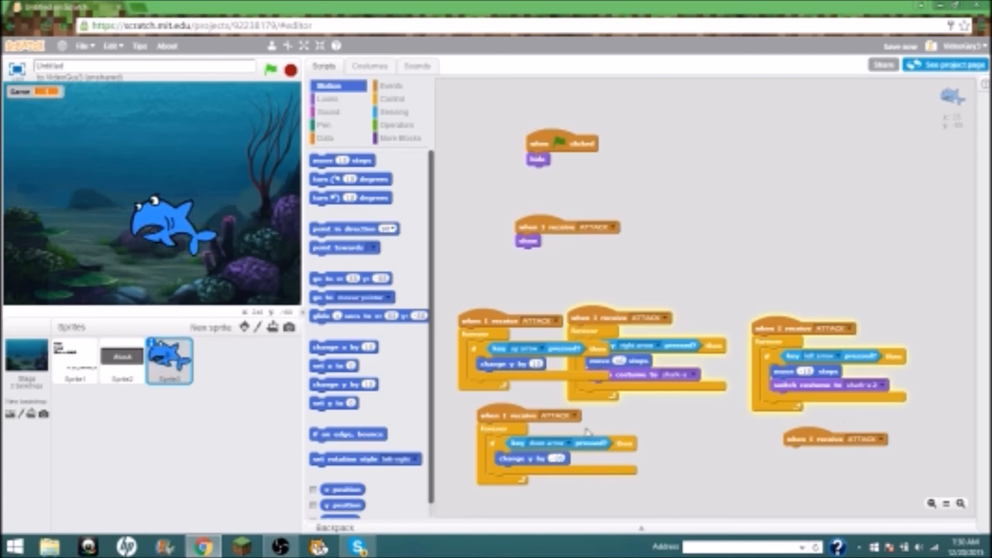
- Restart the game with the green flag, play it in full screen, then return to the editor
left_click(271, 70)
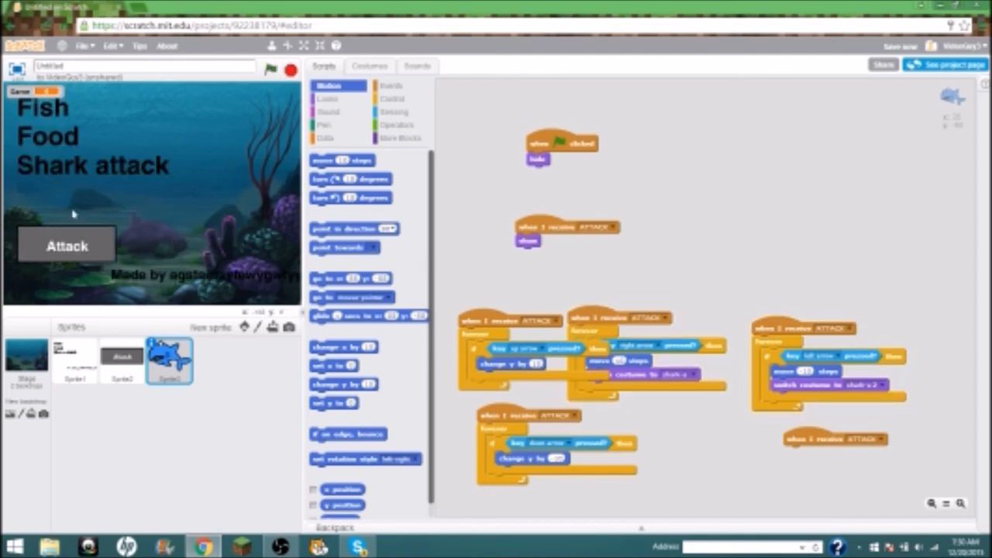
mouse_move(58, 176)
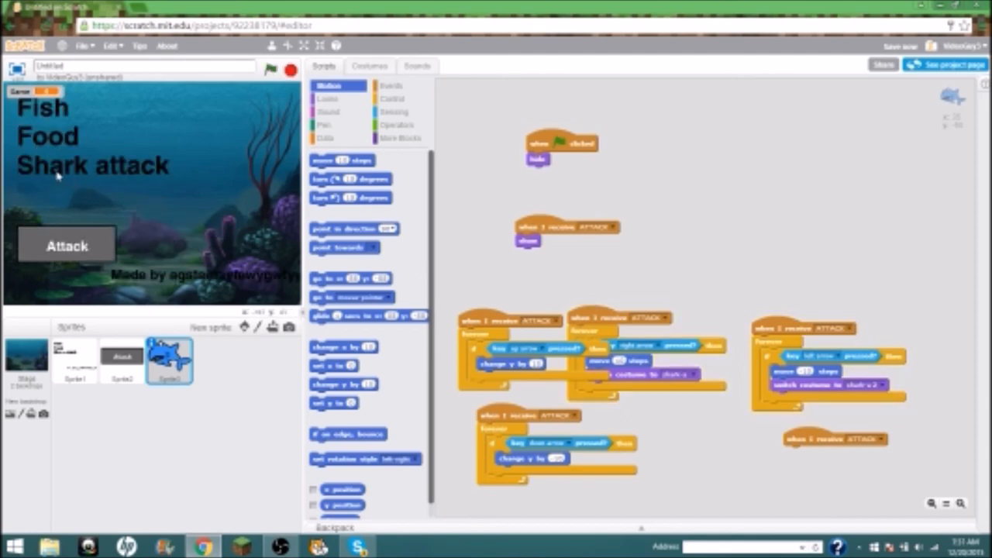
left_click(900, 44)
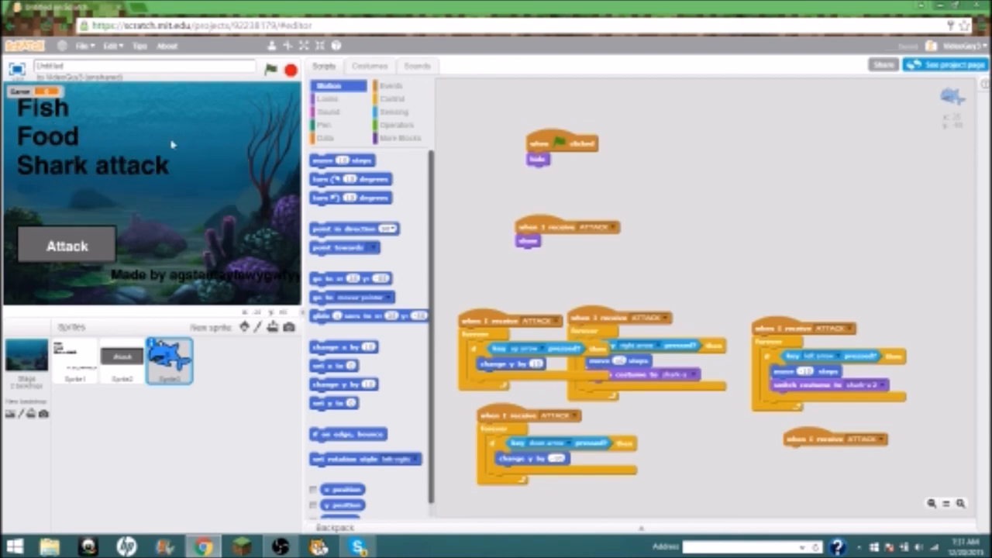
mouse_move(103, 260)
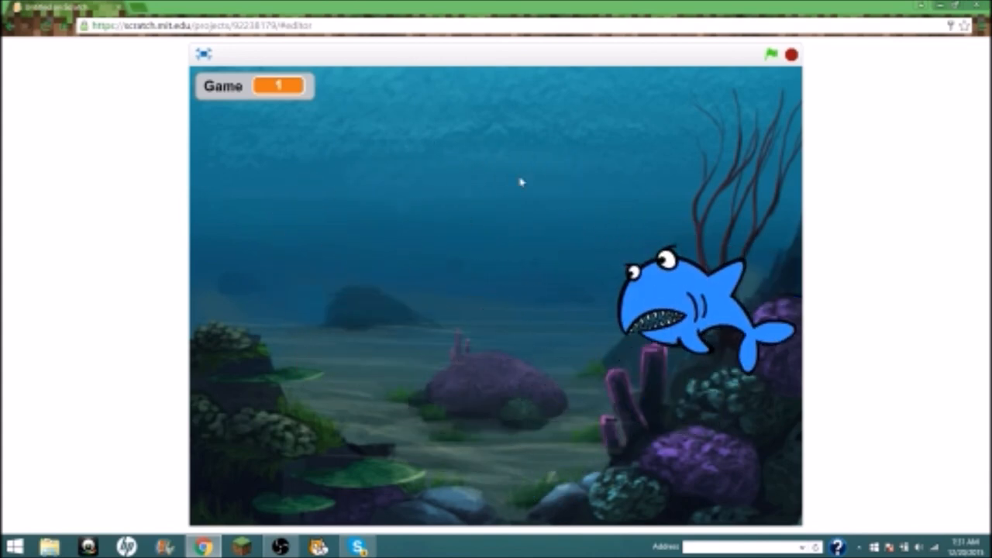
left_click(203, 54)
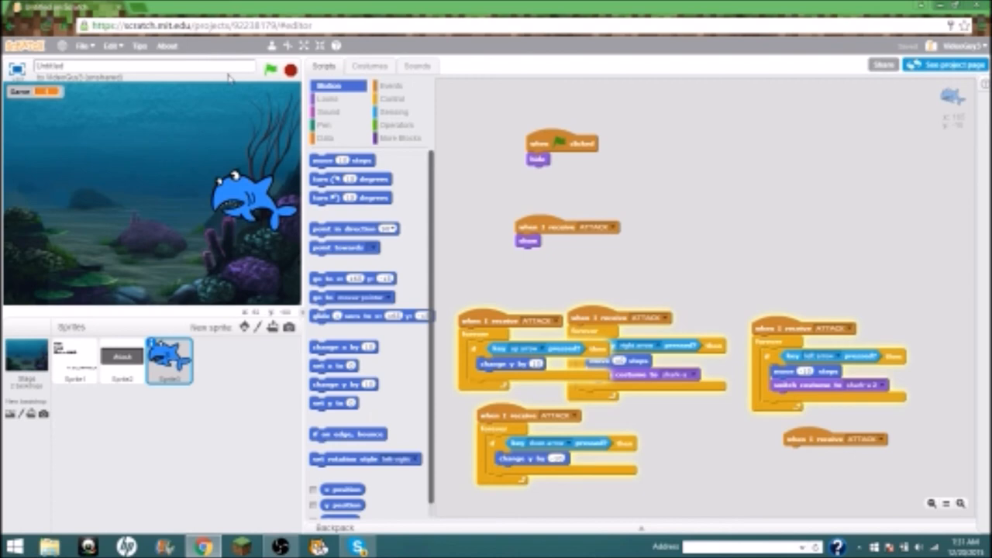